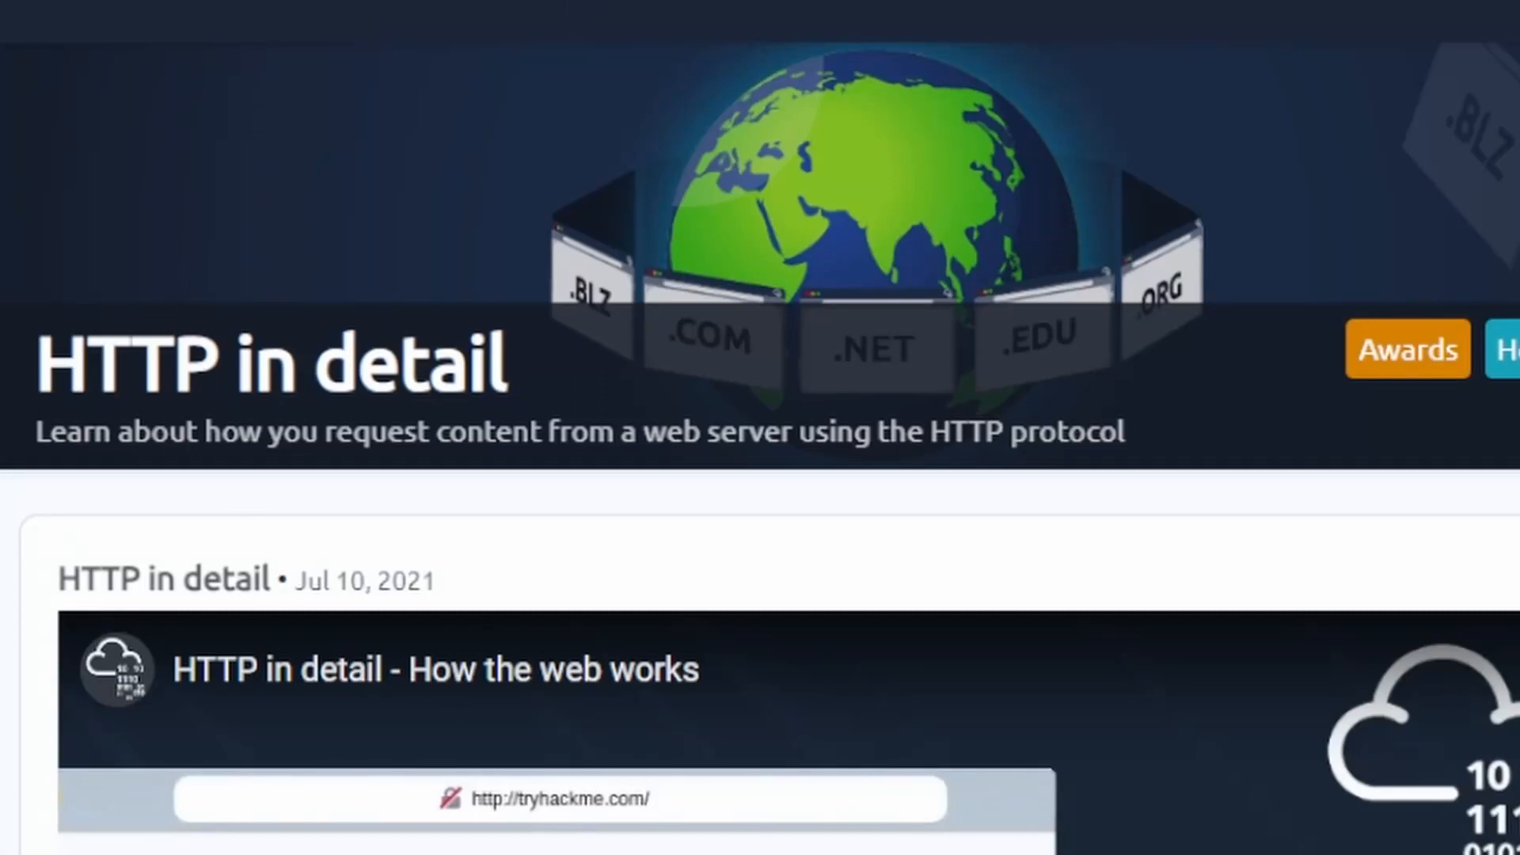
pyautogui.moveTo(378, 242)
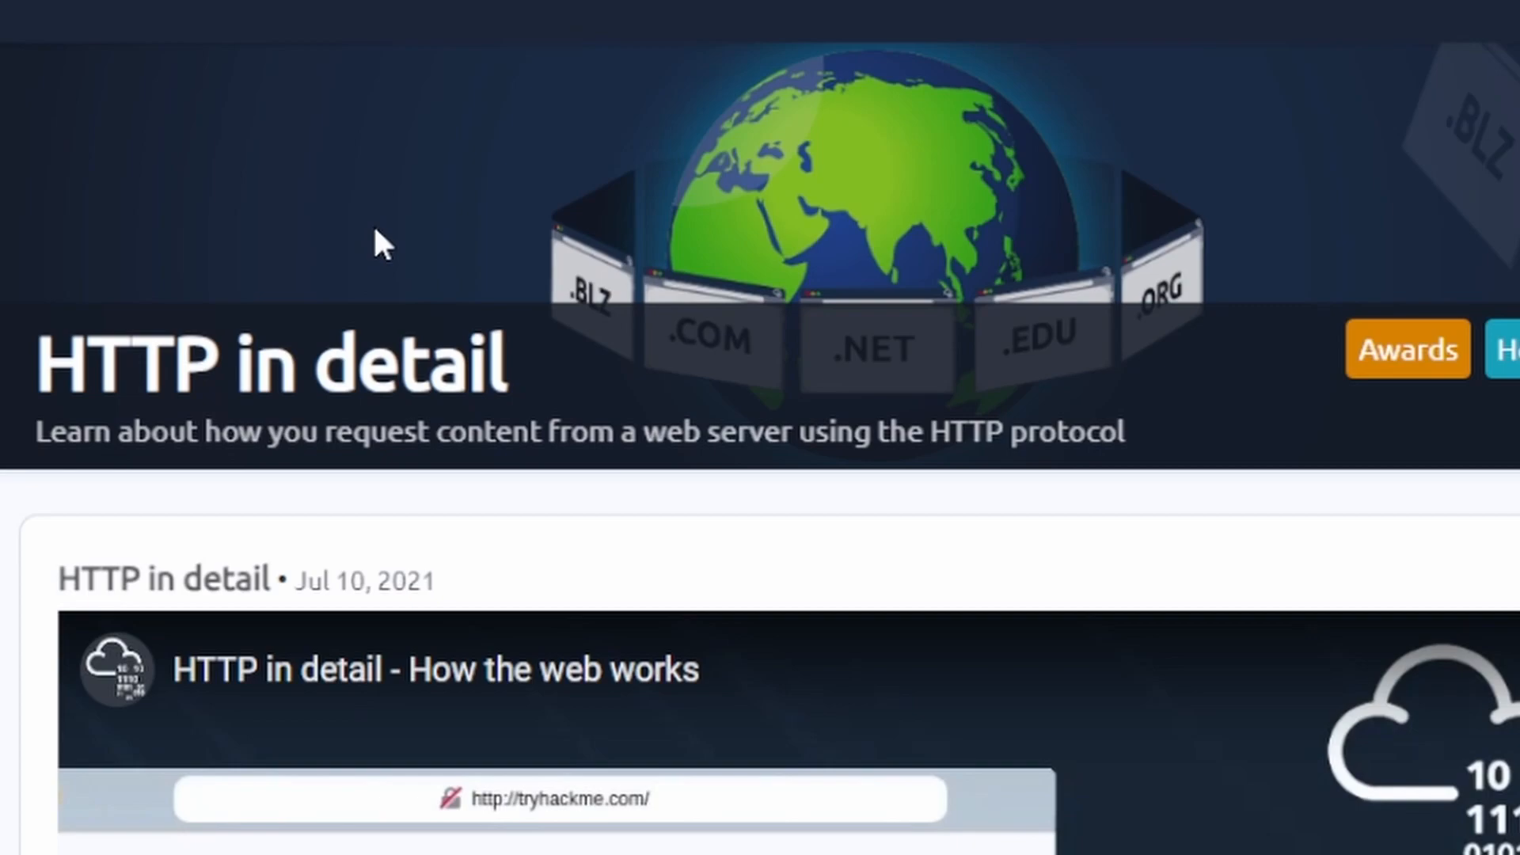
# - Answer 'hypertext transfer protocol' for what HTTP stands for
pyautogui.scroll(-3)
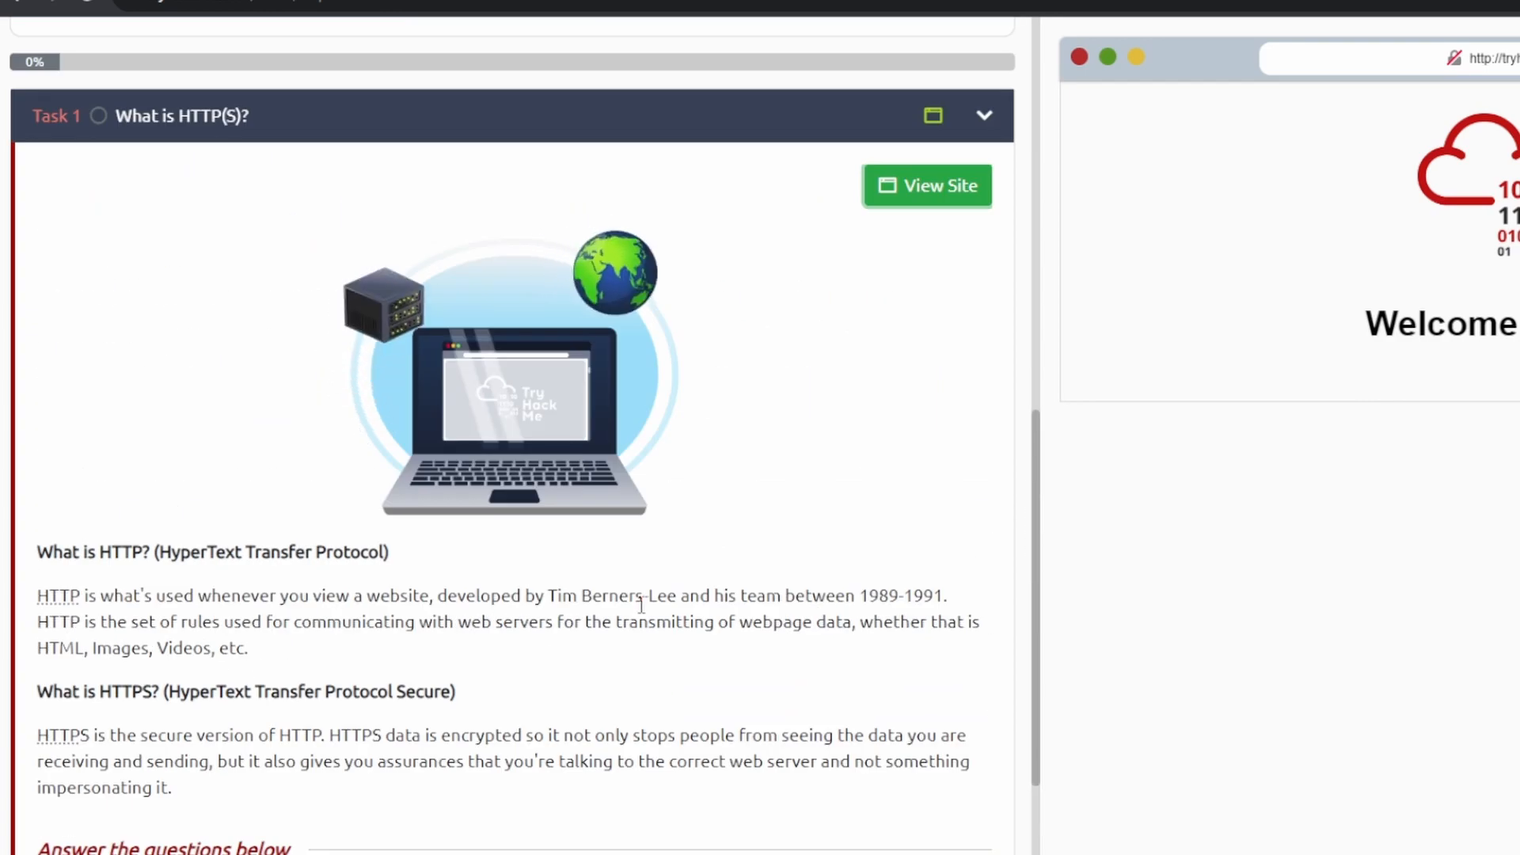
pyautogui.scroll(-3)
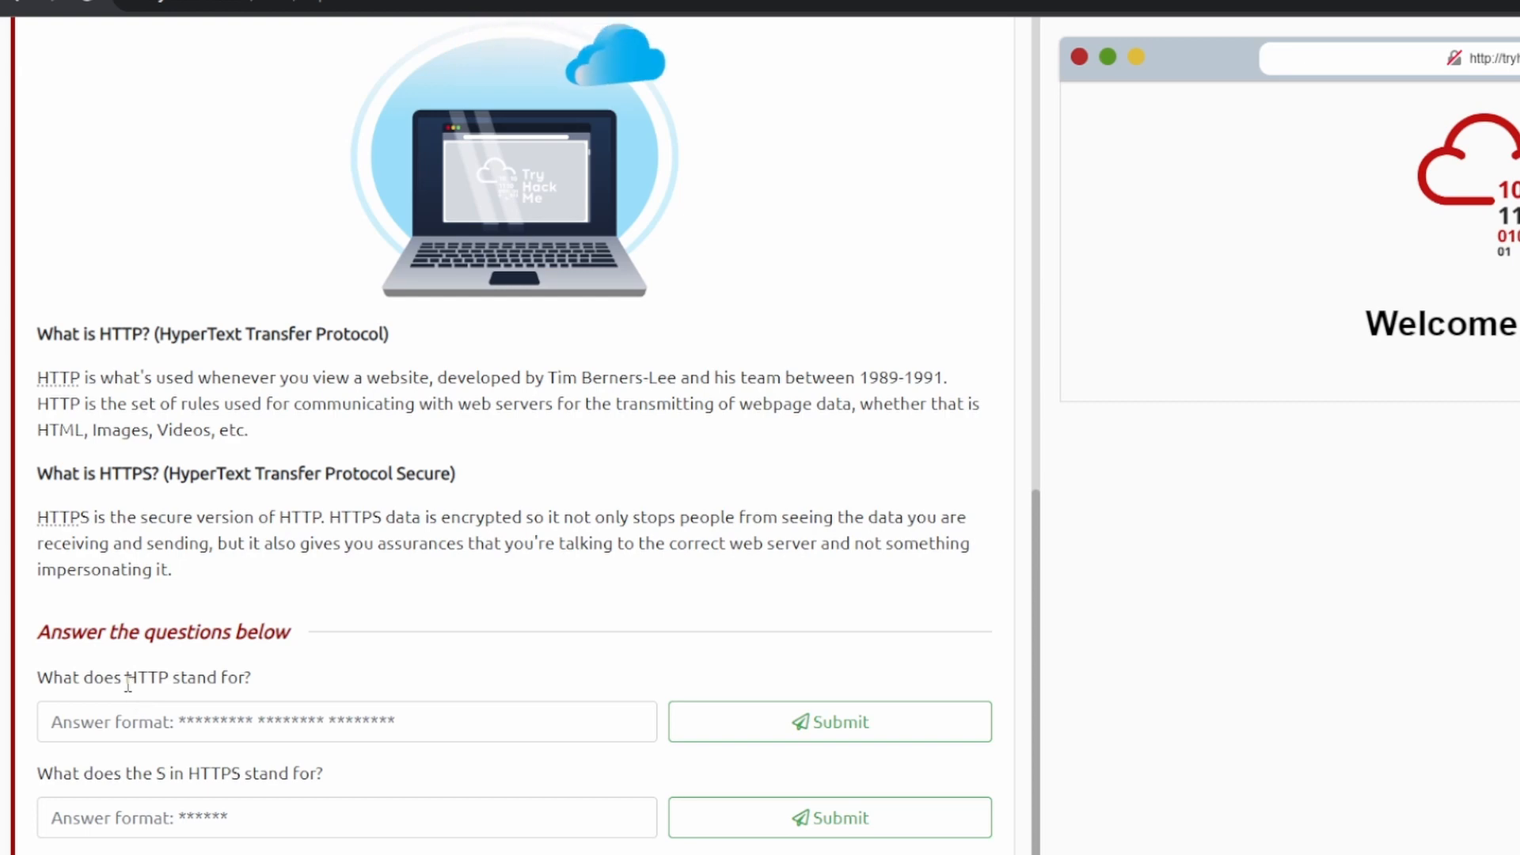
pyautogui.click(345, 721)
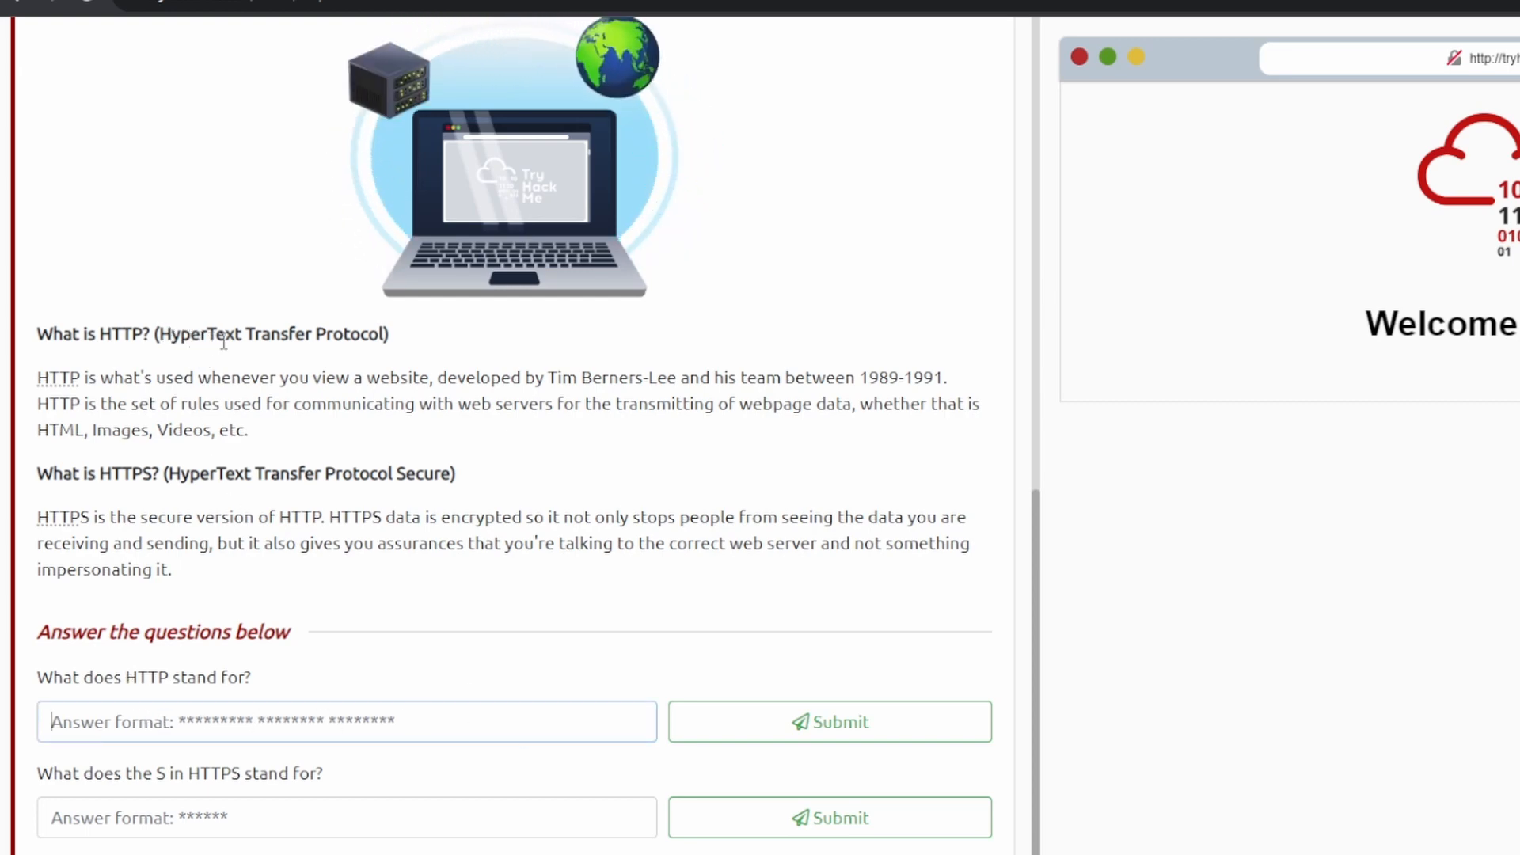
pyautogui.write('hypertext transfer protocol')
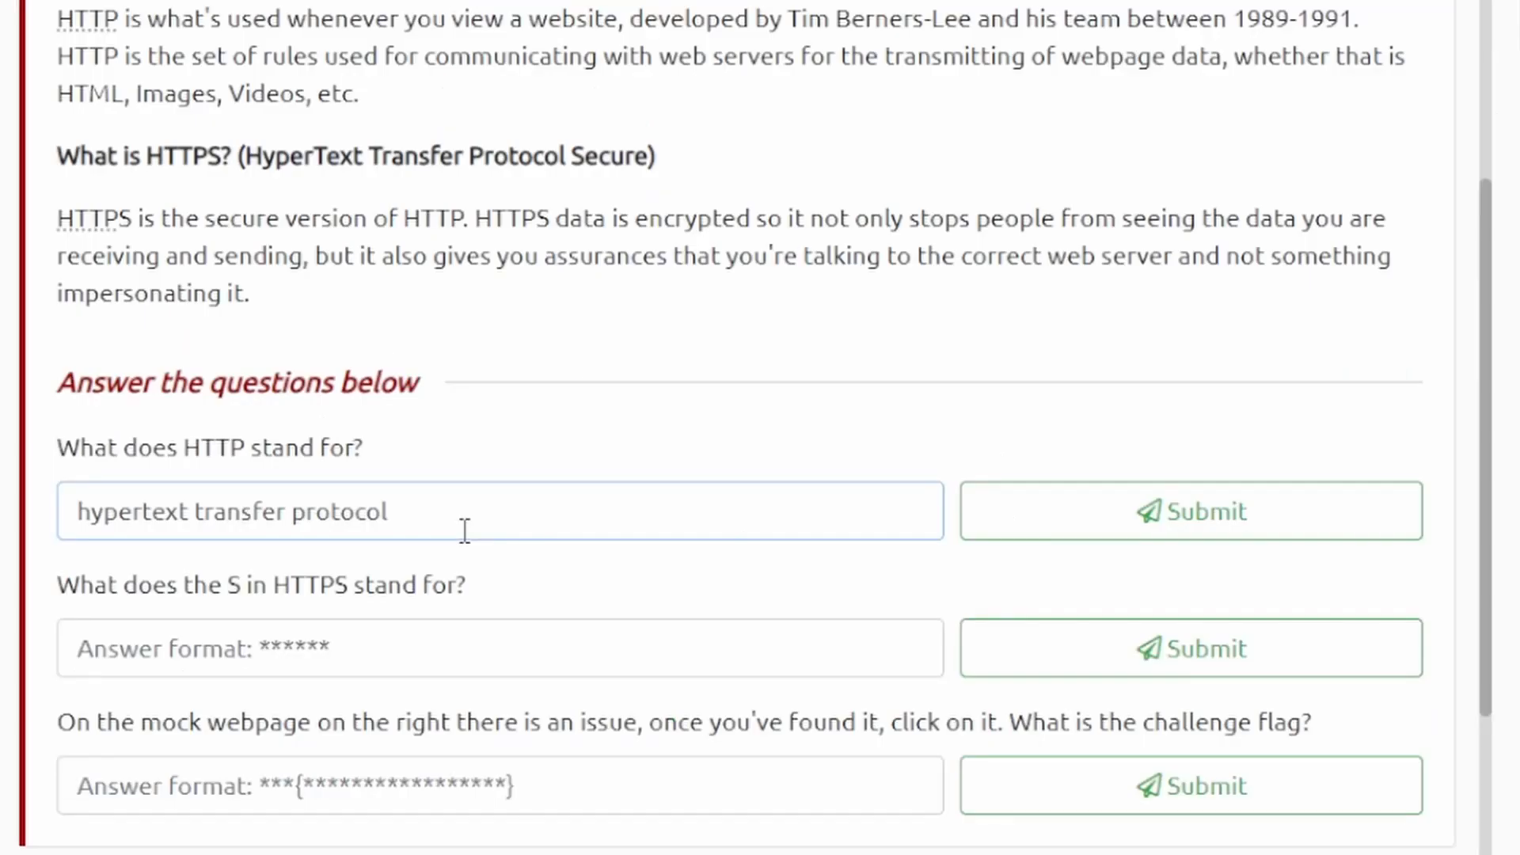
pyautogui.click(1190, 511)
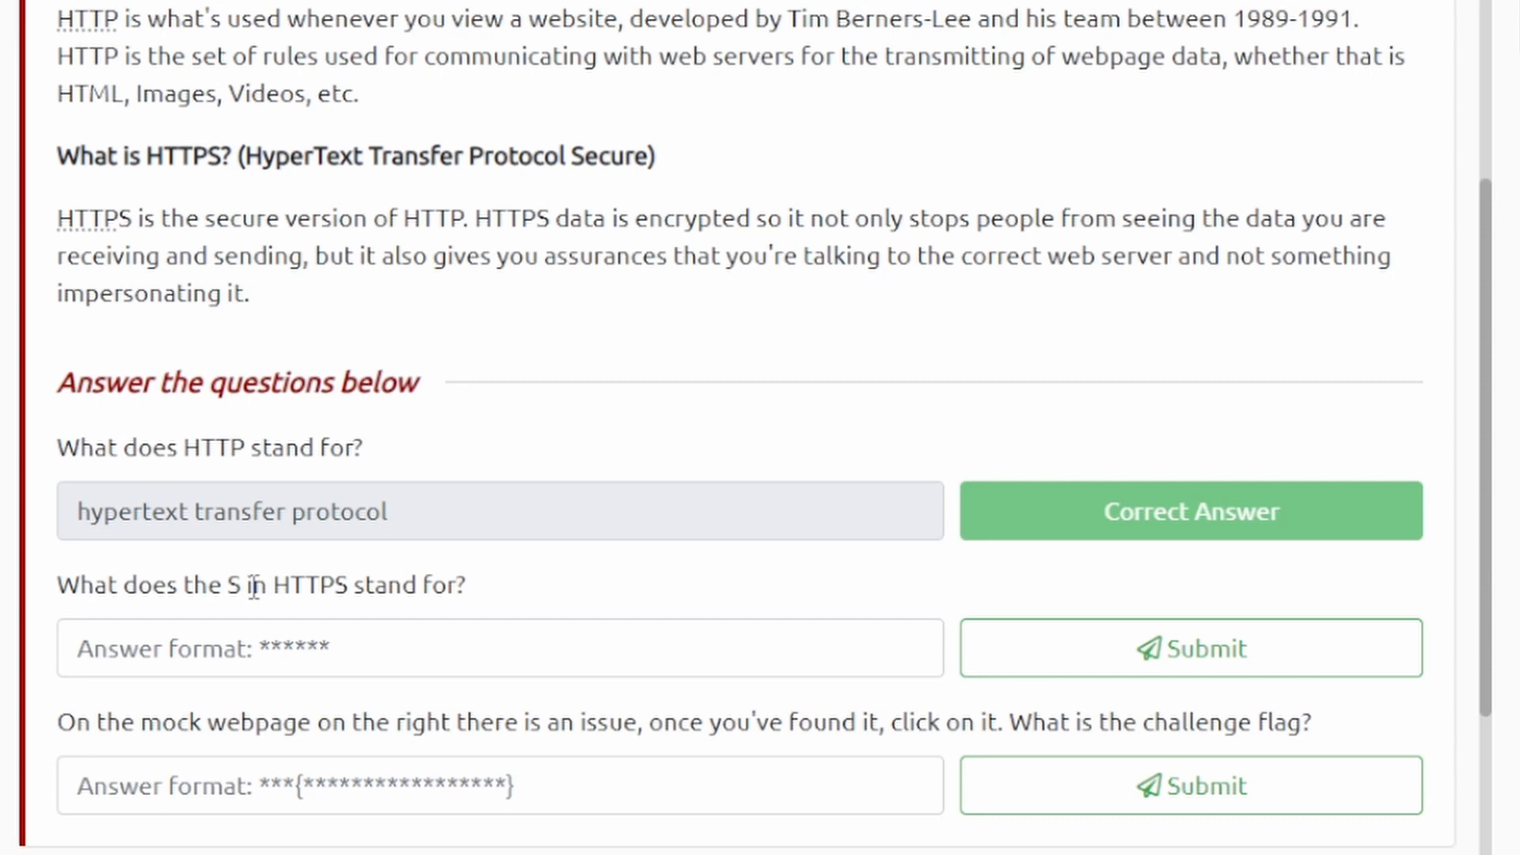
# - Answer 'secure' for what the S in HTTPS stands for
pyautogui.doubleClick(357, 585)
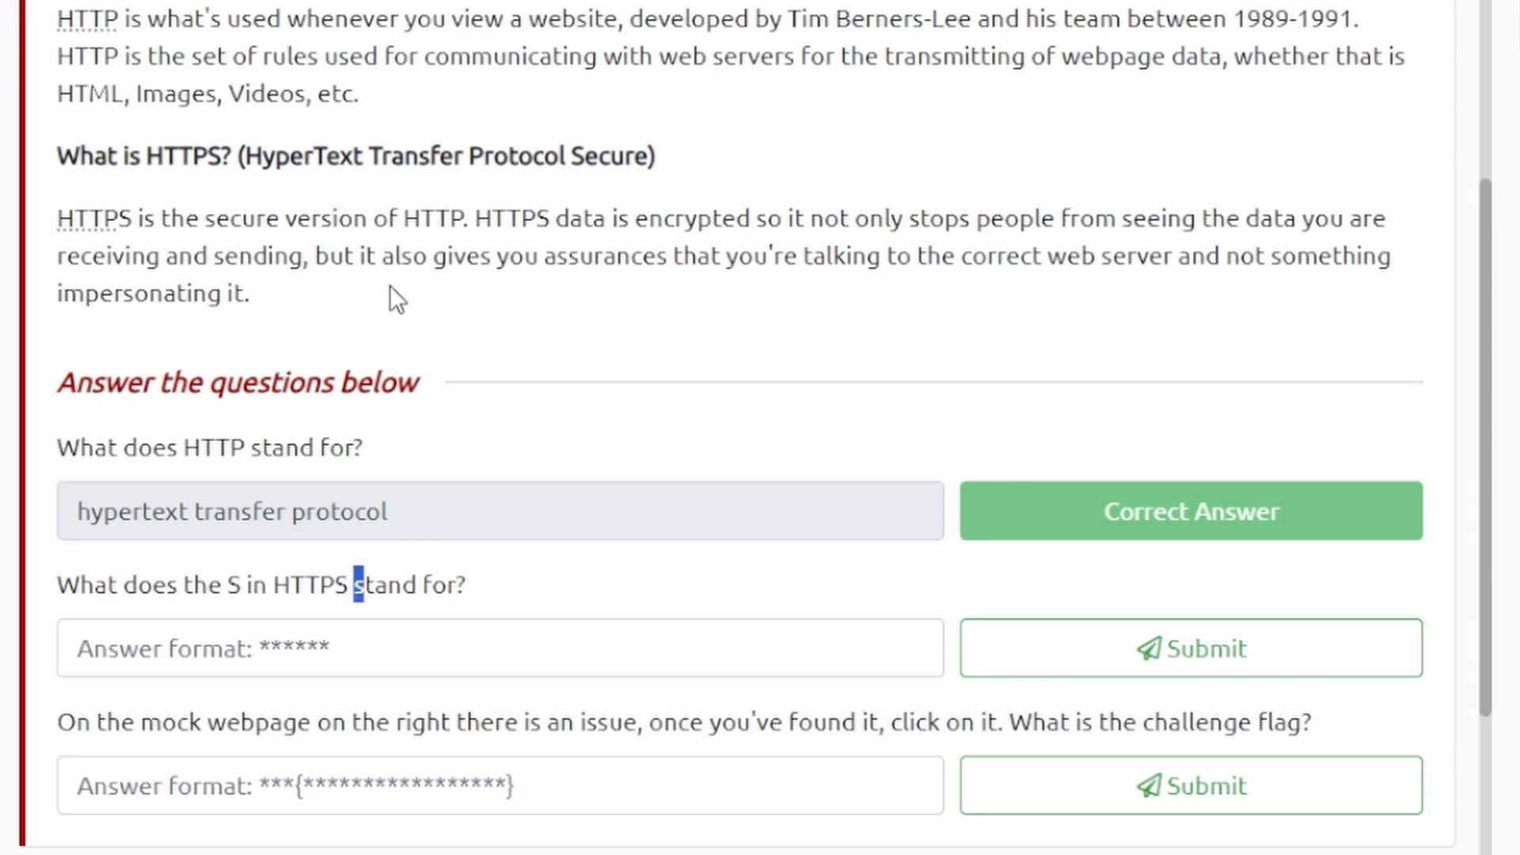
pyautogui.click(500, 647)
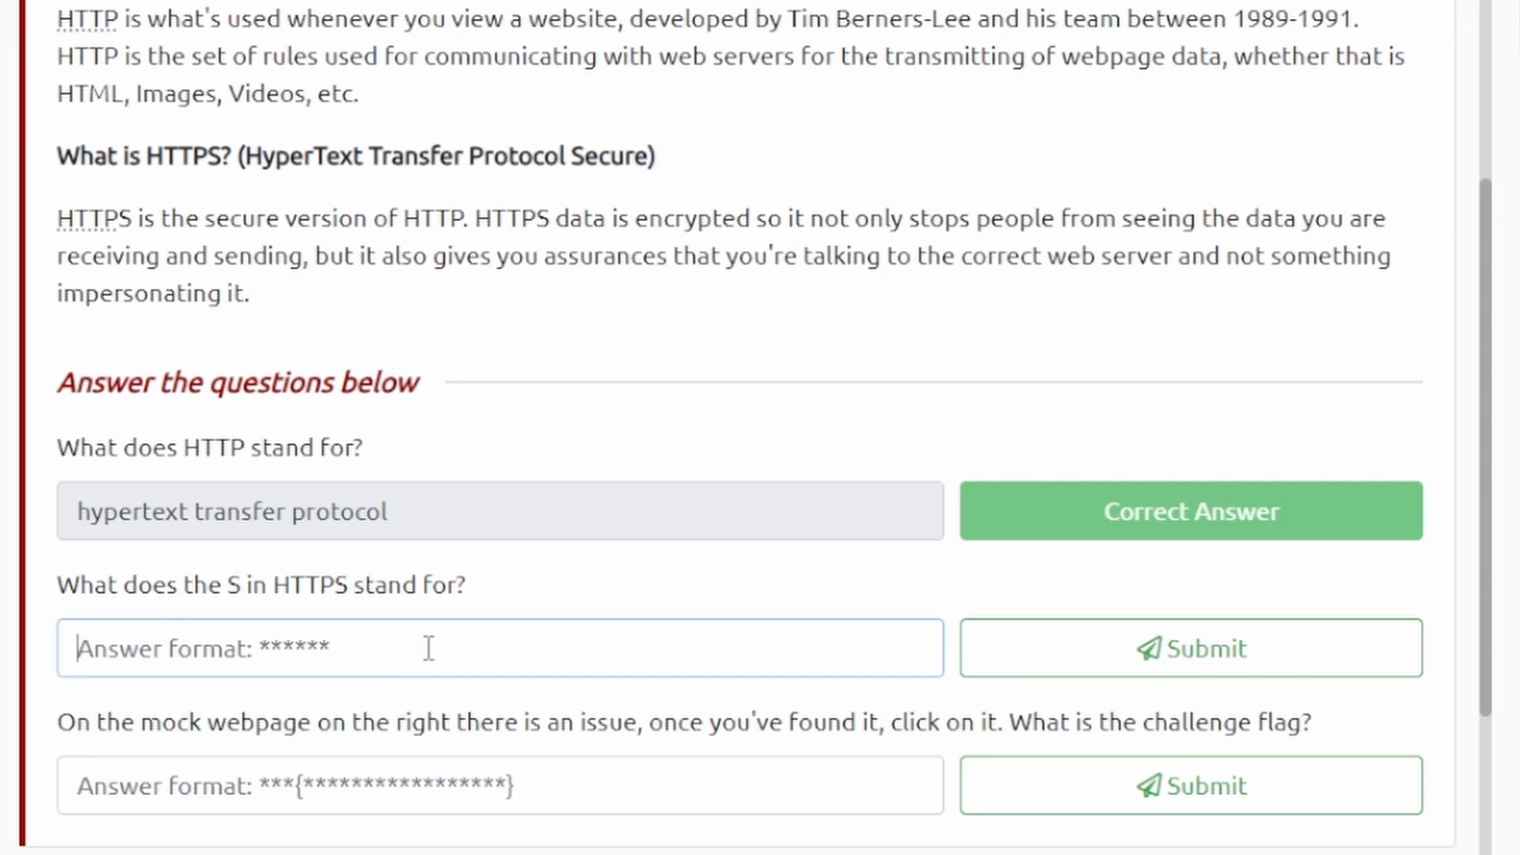
pyautogui.write('secure')
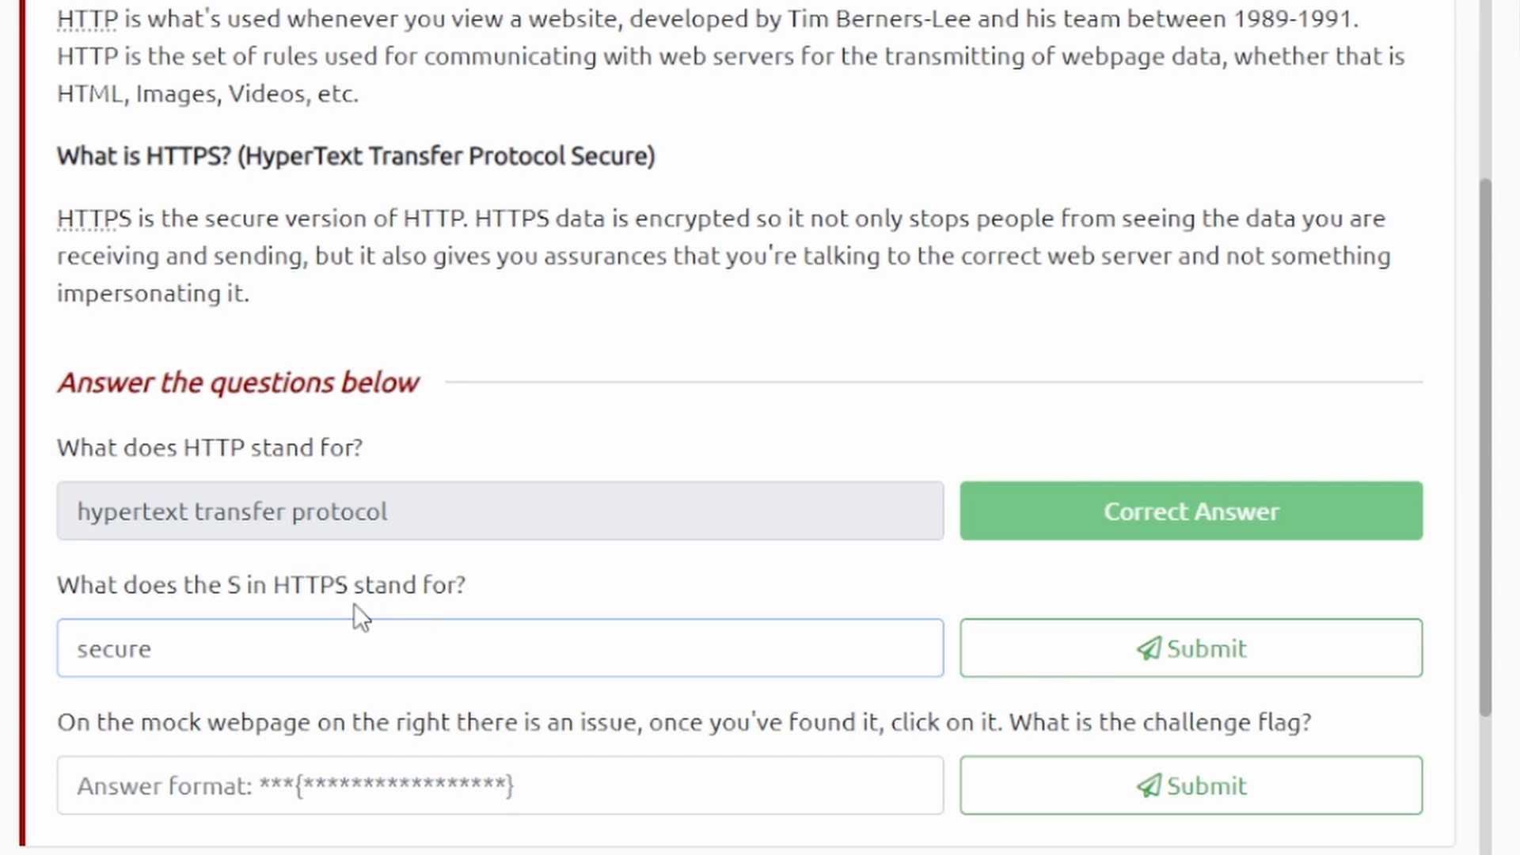
pyautogui.click(1189, 648)
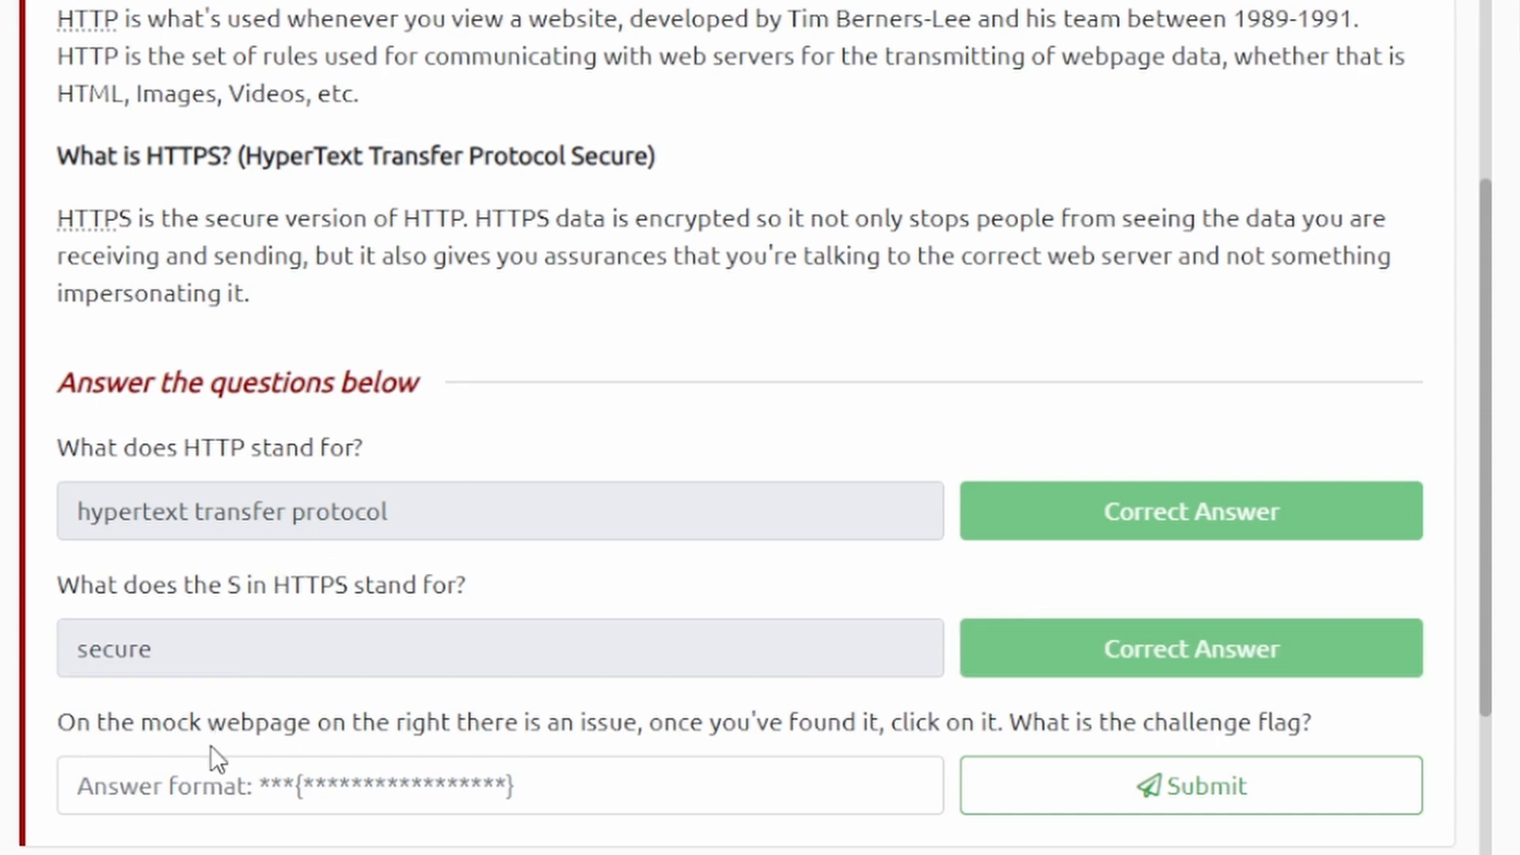
pyautogui.moveTo(540, 751)
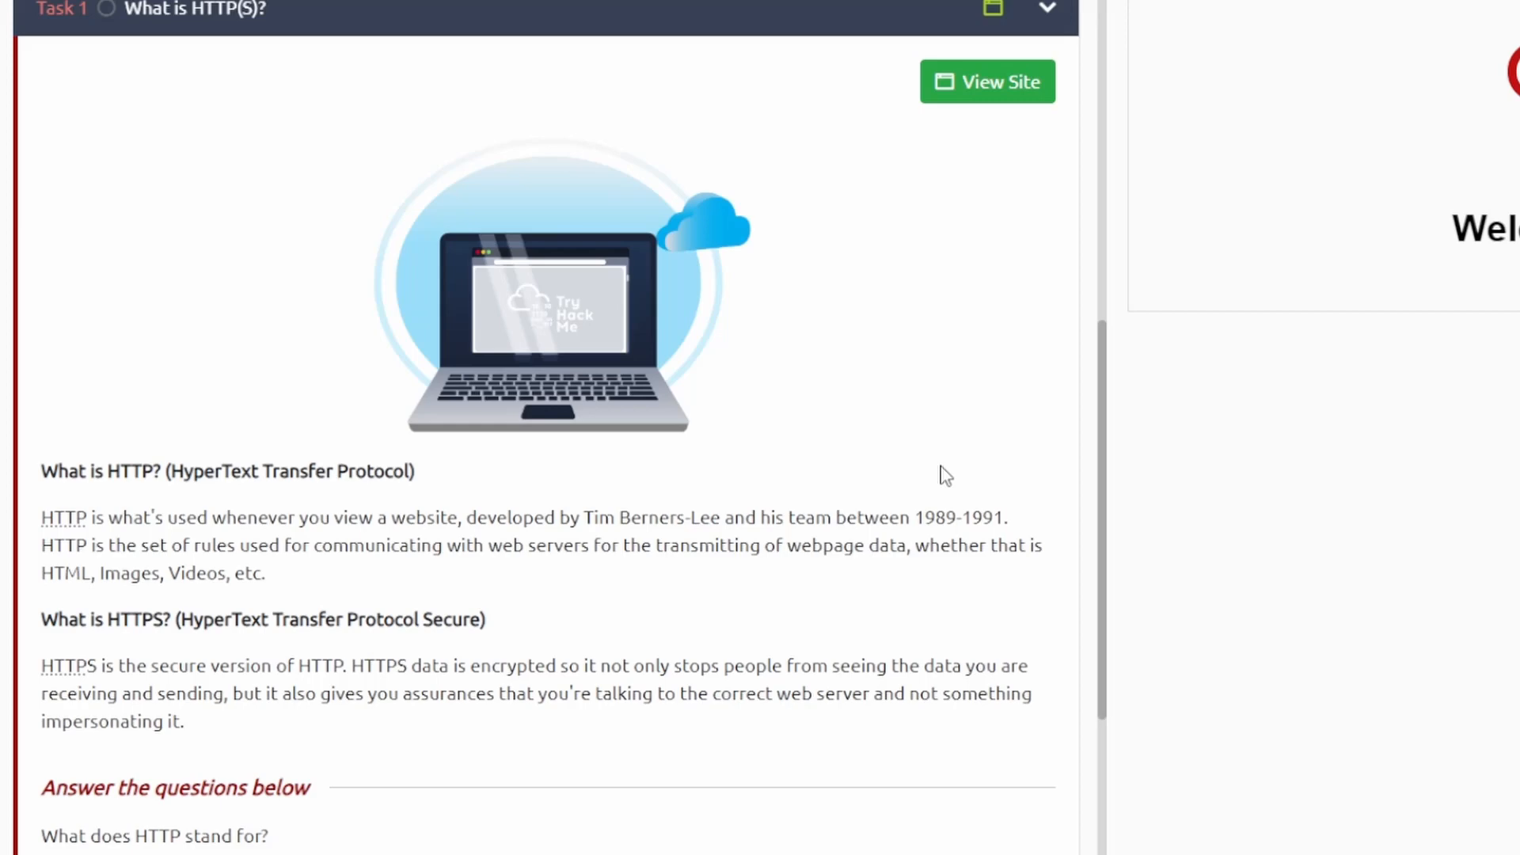
# - Reveal the mock site's certificate flag and enter THM{INVALID_HTTP_CERT} in the flag field
pyautogui.scroll(-3)
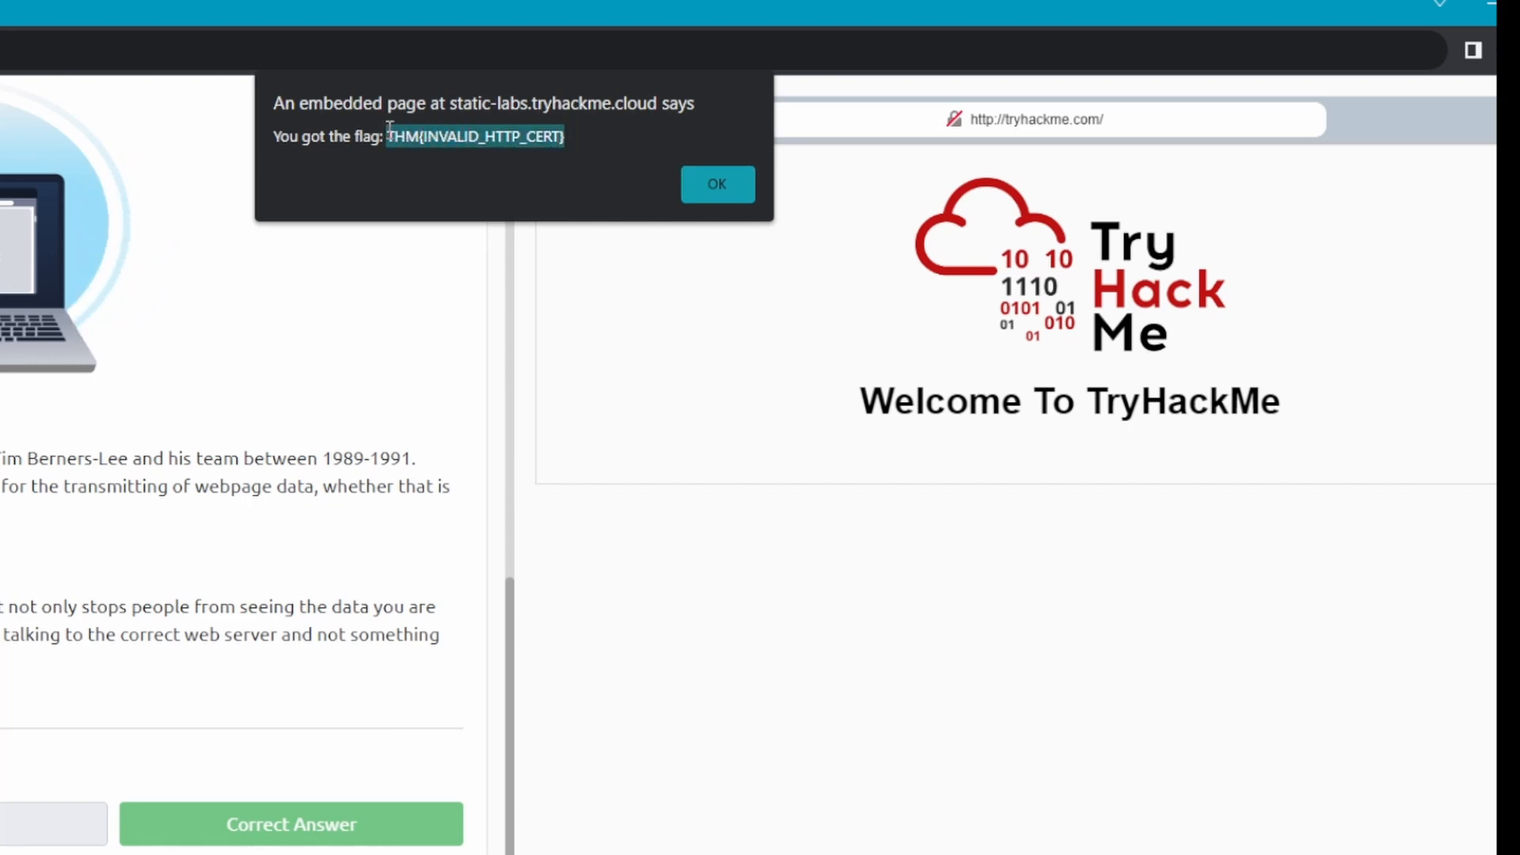
pyautogui.click(717, 184)
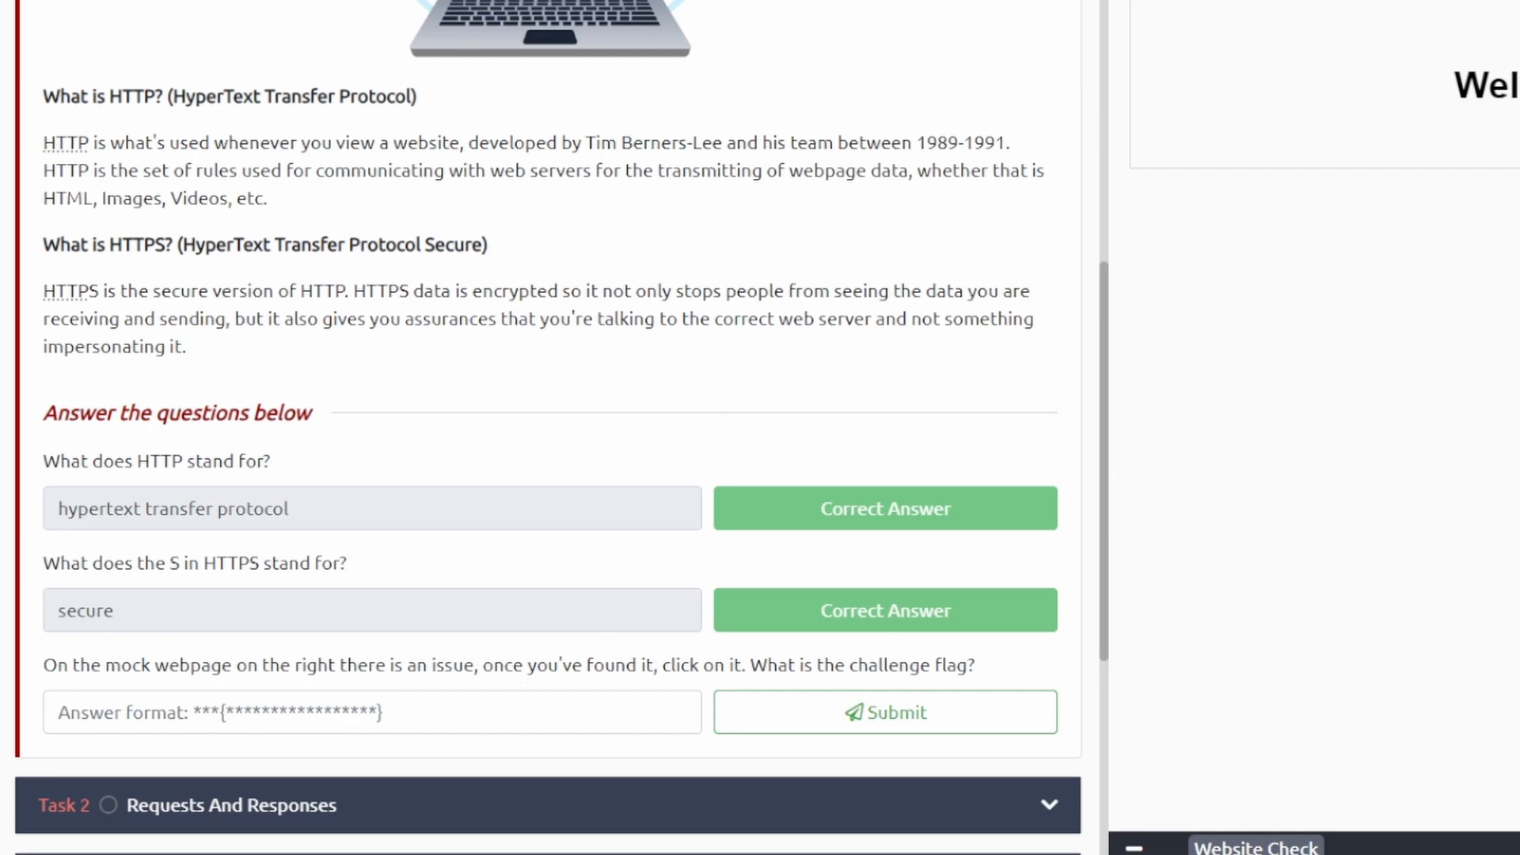
pyautogui.write('THM{INVALID_HTTP_CERT}')
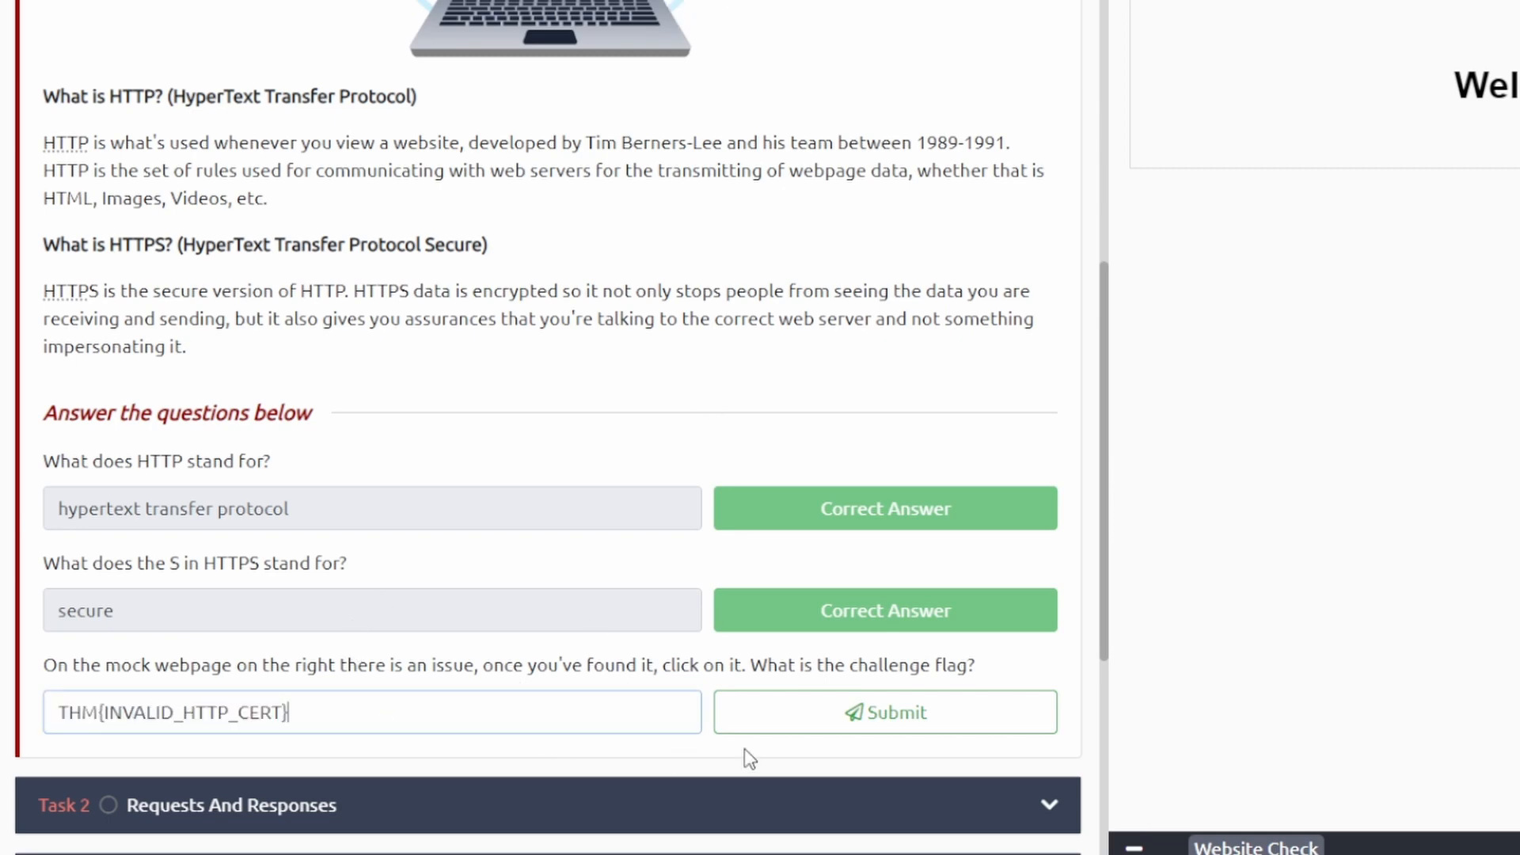
# - Submit the flag and answer Task 2 with http/1.1 and content-length, reaching 23%
pyautogui.scroll(-3)
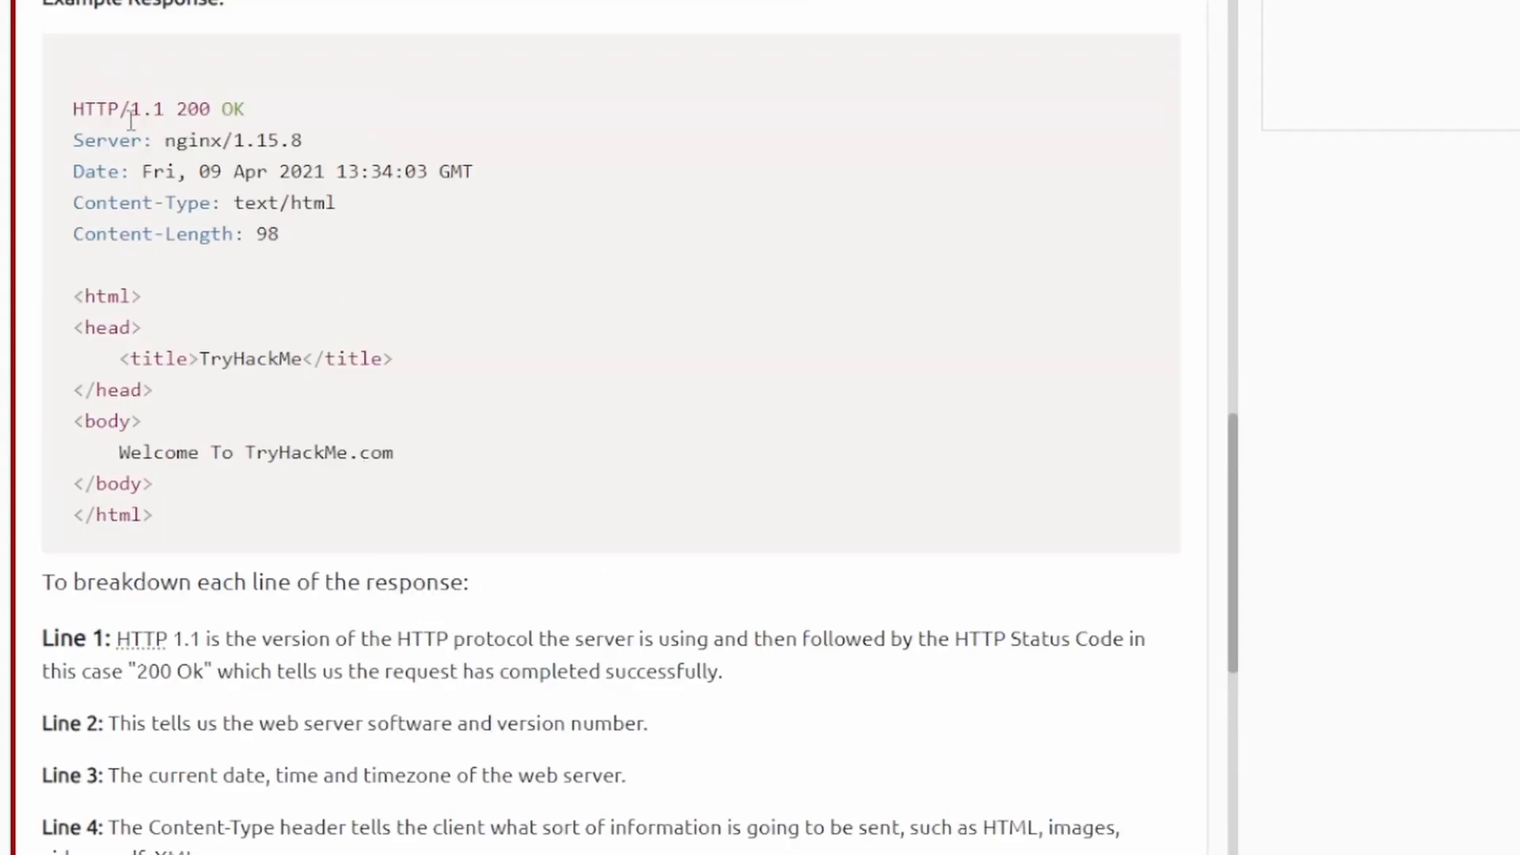
pyautogui.moveTo(241, 284)
pyautogui.write('http/1.1')
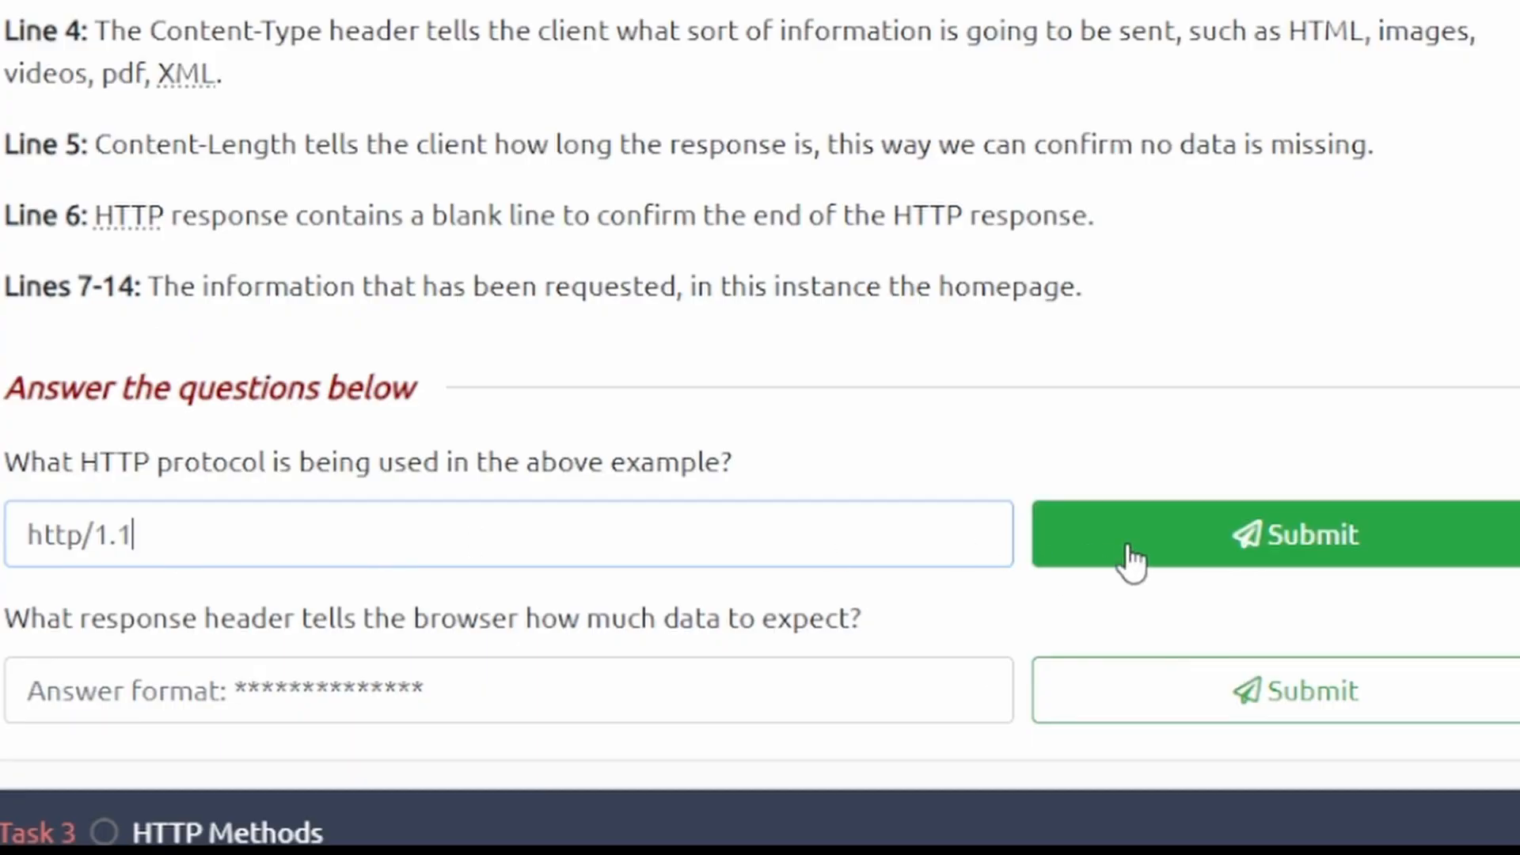
pyautogui.click(1270, 534)
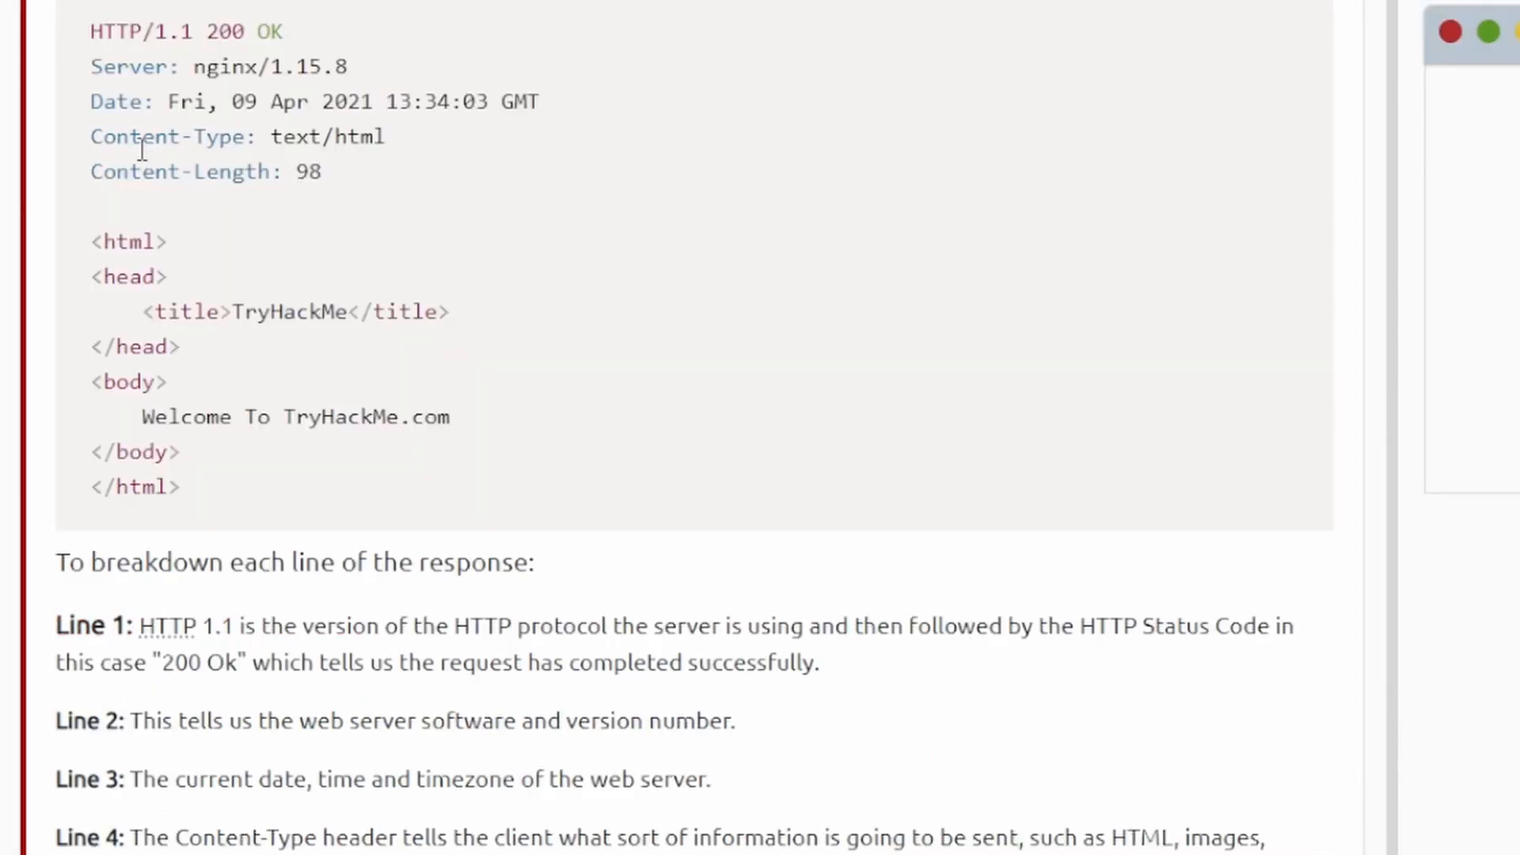
pyautogui.scroll(-3)
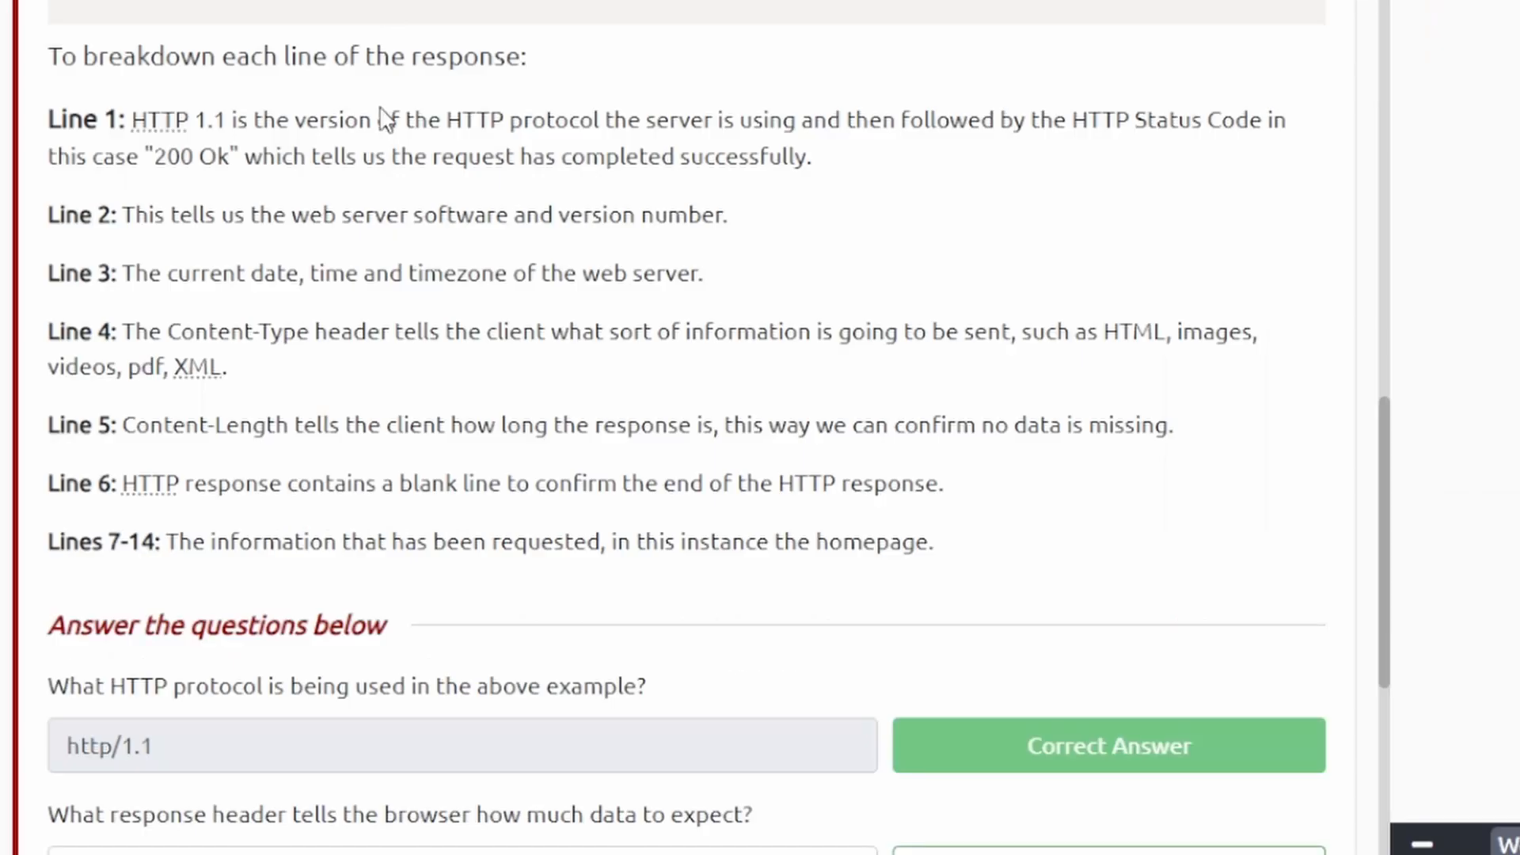
pyautogui.scroll(-3)
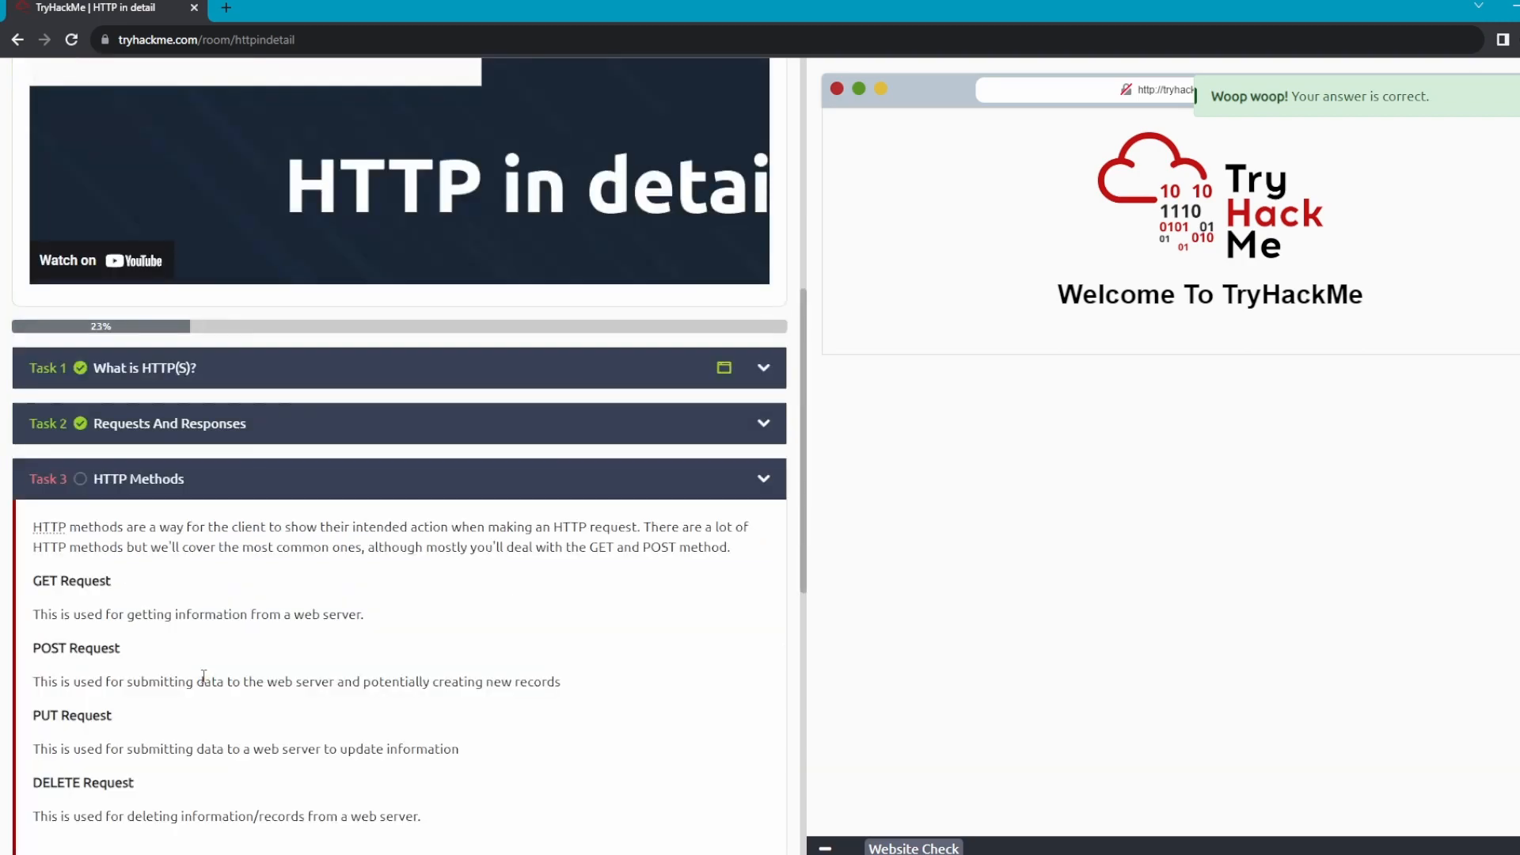
# - Answer post as the method for creating a user account
pyautogui.scroll(-3)
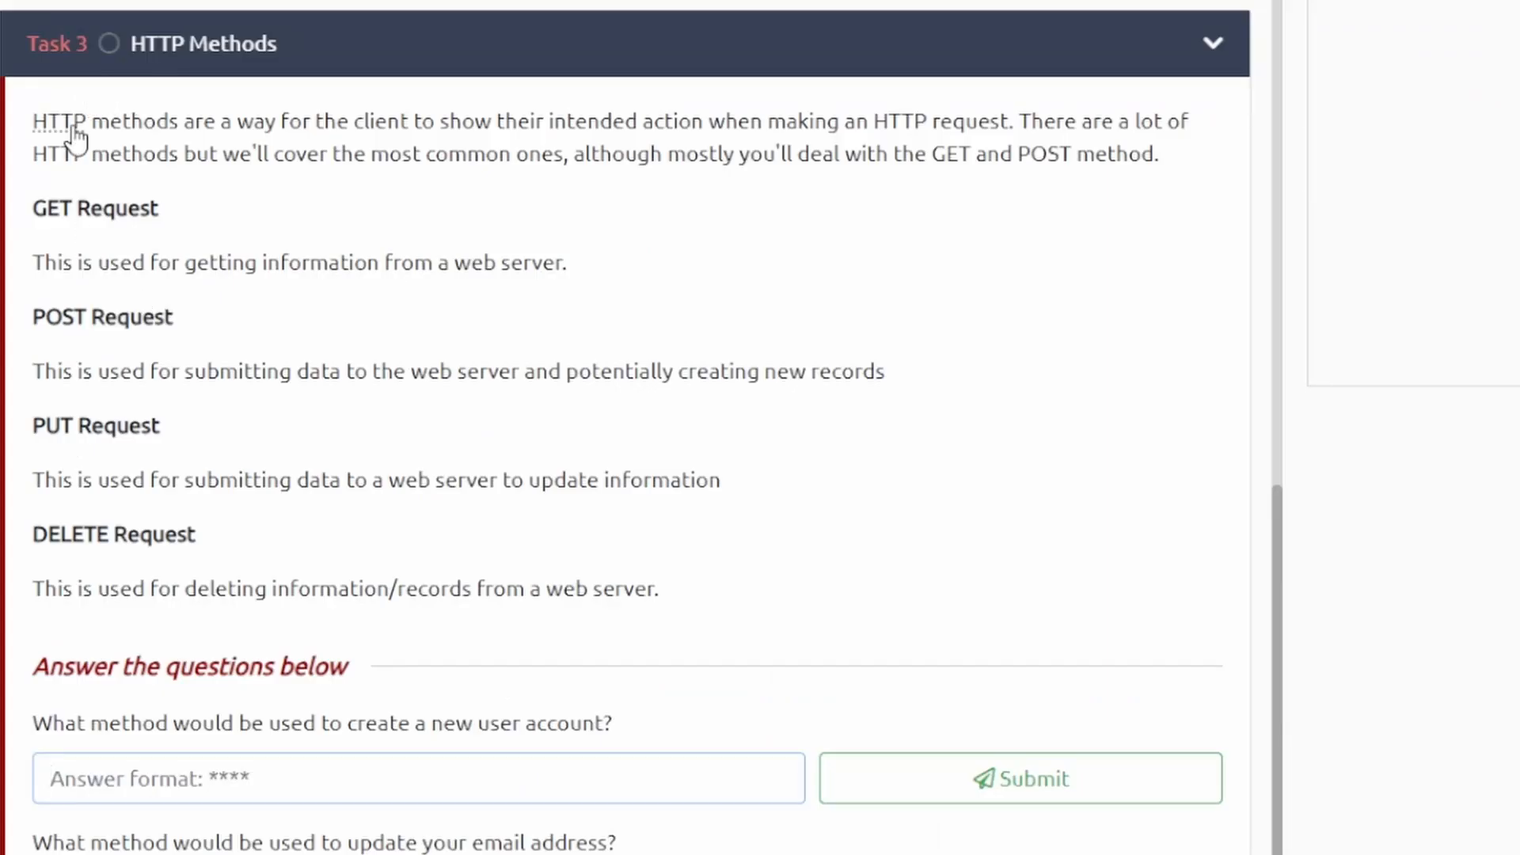
pyautogui.moveTo(169, 447)
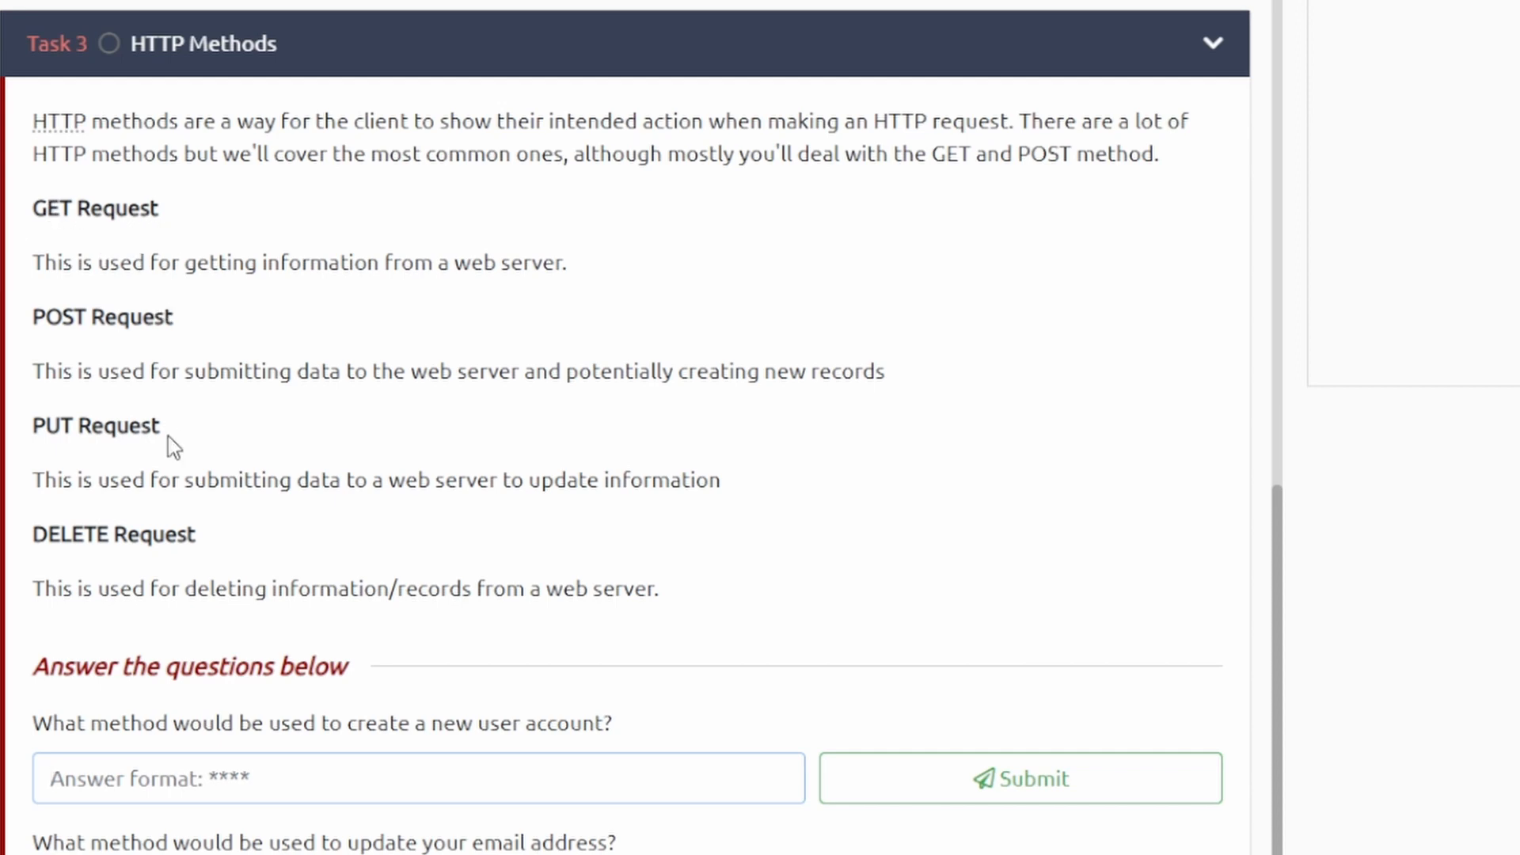
pyautogui.scroll(-3)
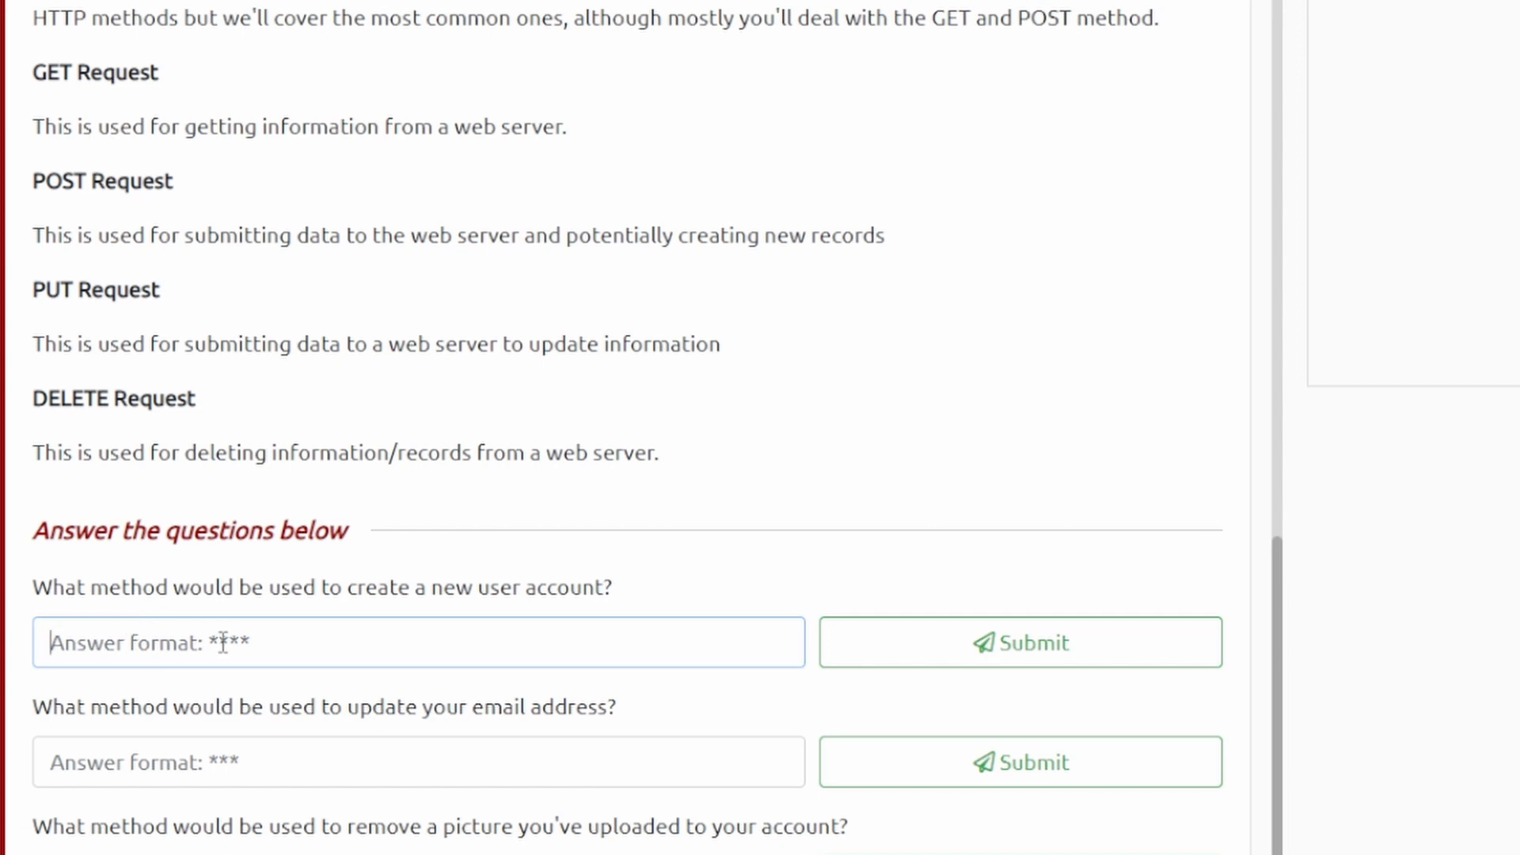
pyautogui.moveTo(678, 235); pyautogui.dragTo(820, 234)
pyautogui.write('p')
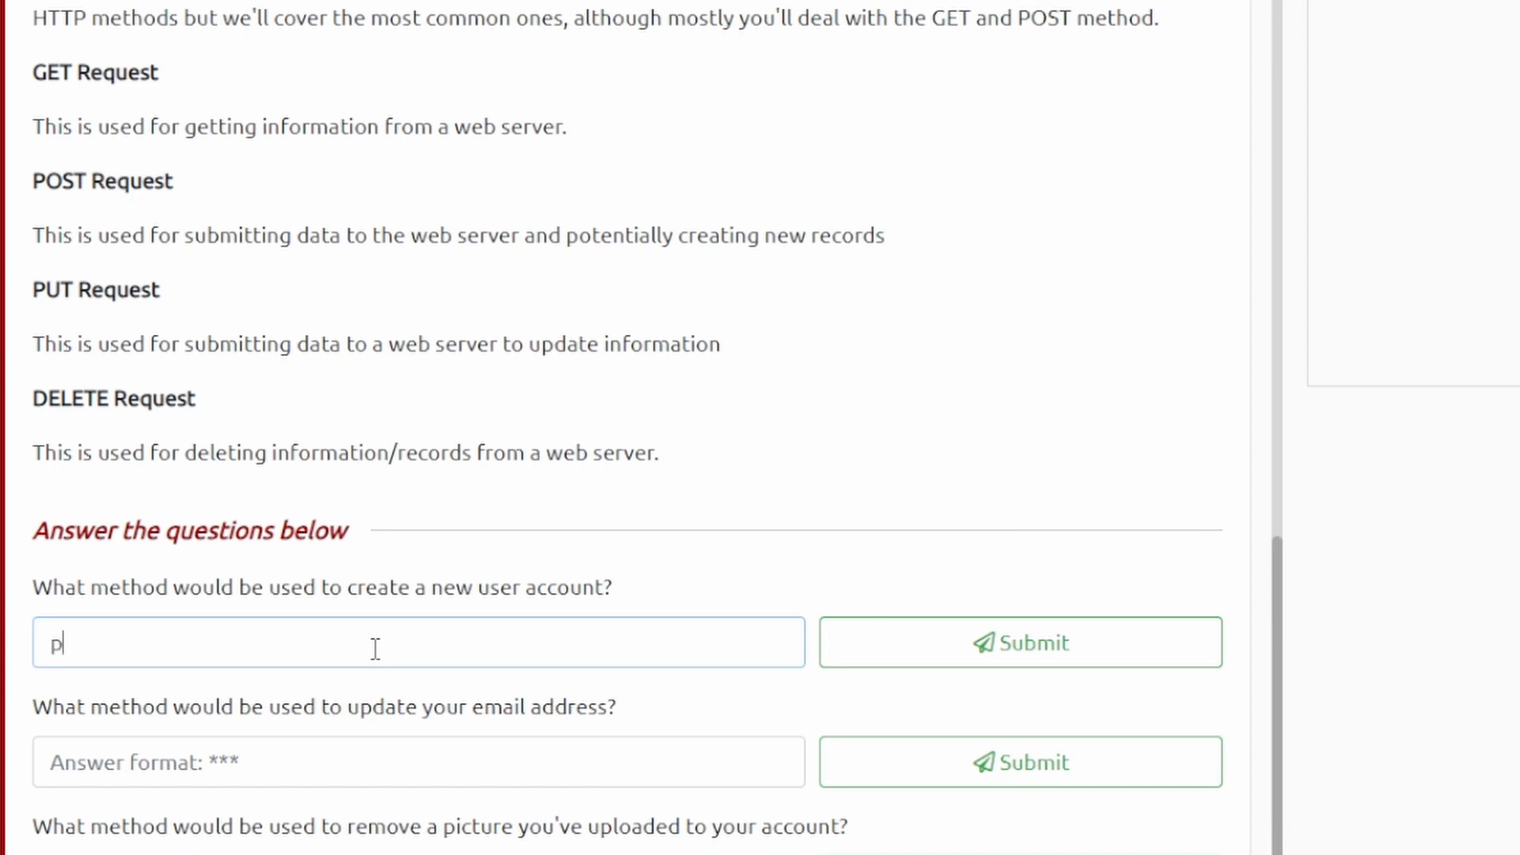
pyautogui.click(1020, 643)
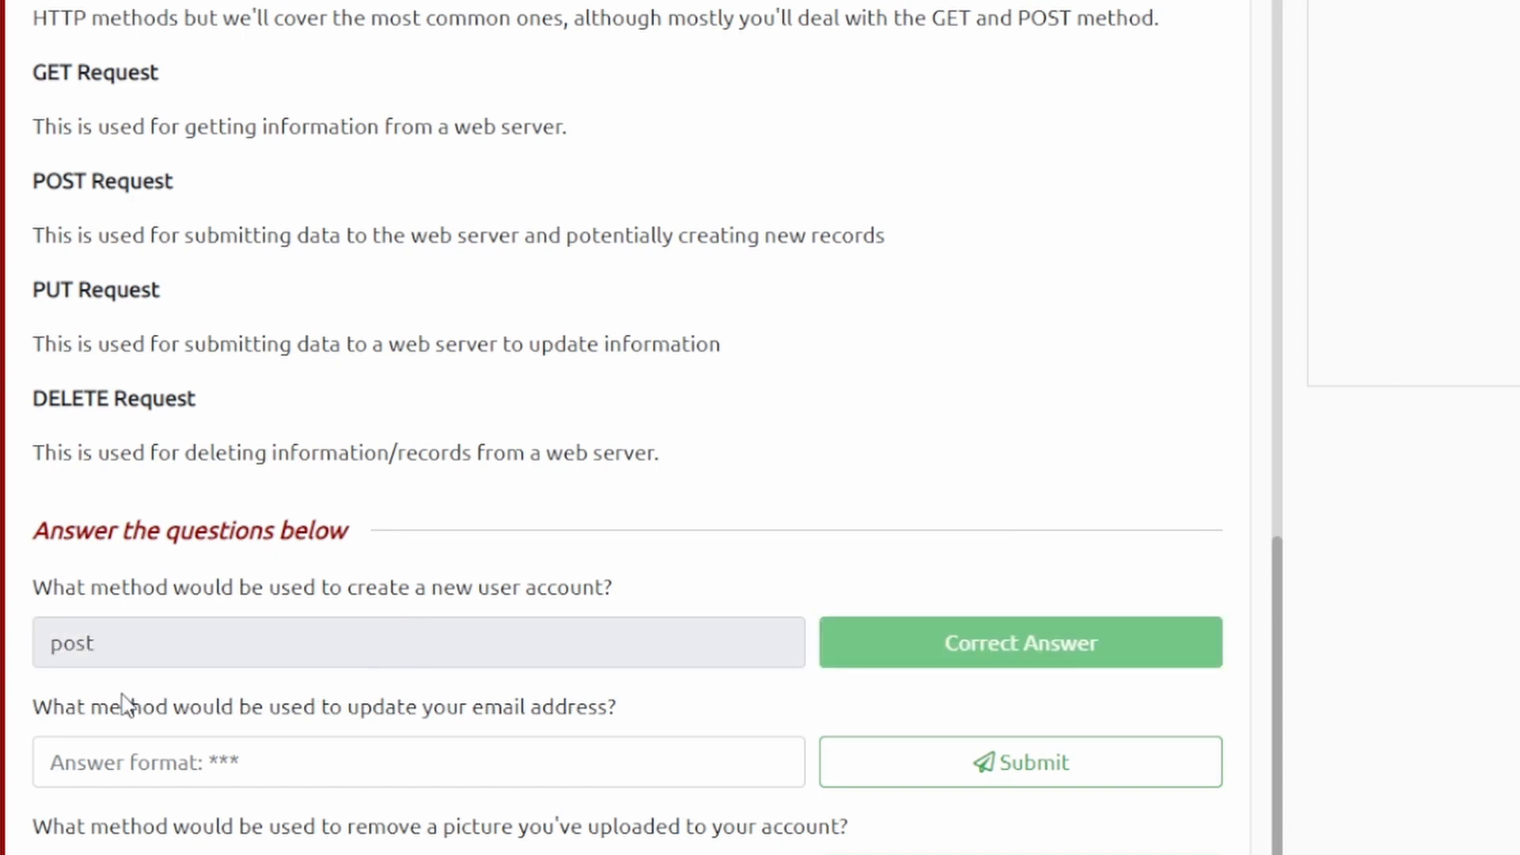
# - Answer put, delete and get for the remaining HTTP method questions
pyautogui.click(418, 761)
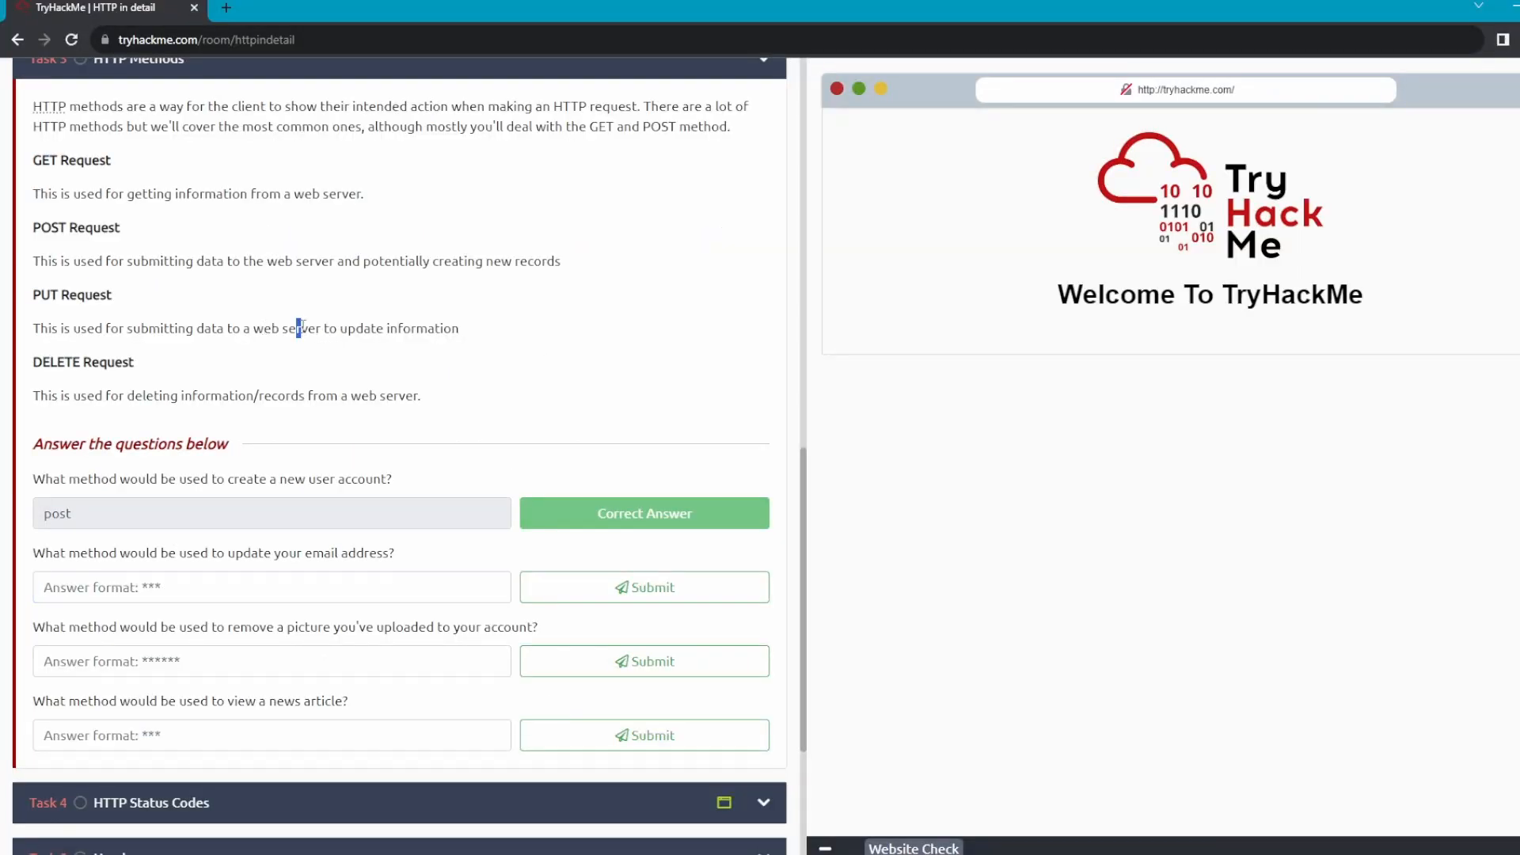
pyautogui.moveTo(298, 328); pyautogui.dragTo(435, 328)
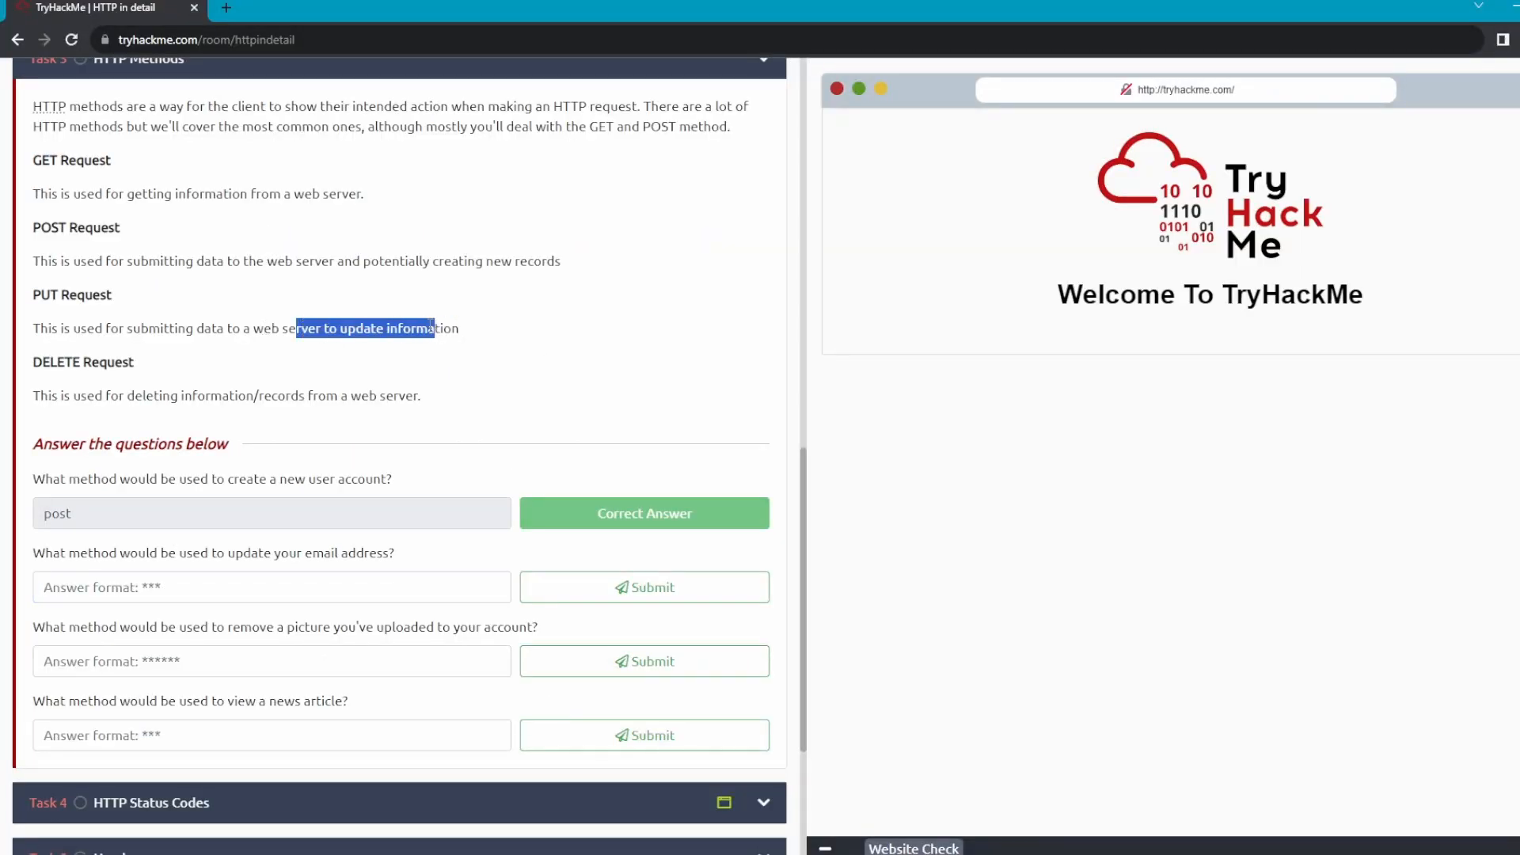
pyautogui.click(272, 587)
pyautogui.write('put')
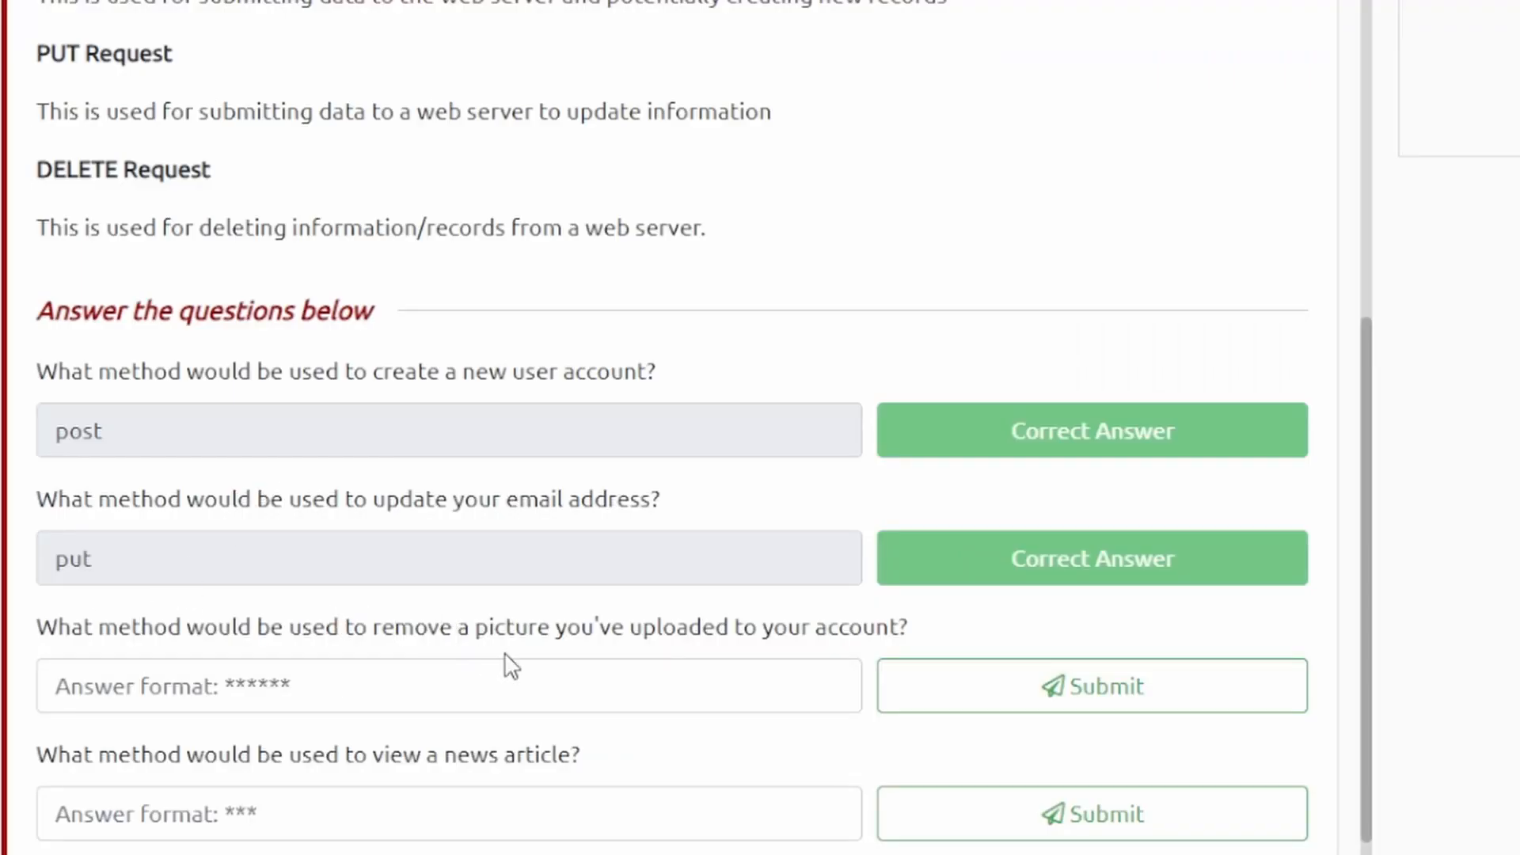
pyautogui.moveTo(79, 170); pyautogui.dragTo(209, 170)
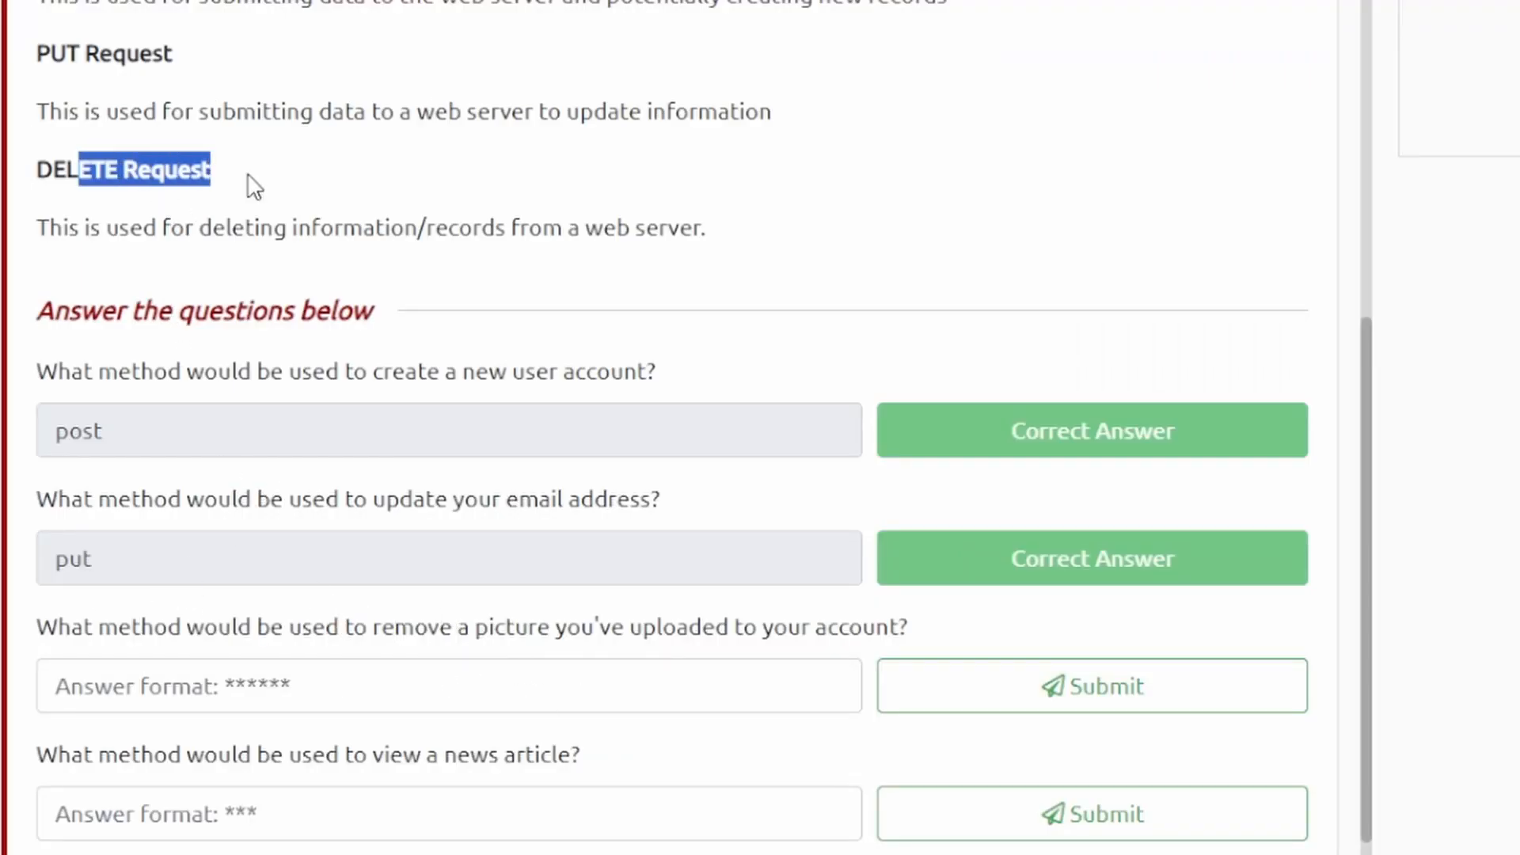
pyautogui.click(448, 686)
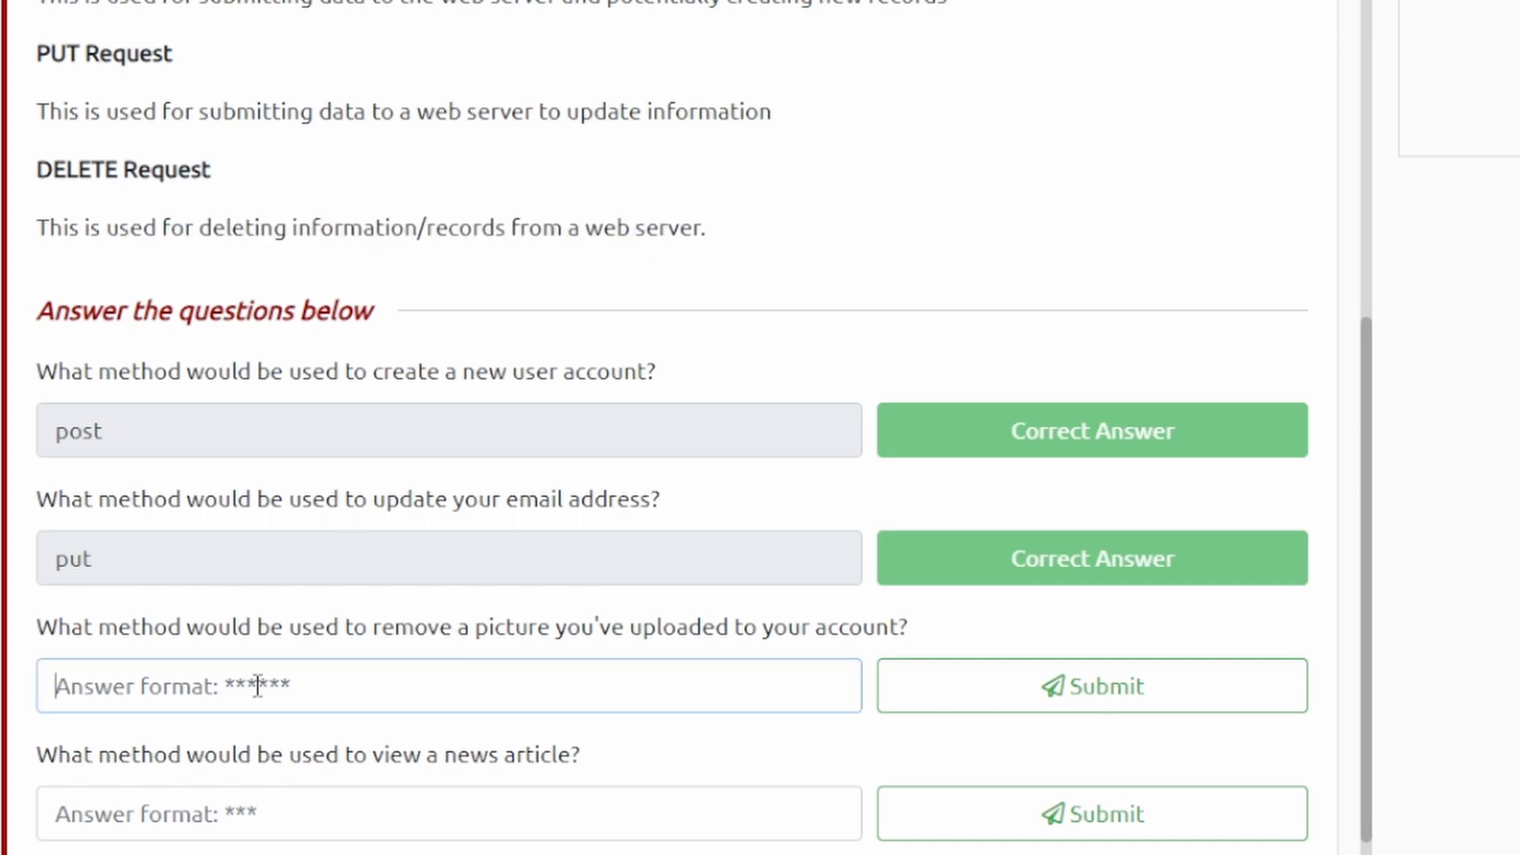
pyautogui.write('delete')
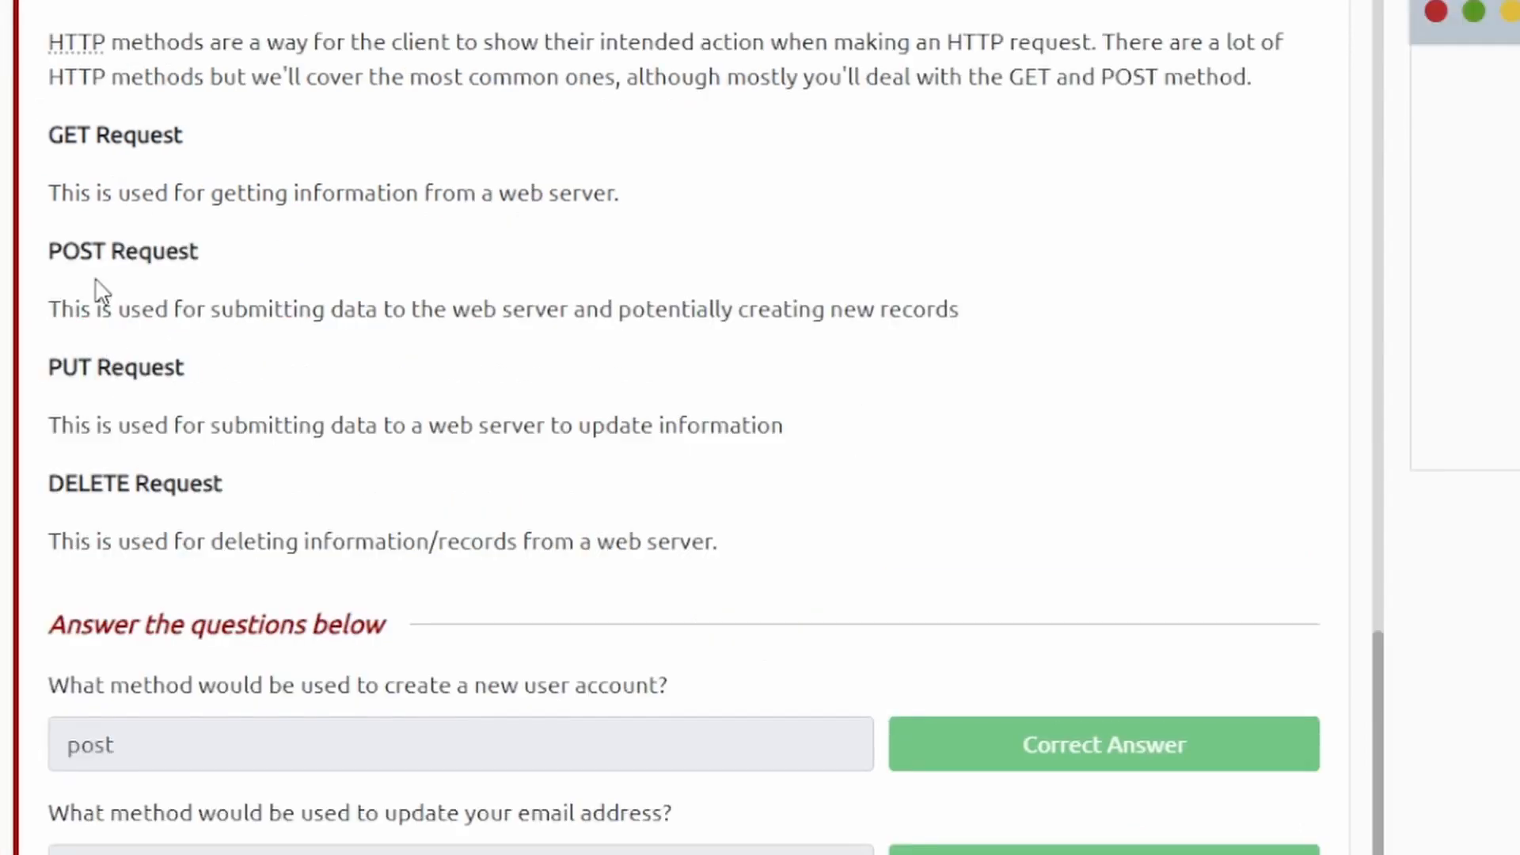
pyautogui.scroll(-3)
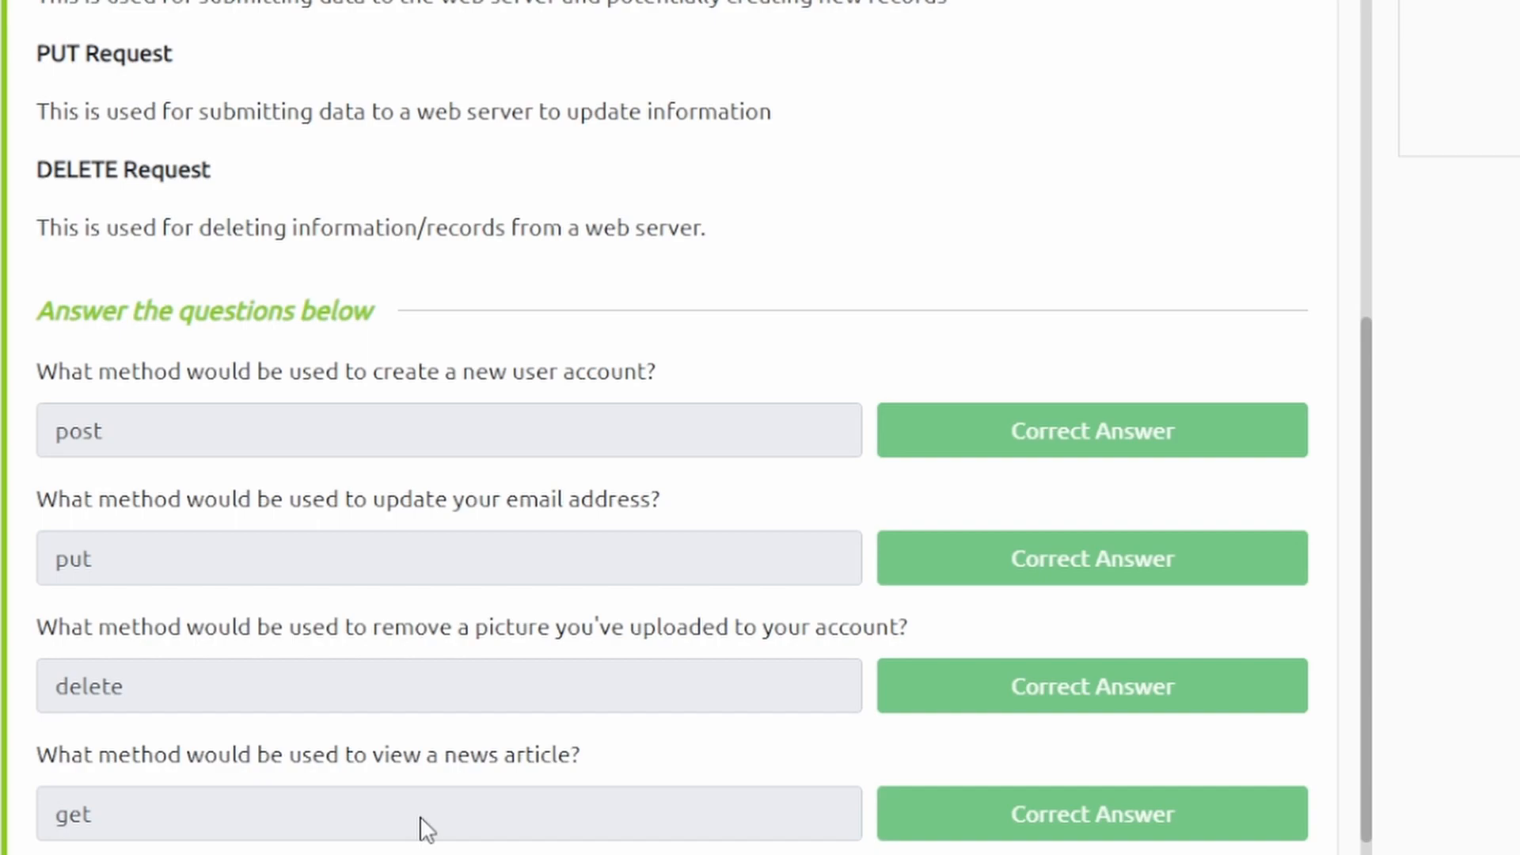
# - Answer the first status code questions with 201 and 404
pyautogui.scroll(-3)
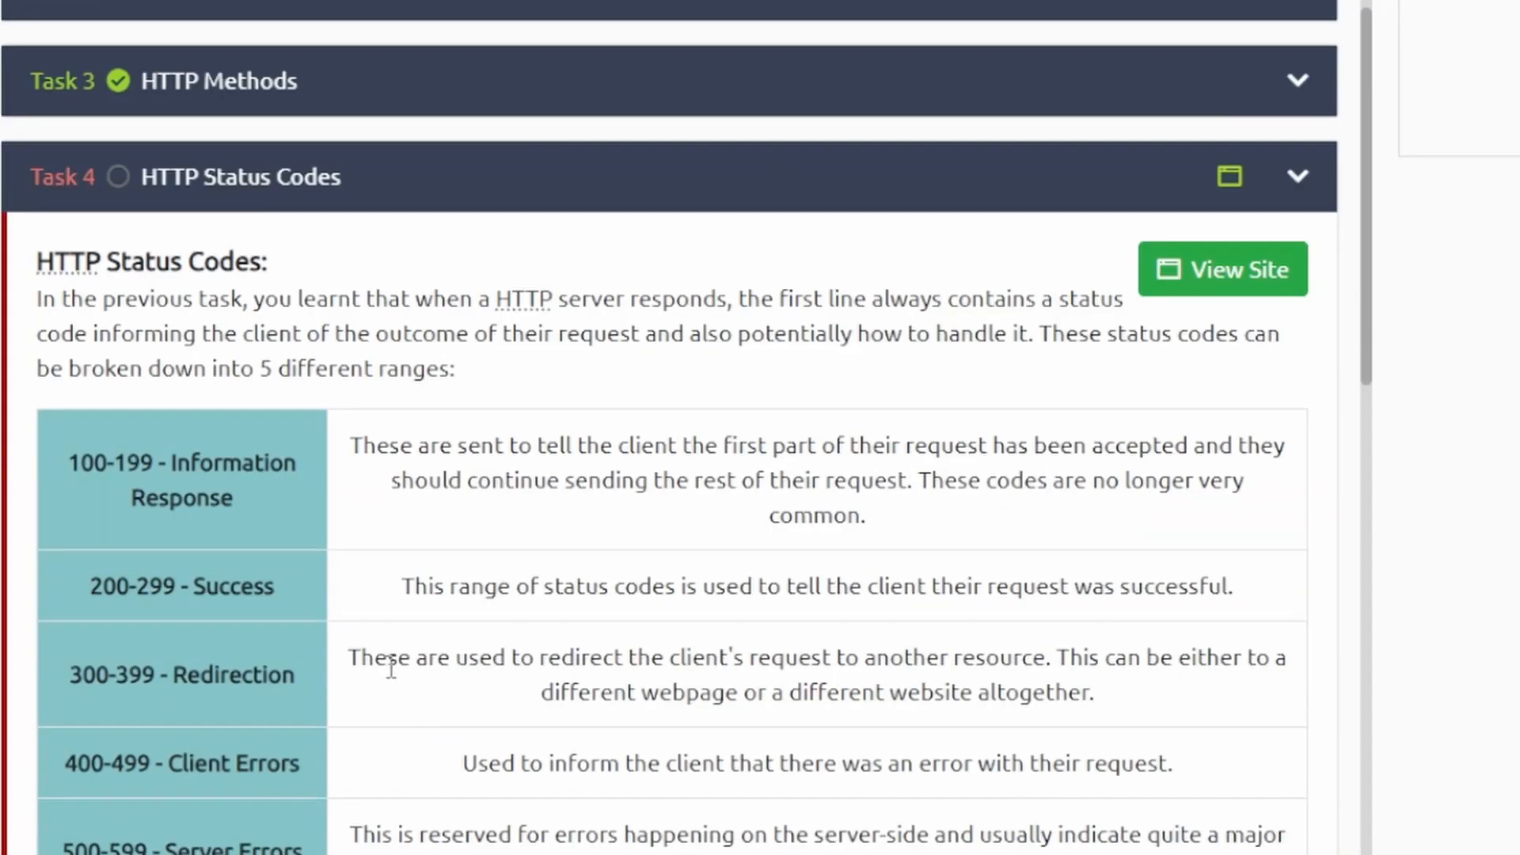
pyautogui.scroll(-3)
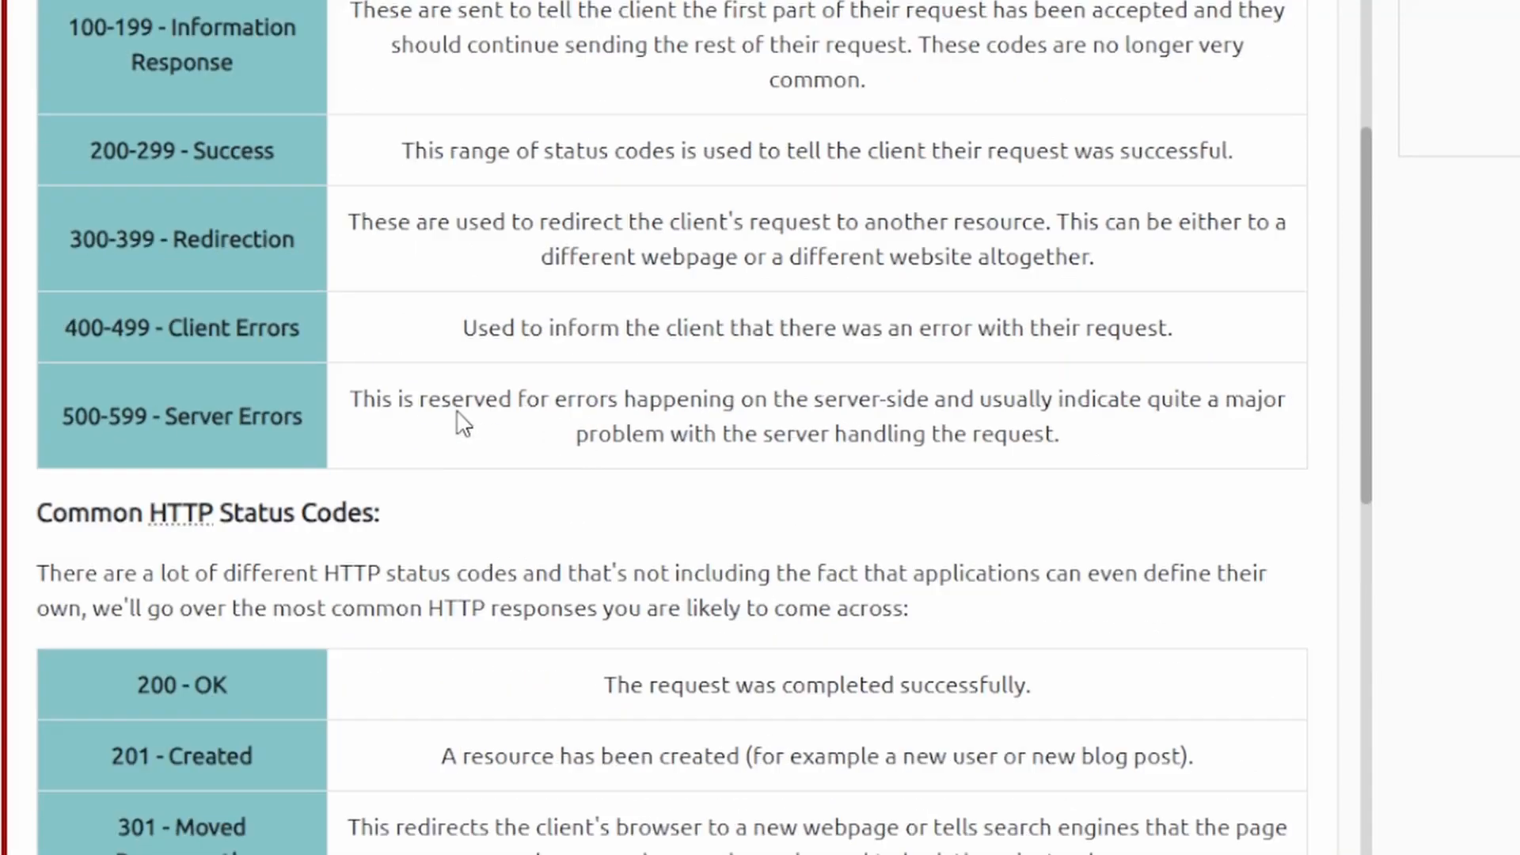
pyautogui.scroll(-3)
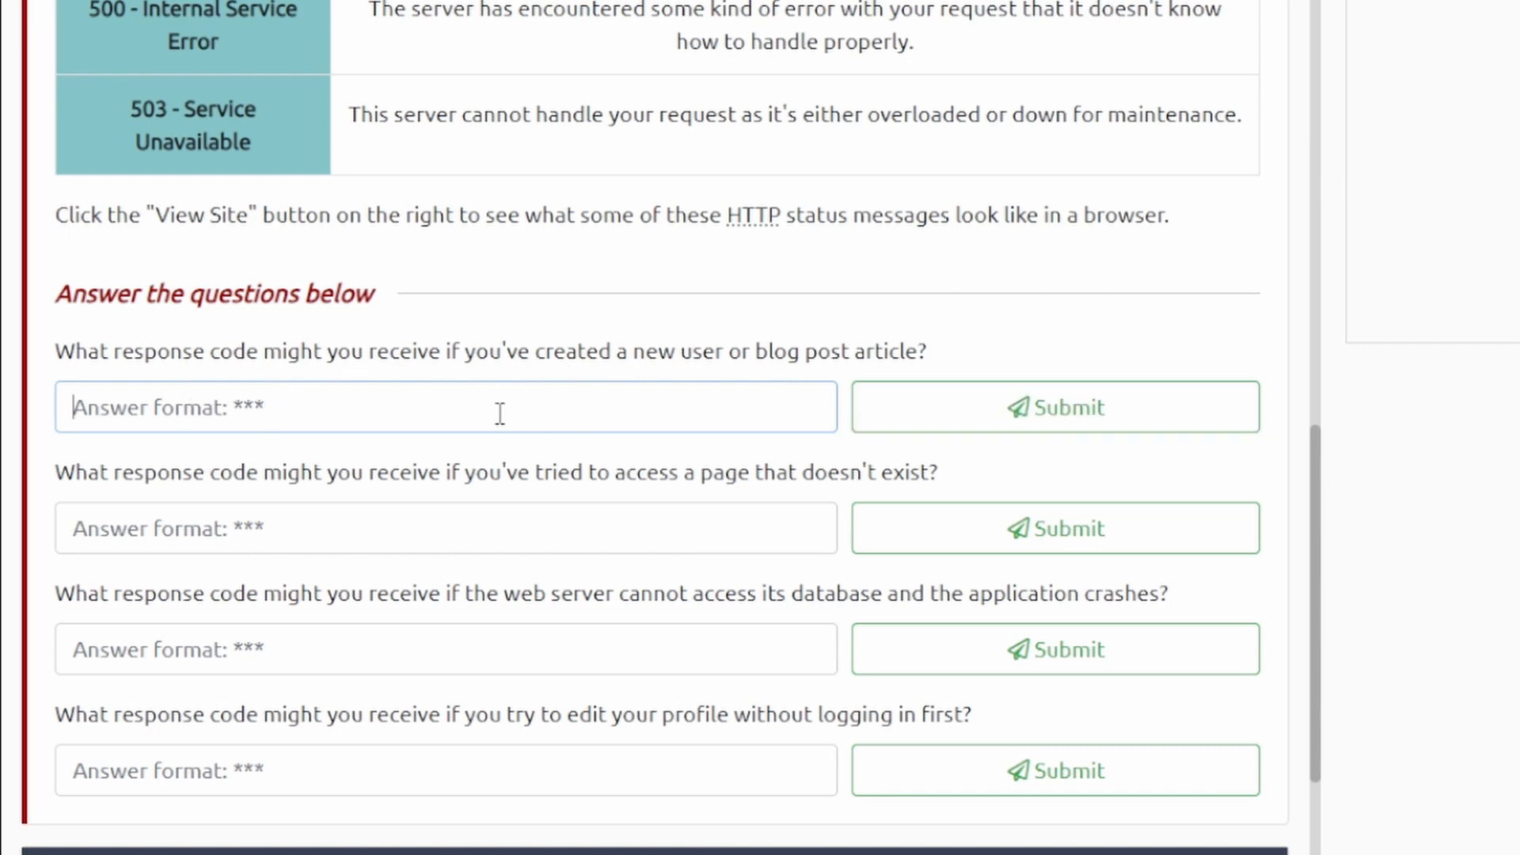
pyautogui.scroll(3)
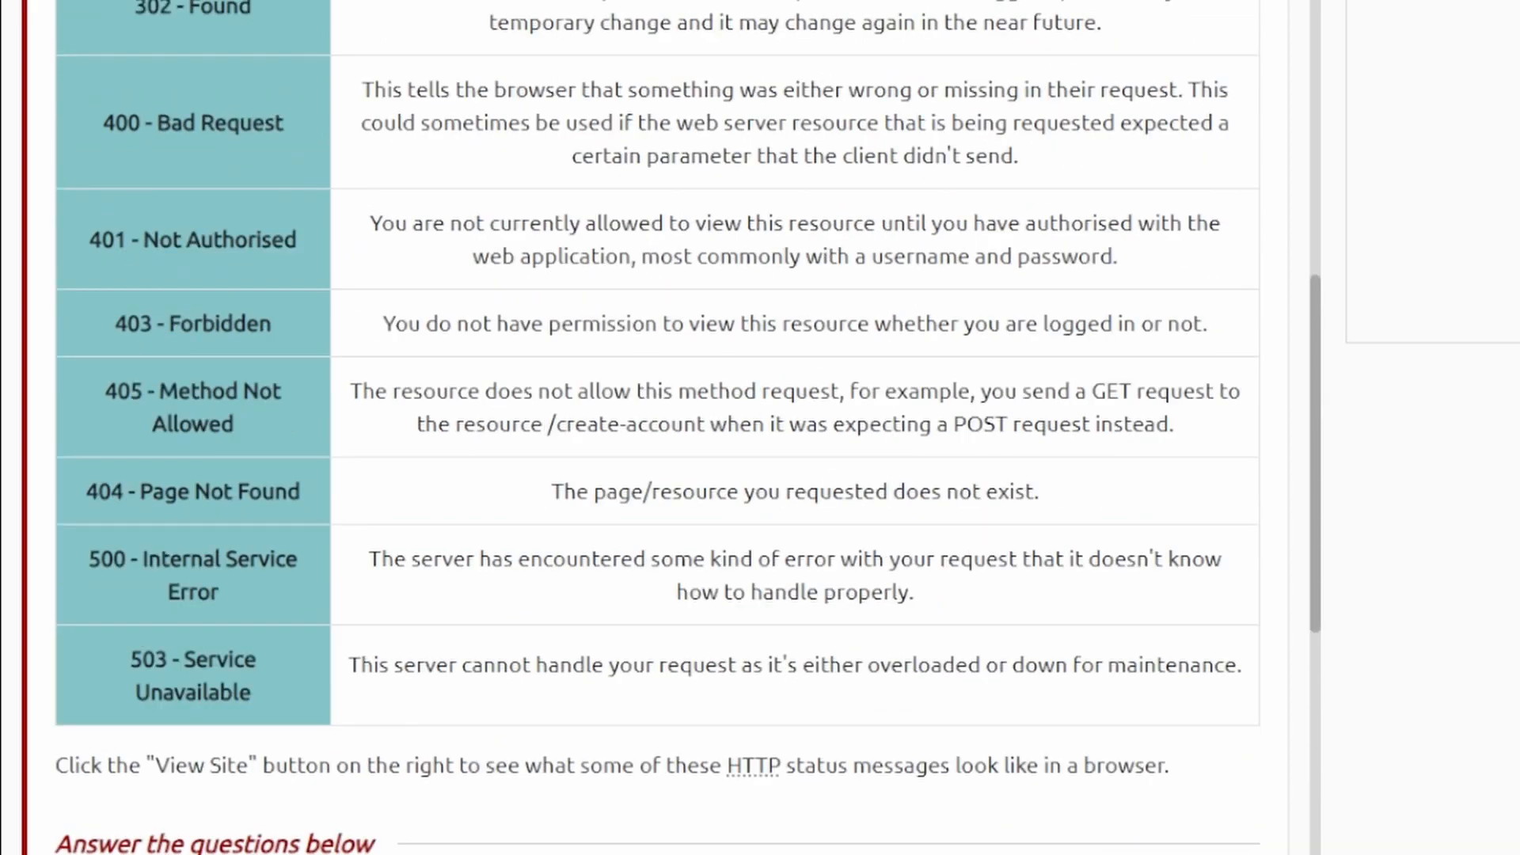
pyautogui.scroll(-3)
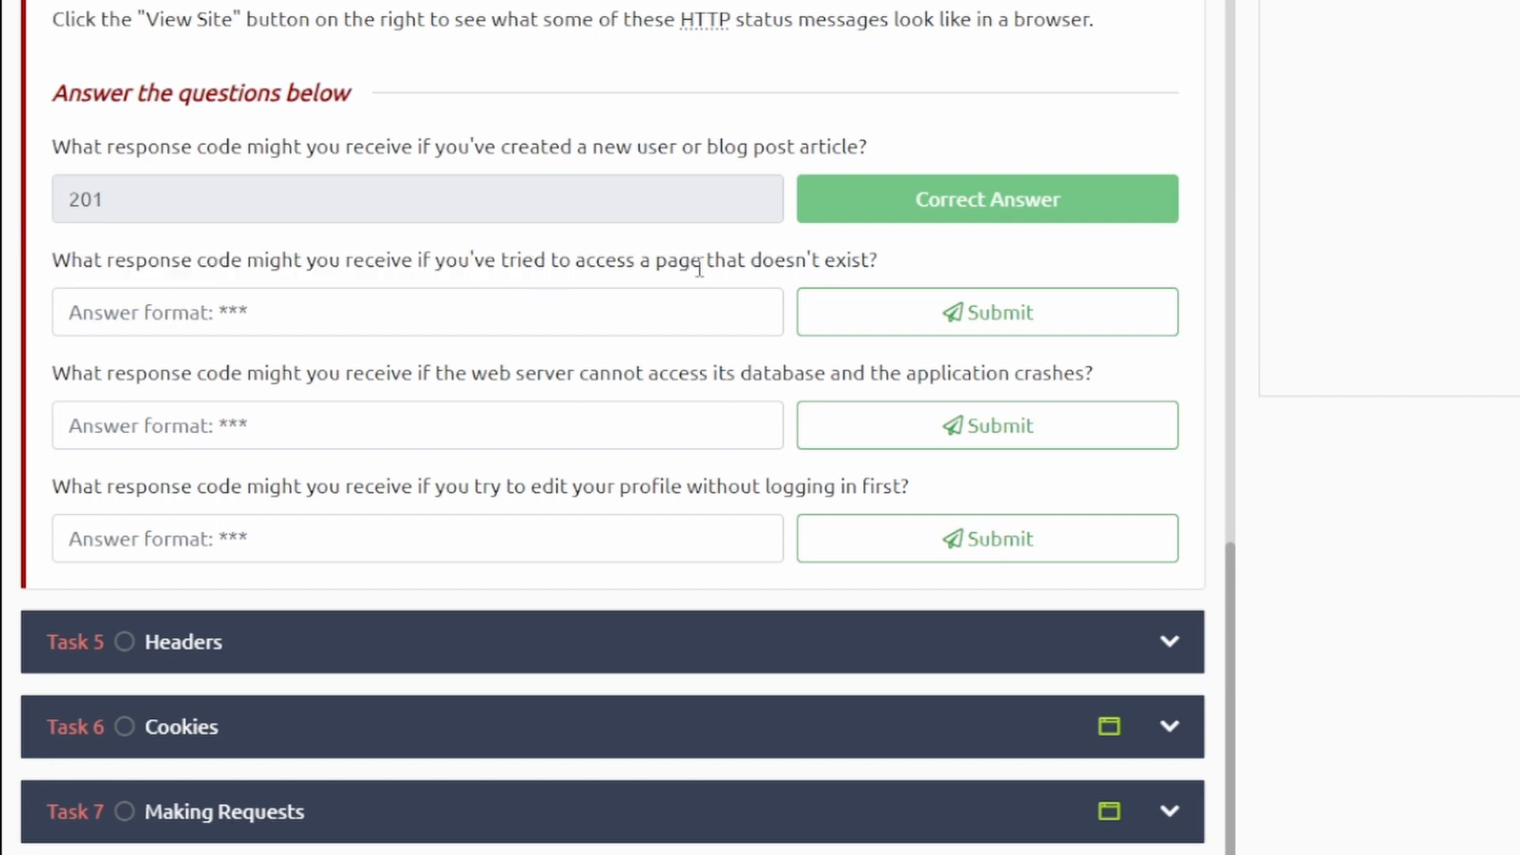
pyautogui.click(417, 312)
pyautogui.write('404')
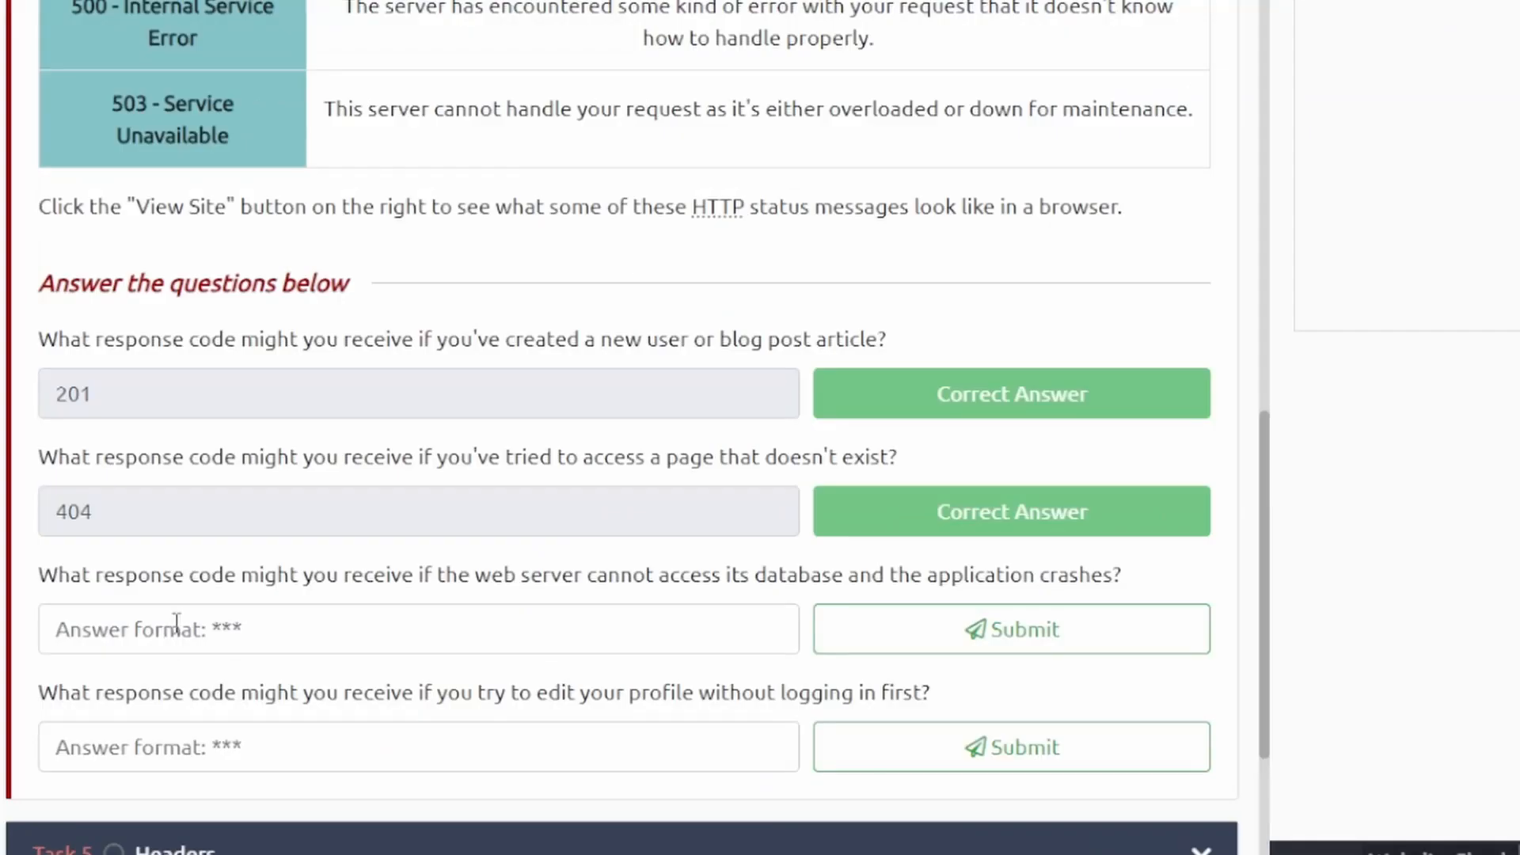
pyautogui.scroll(-3)
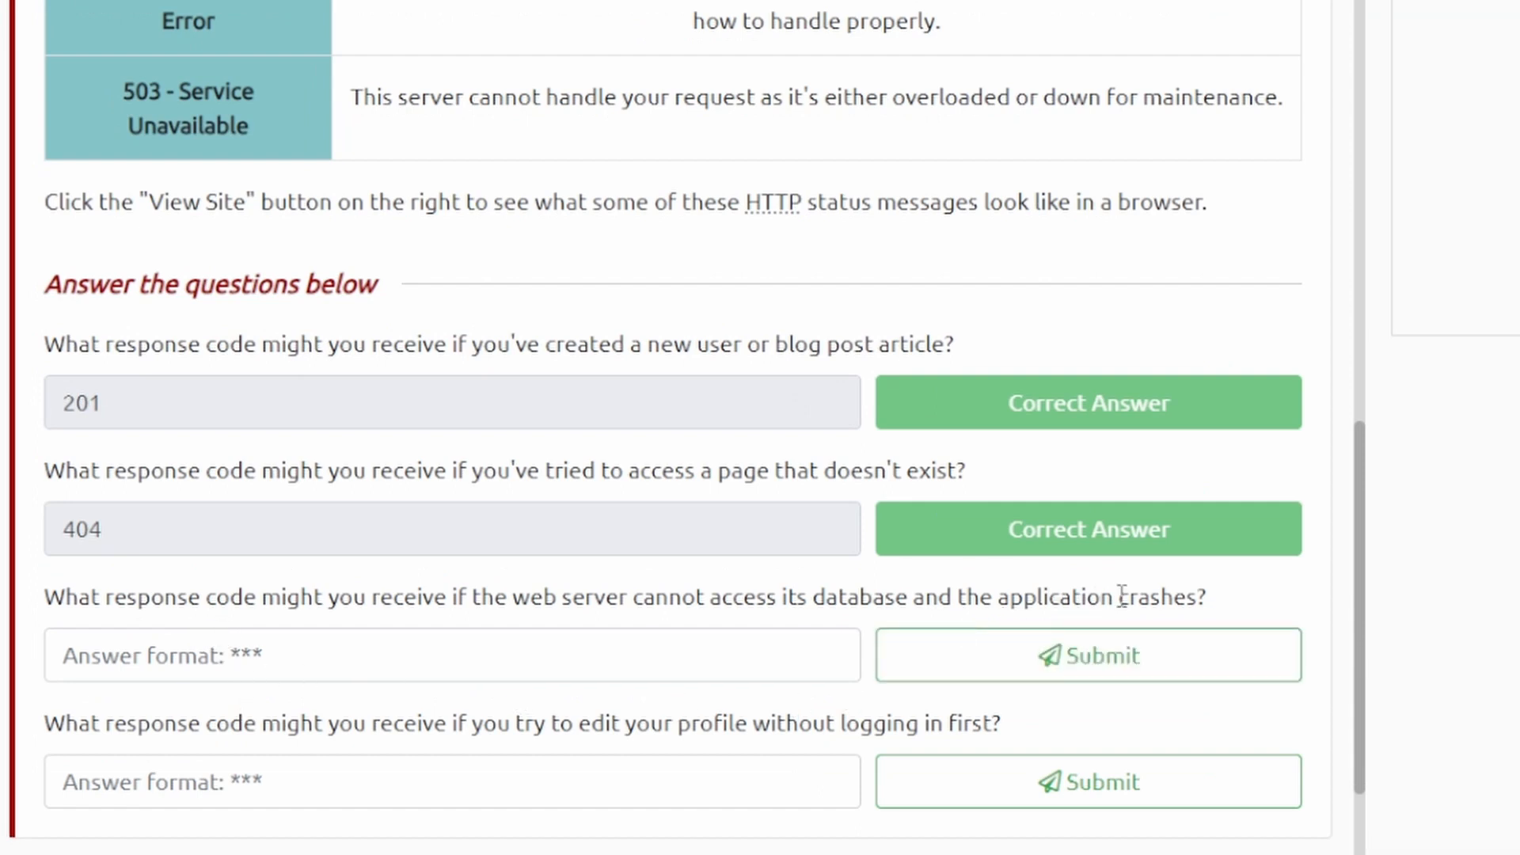
pyautogui.scroll(3)
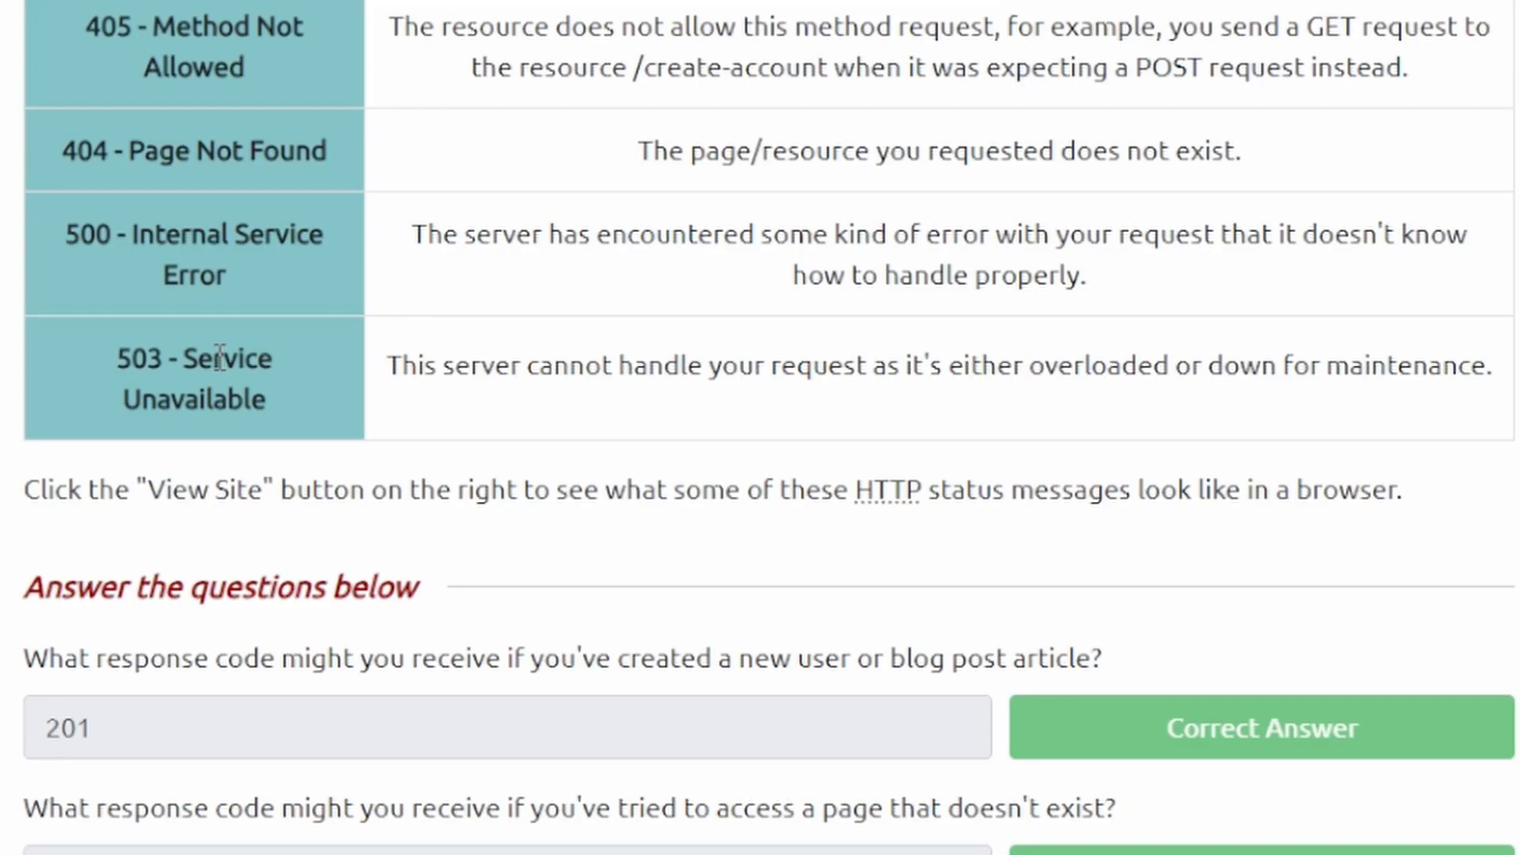
pyautogui.scroll(-3)
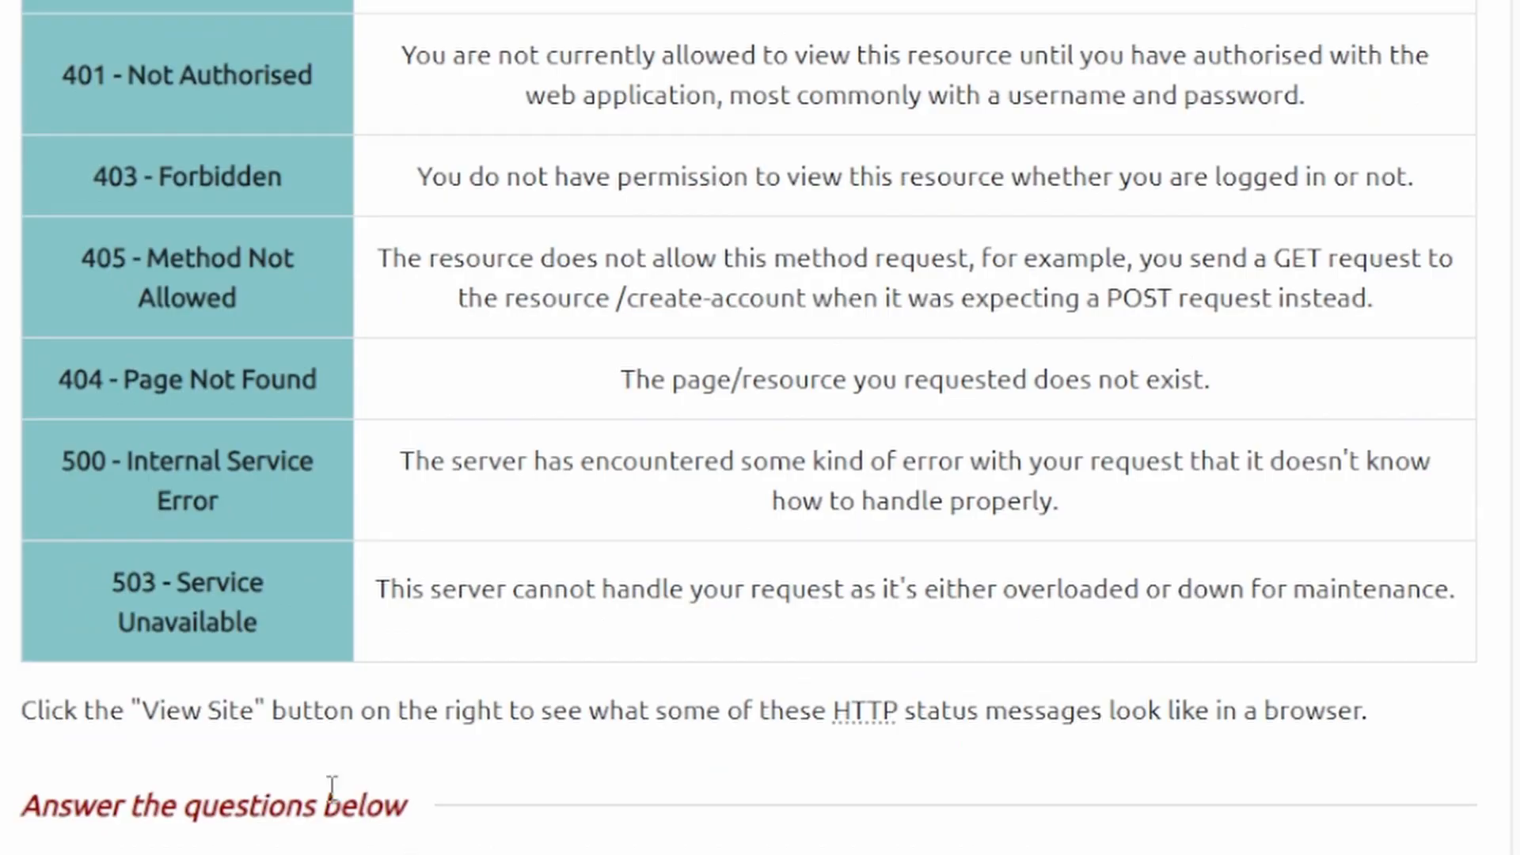
# - Answer 503 and 401, then view the example Not Found and Service Unavailable pages
pyautogui.moveTo(83, 258); pyautogui.dragTo(189, 258)
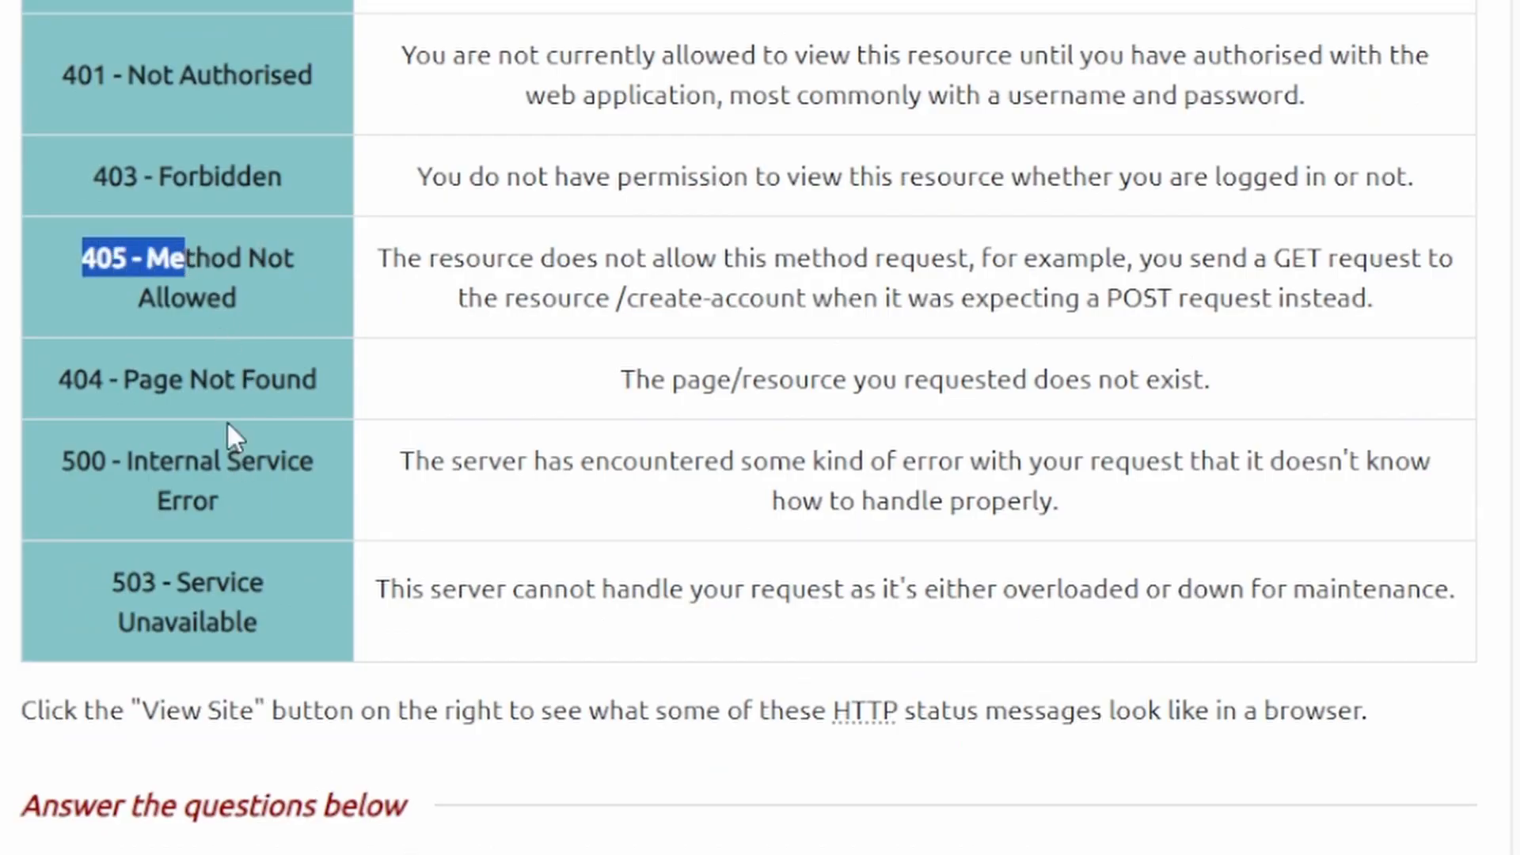
pyautogui.scroll(-3)
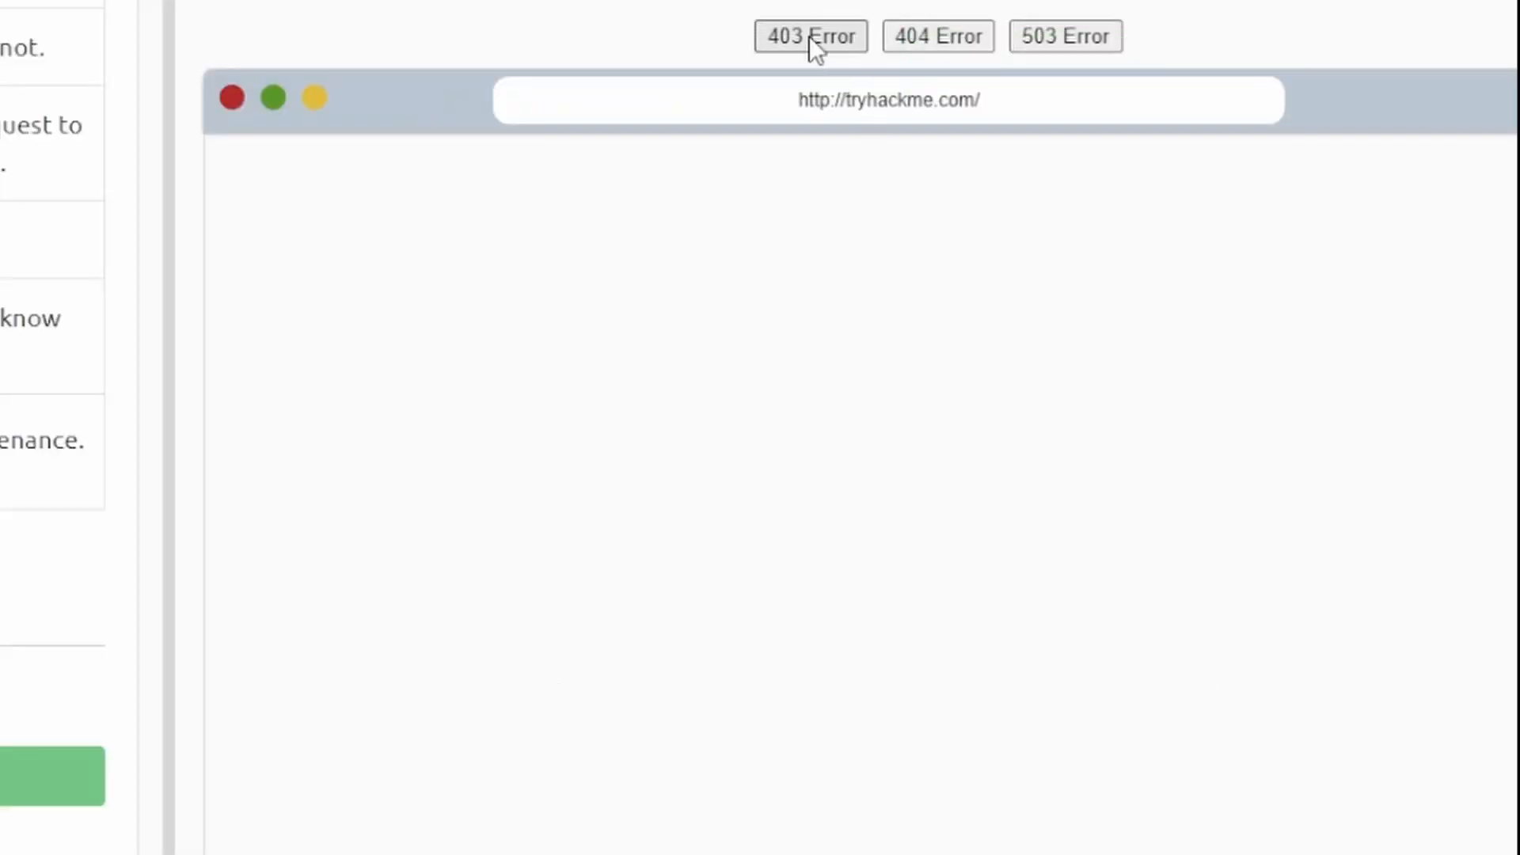
pyautogui.click(937, 36)
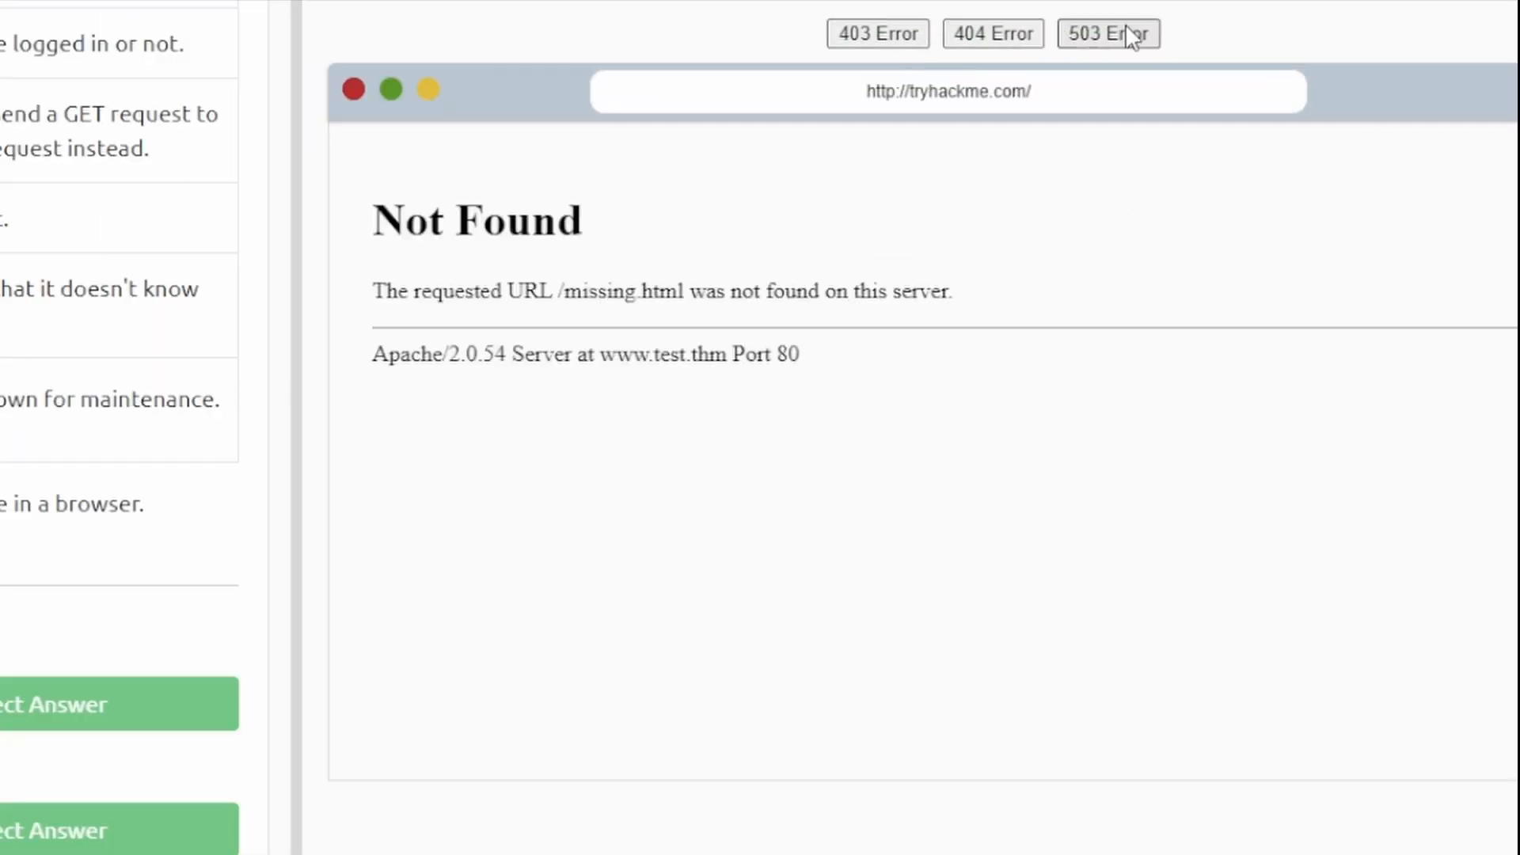
pyautogui.click(1109, 33)
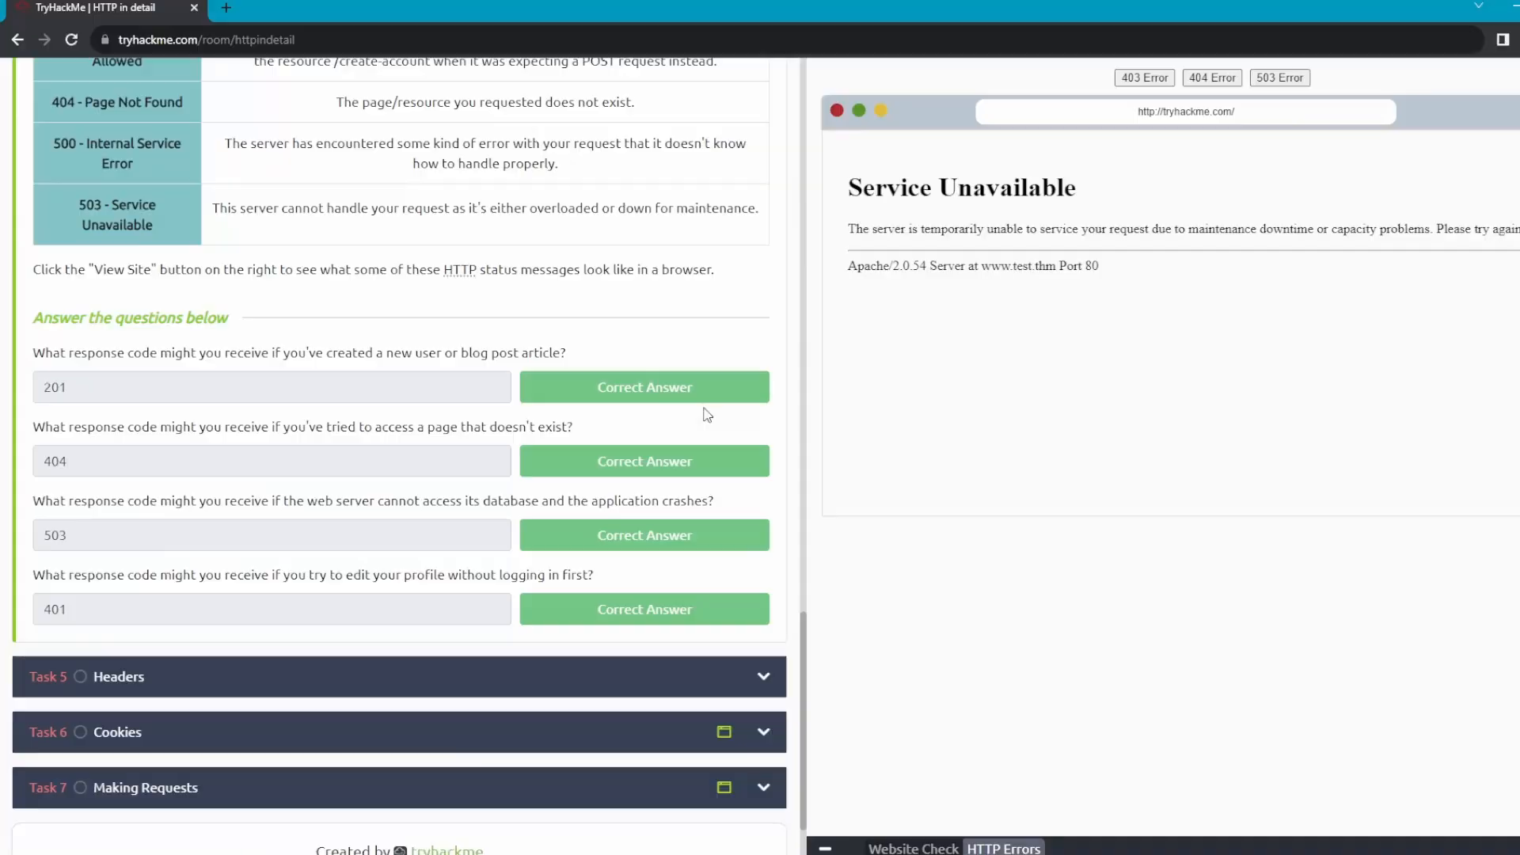
# - Answer user-agent as the header identifying the browser
pyautogui.scroll(-3)
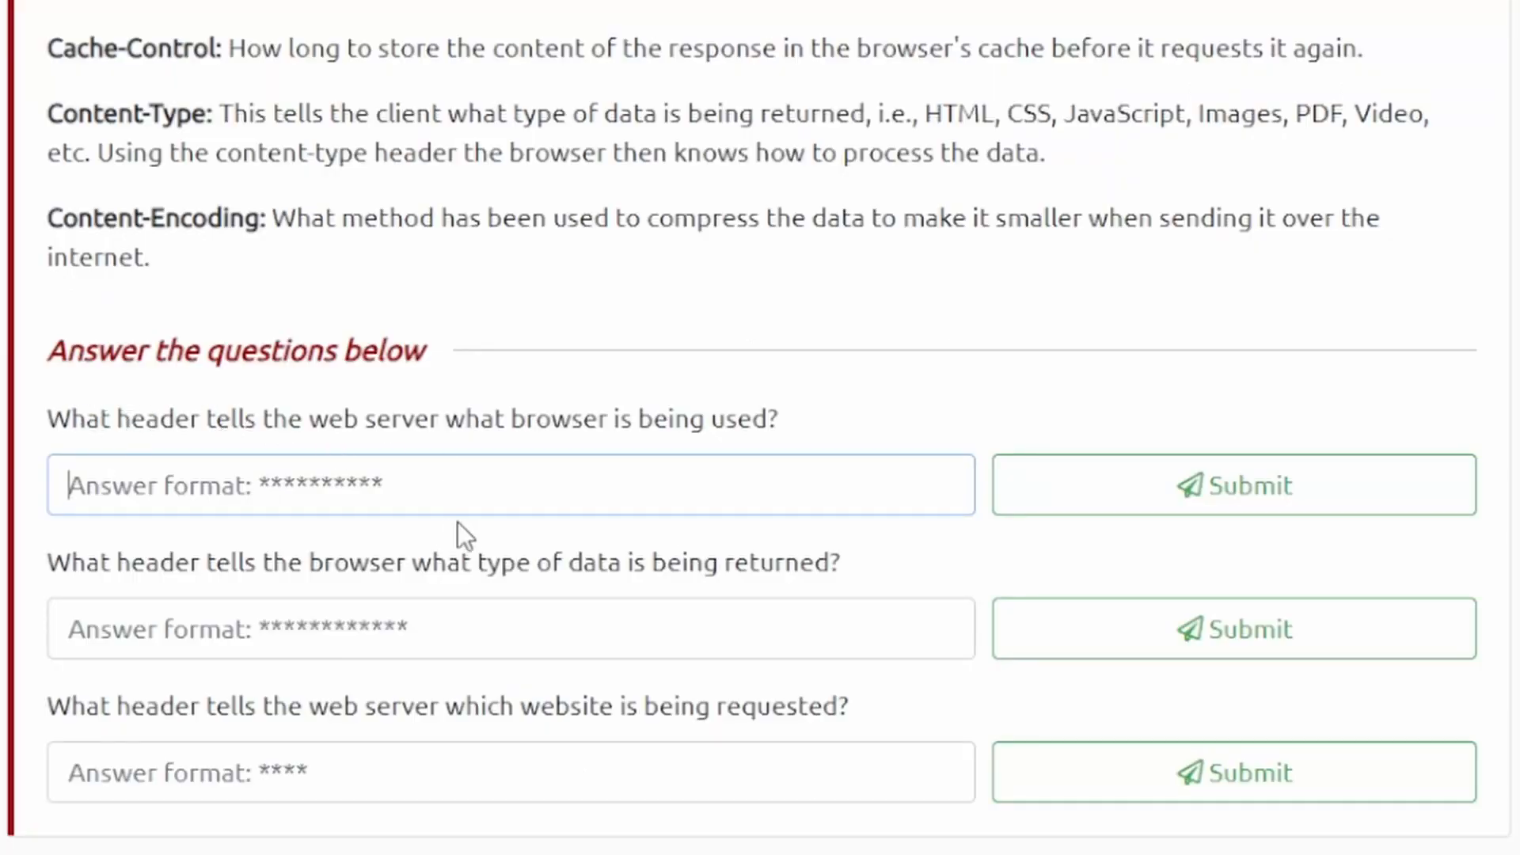
pyautogui.scroll(3)
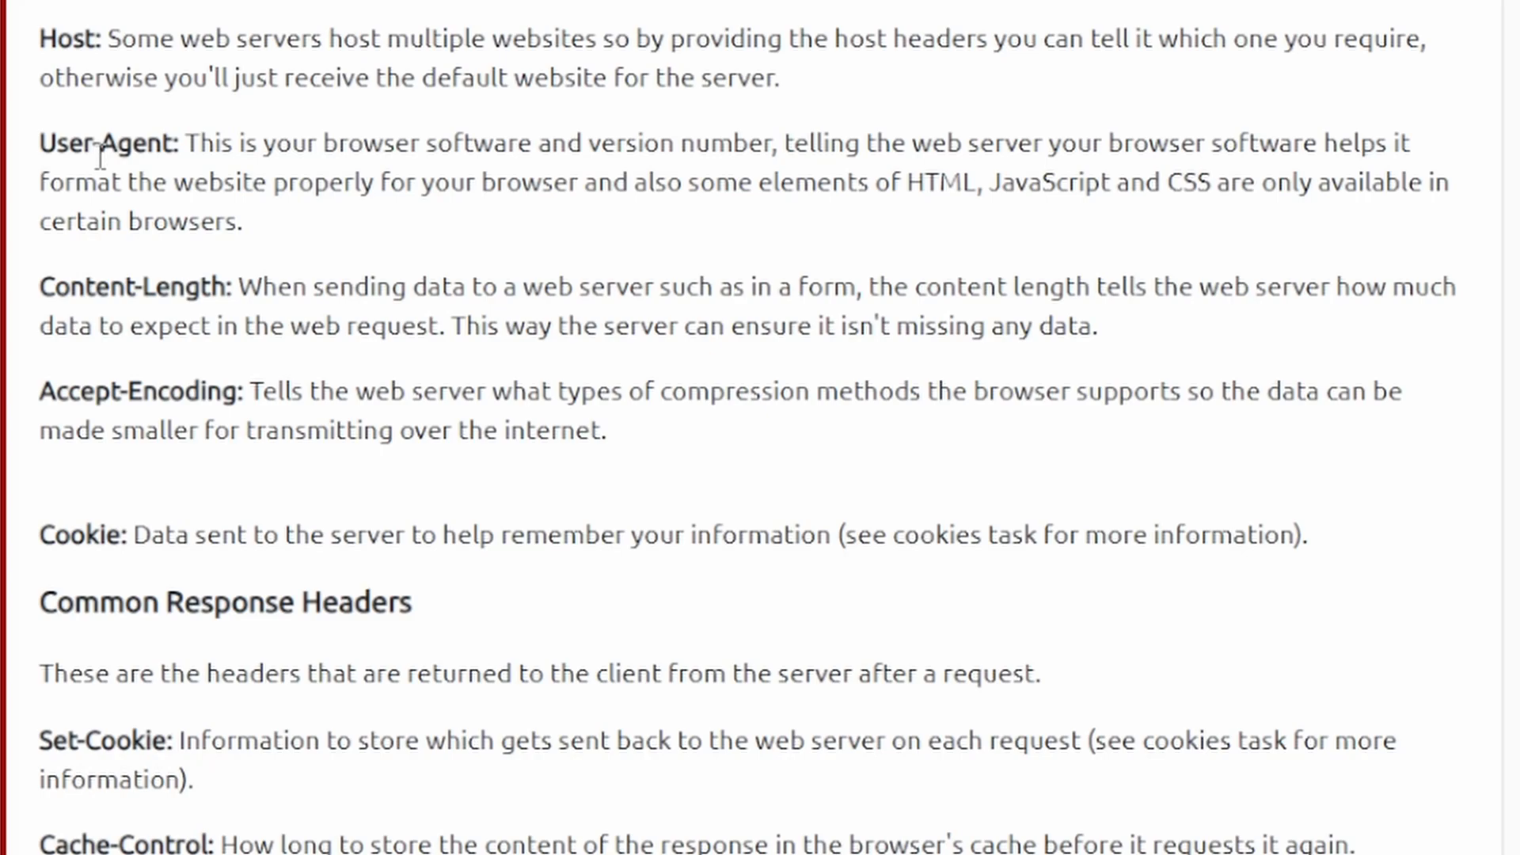
pyautogui.scroll(-3)
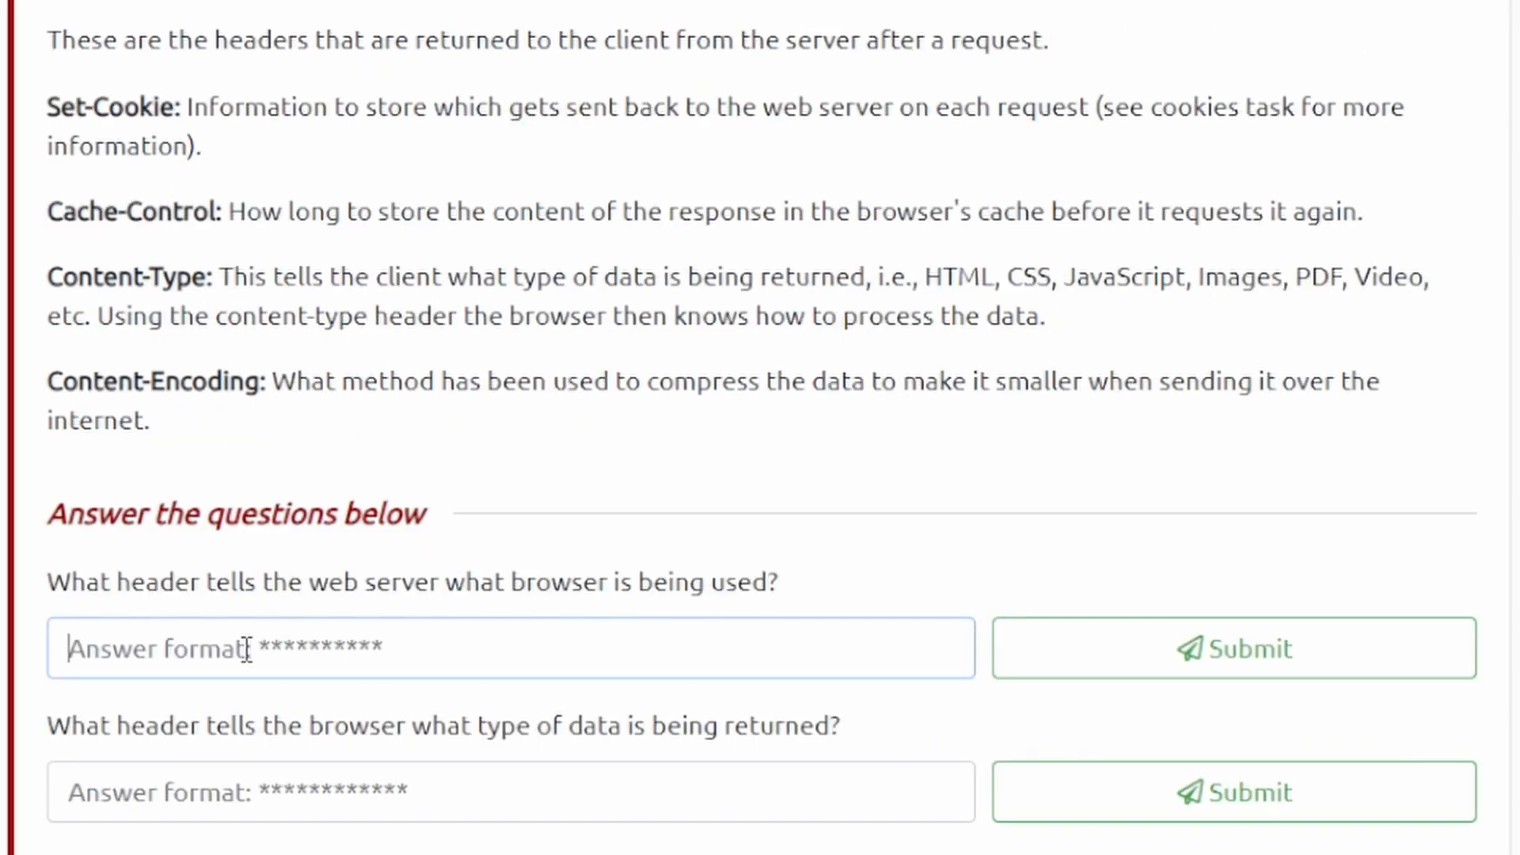
pyautogui.write('user-')
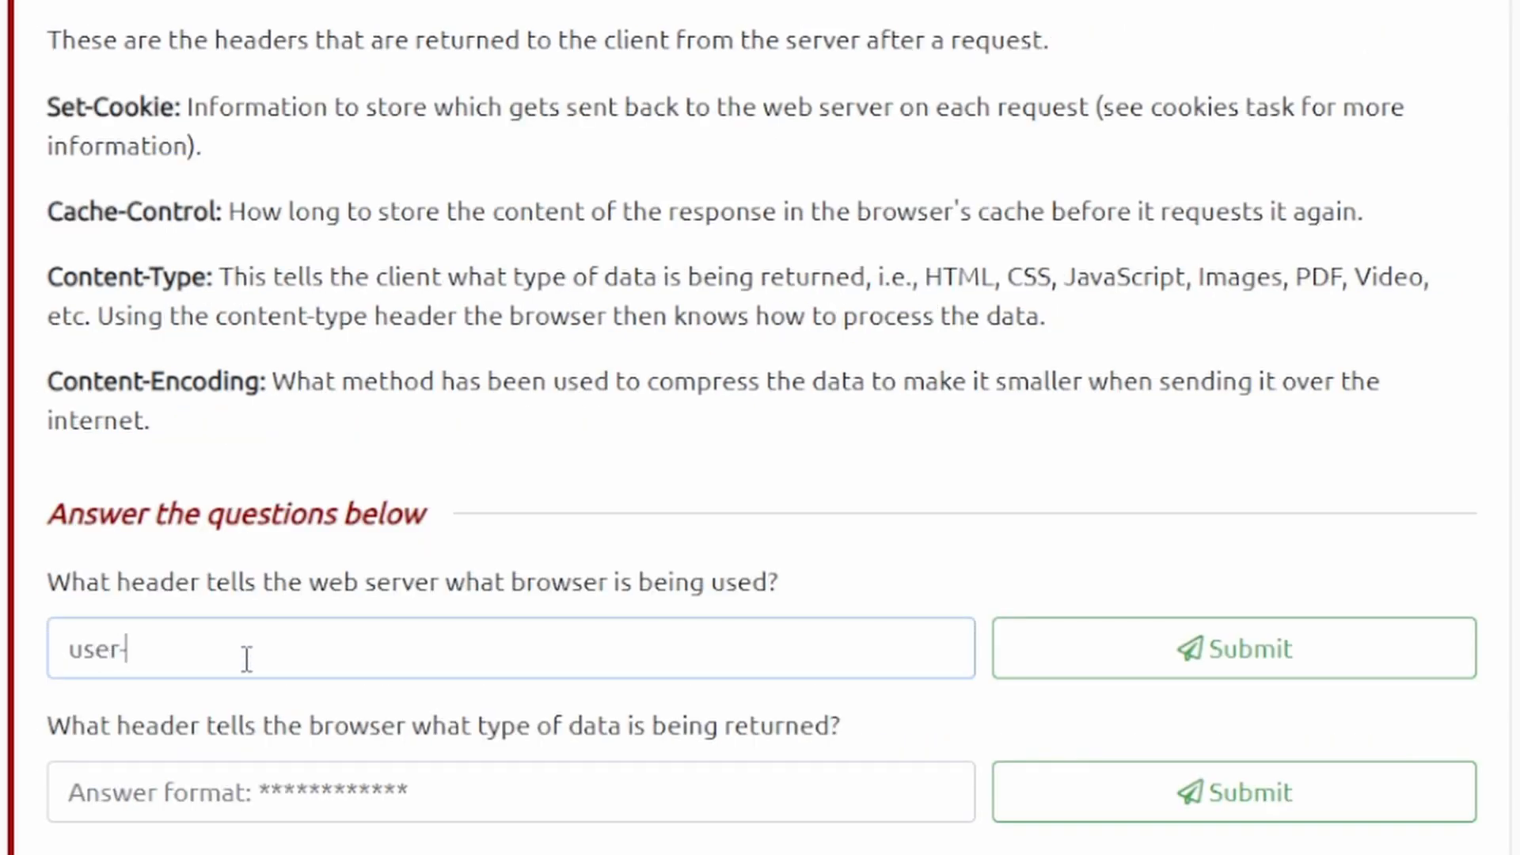
pyautogui.click(1234, 648)
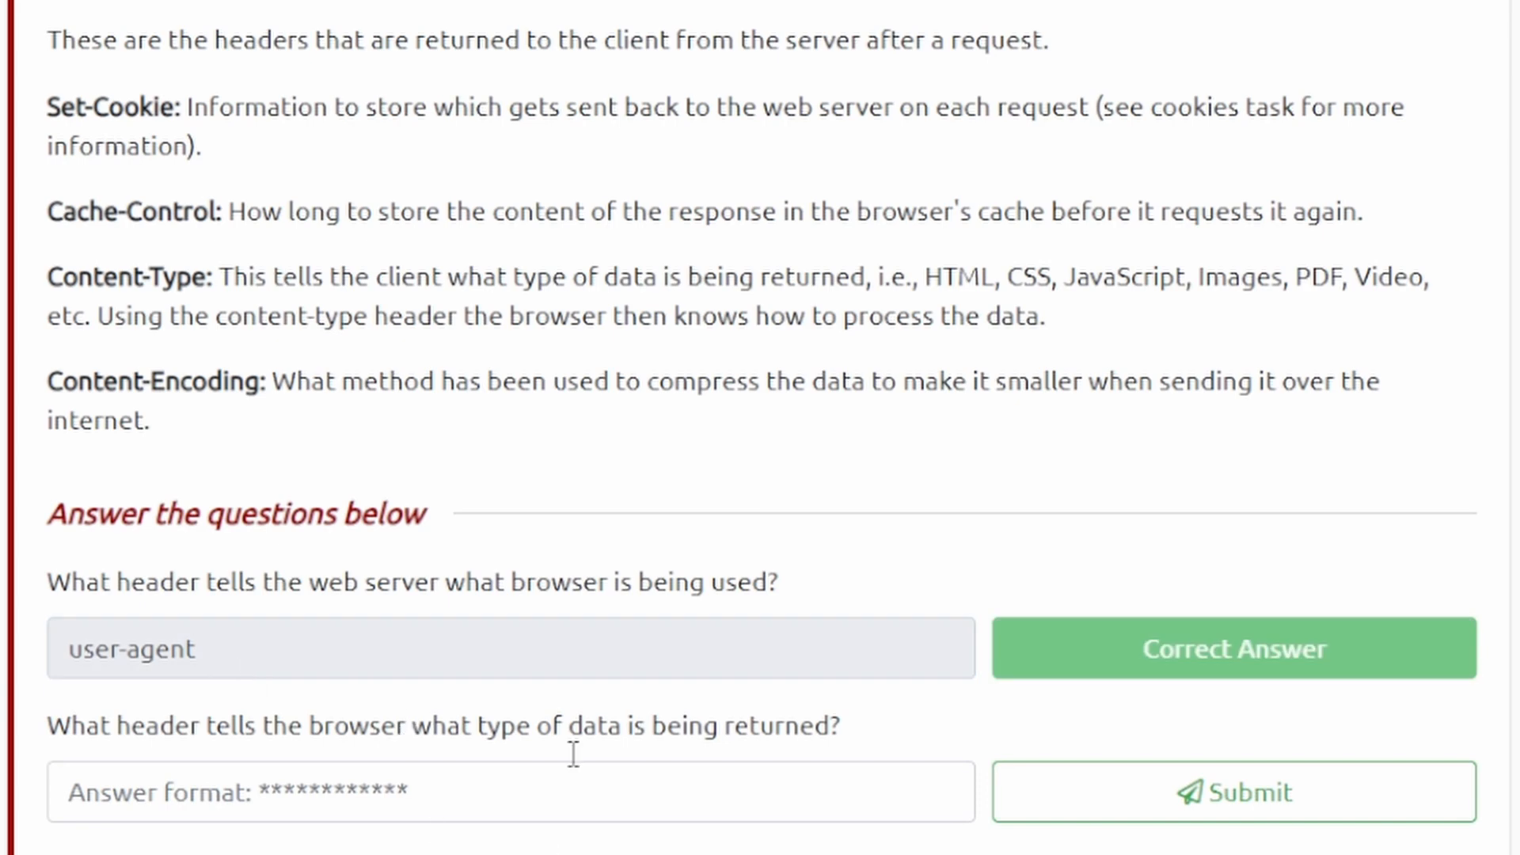
# - Answer content-type as the header describing the returned data type
pyautogui.scroll(-3)
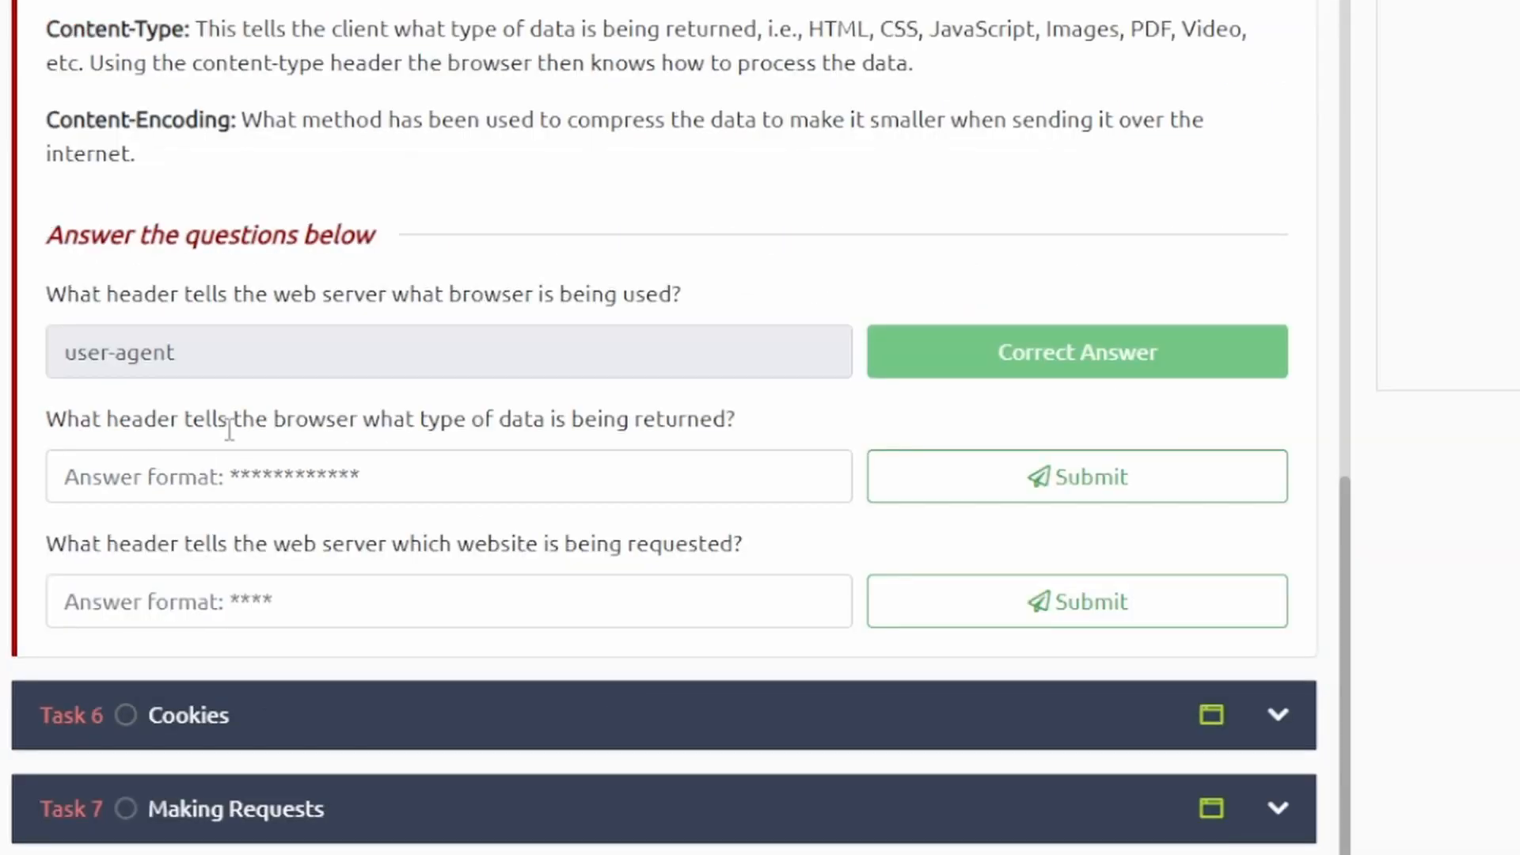
pyautogui.click(448, 476)
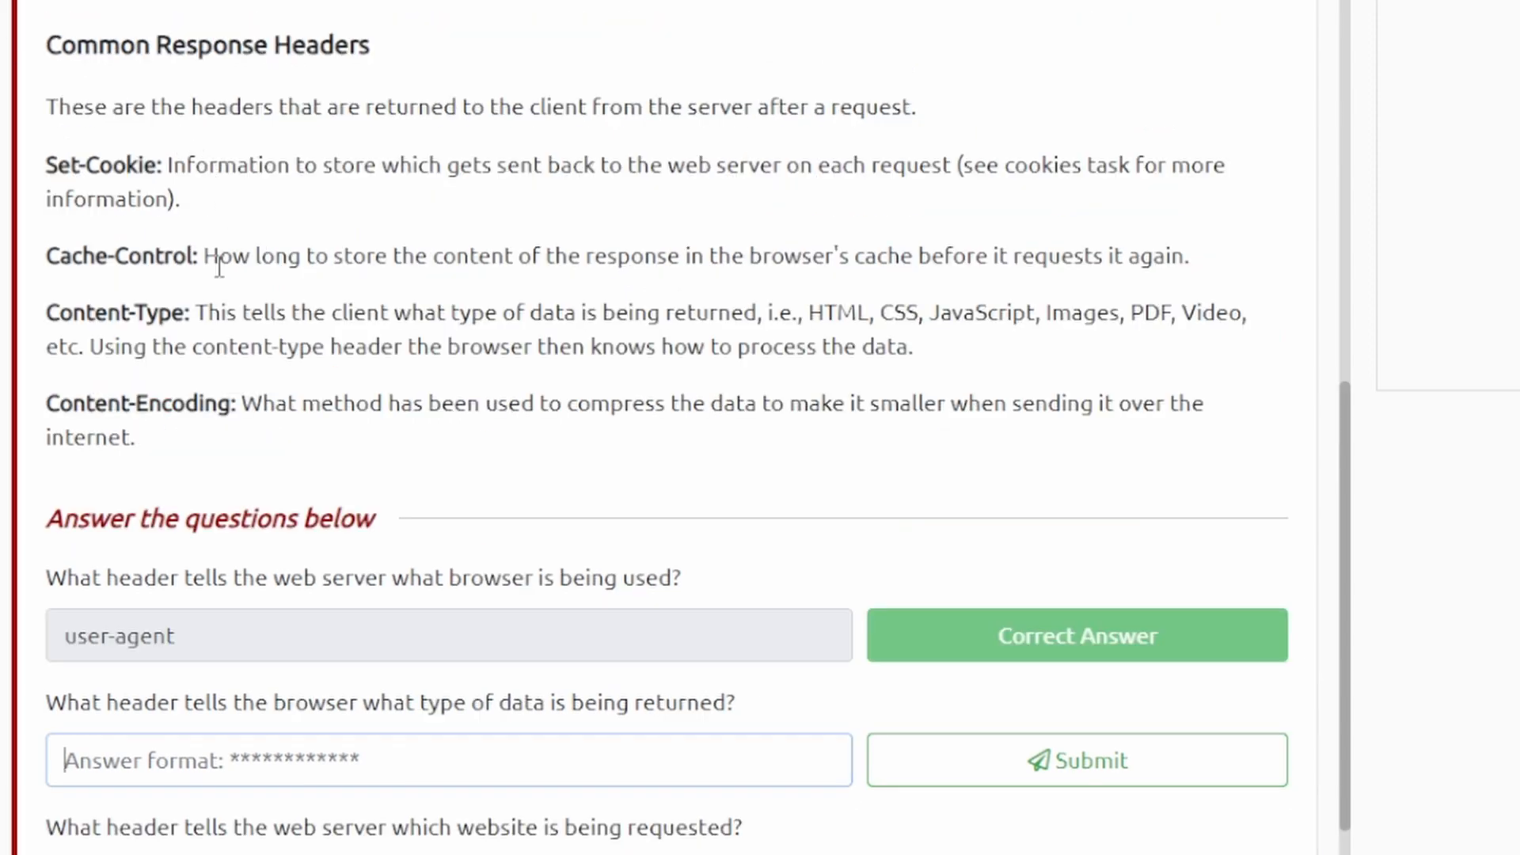
pyautogui.scroll(-3)
pyautogui.write('content-type')
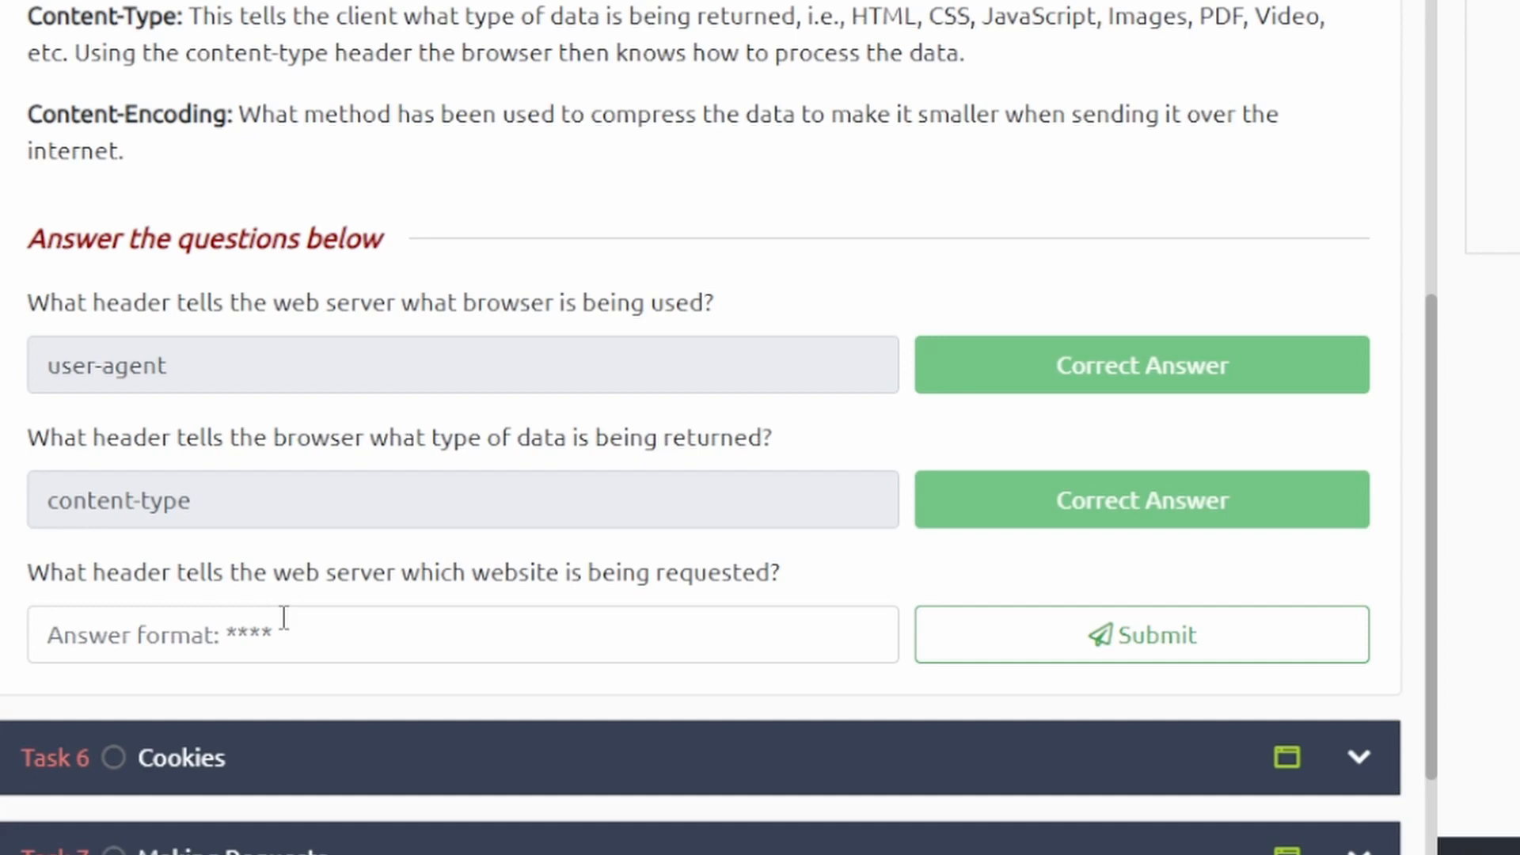
pyautogui.click(462, 635)
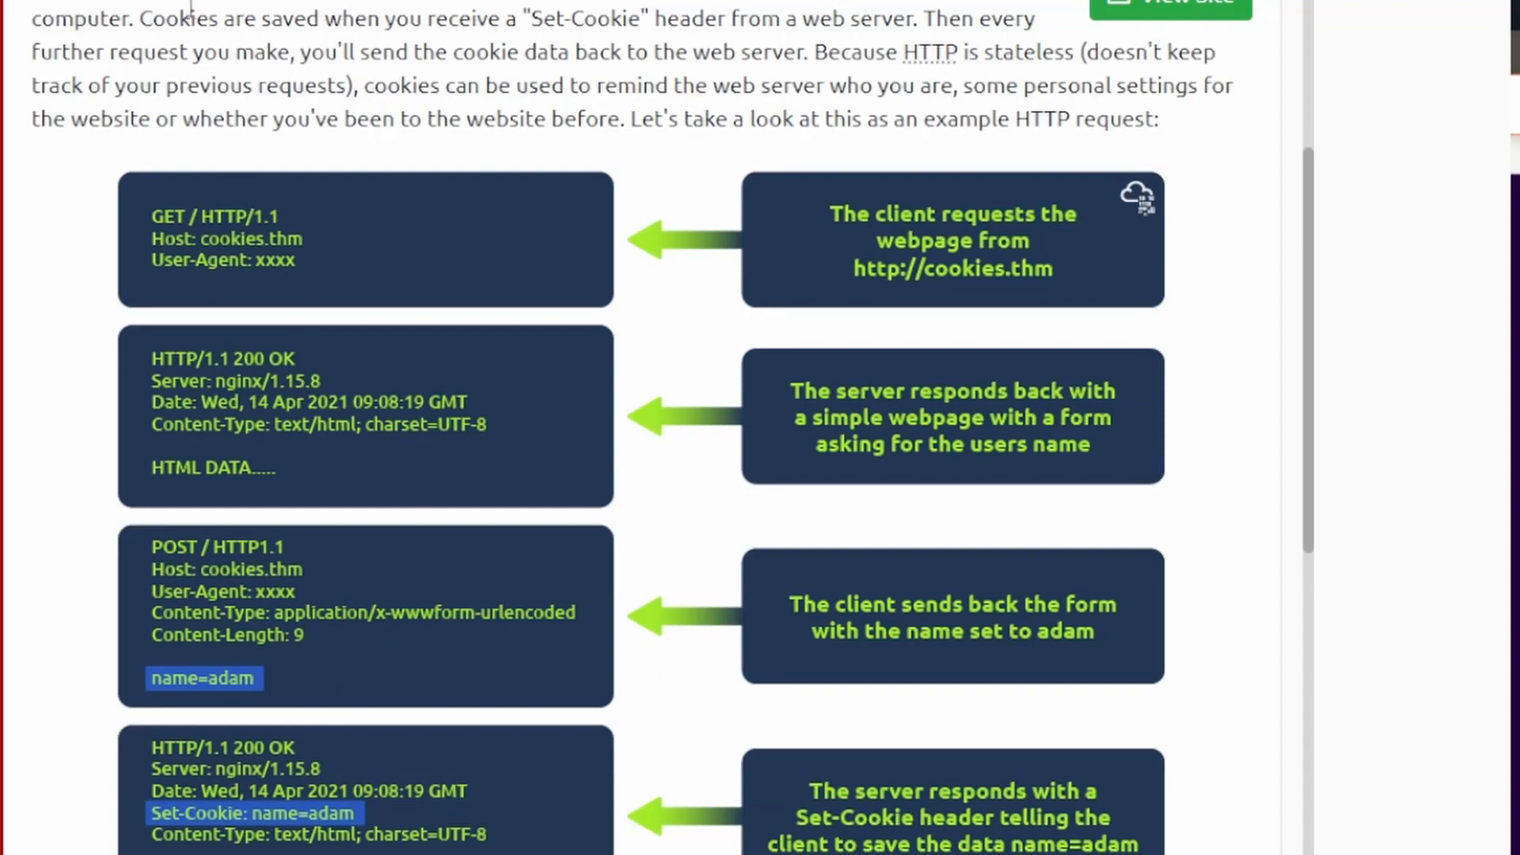
# - Read the cookies explanation and answer set-cookie as the cookie-saving header
pyautogui.scroll(-3)
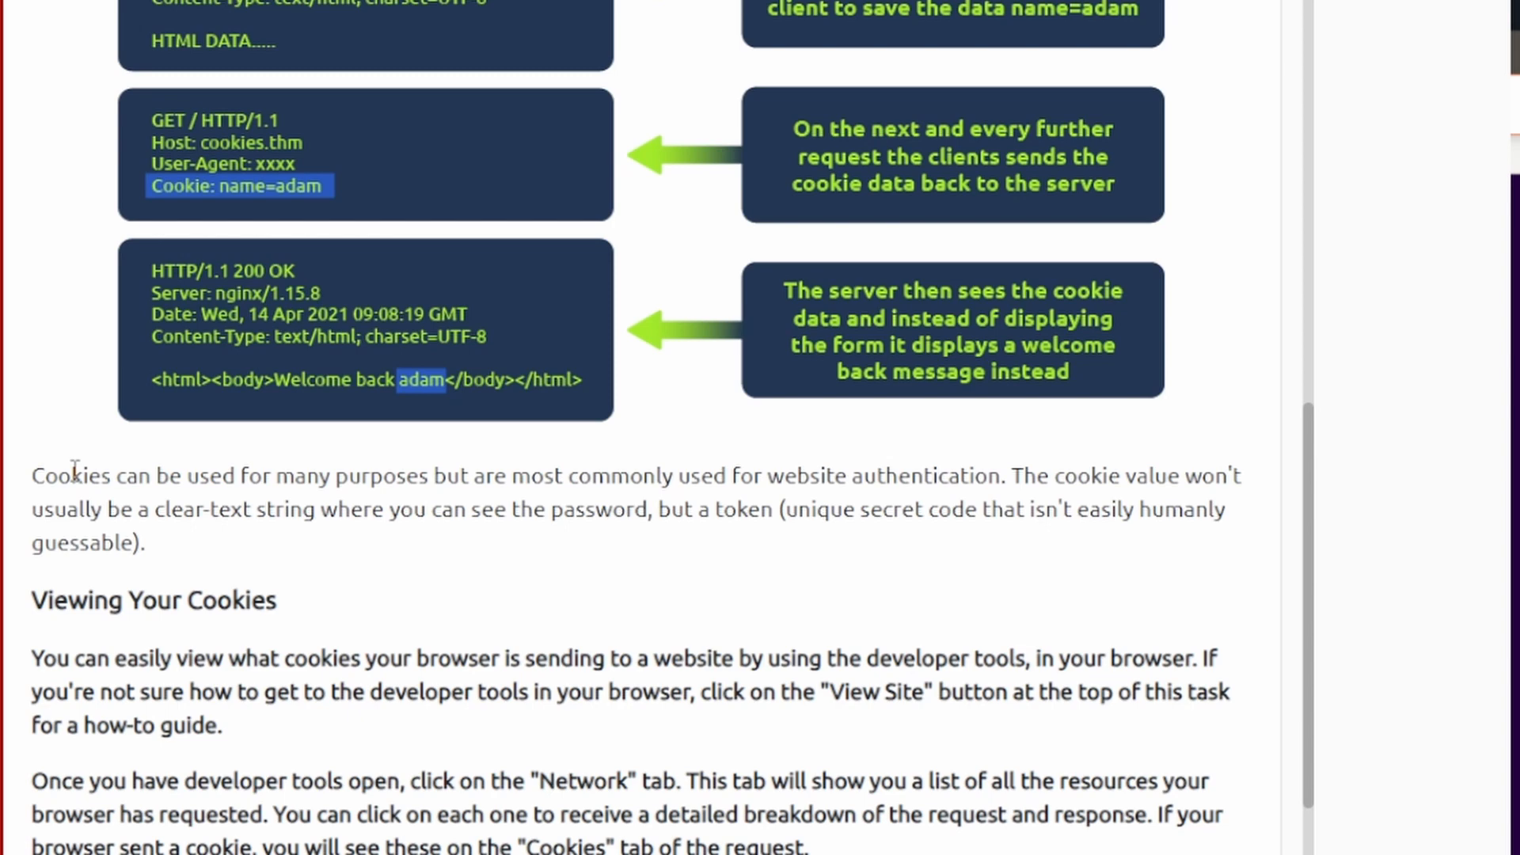
pyautogui.doubleClick(65, 475)
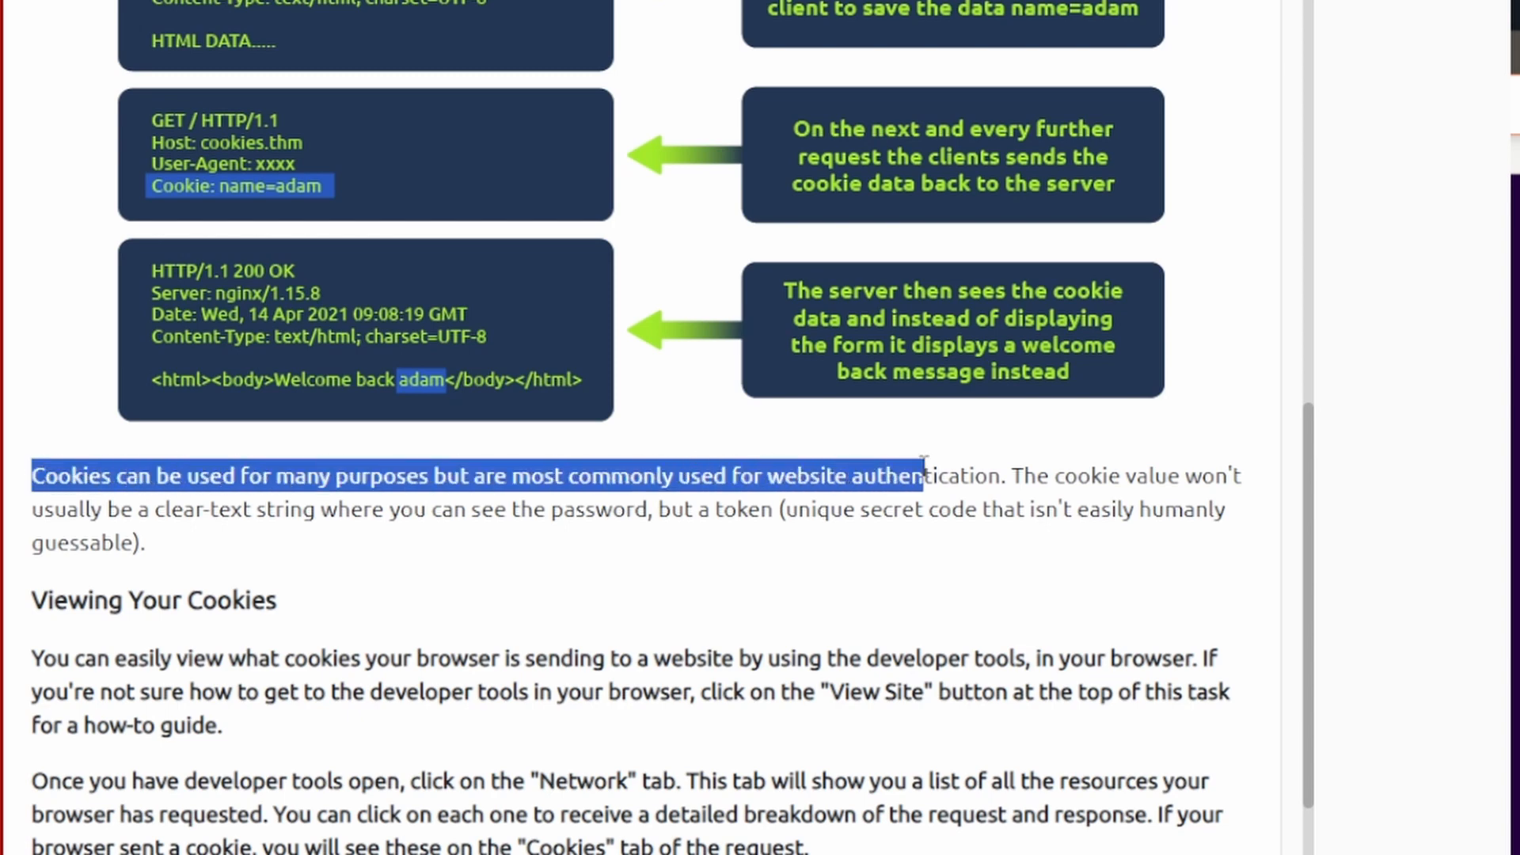
pyautogui.moveTo(921, 476); pyautogui.dragTo(679, 476)
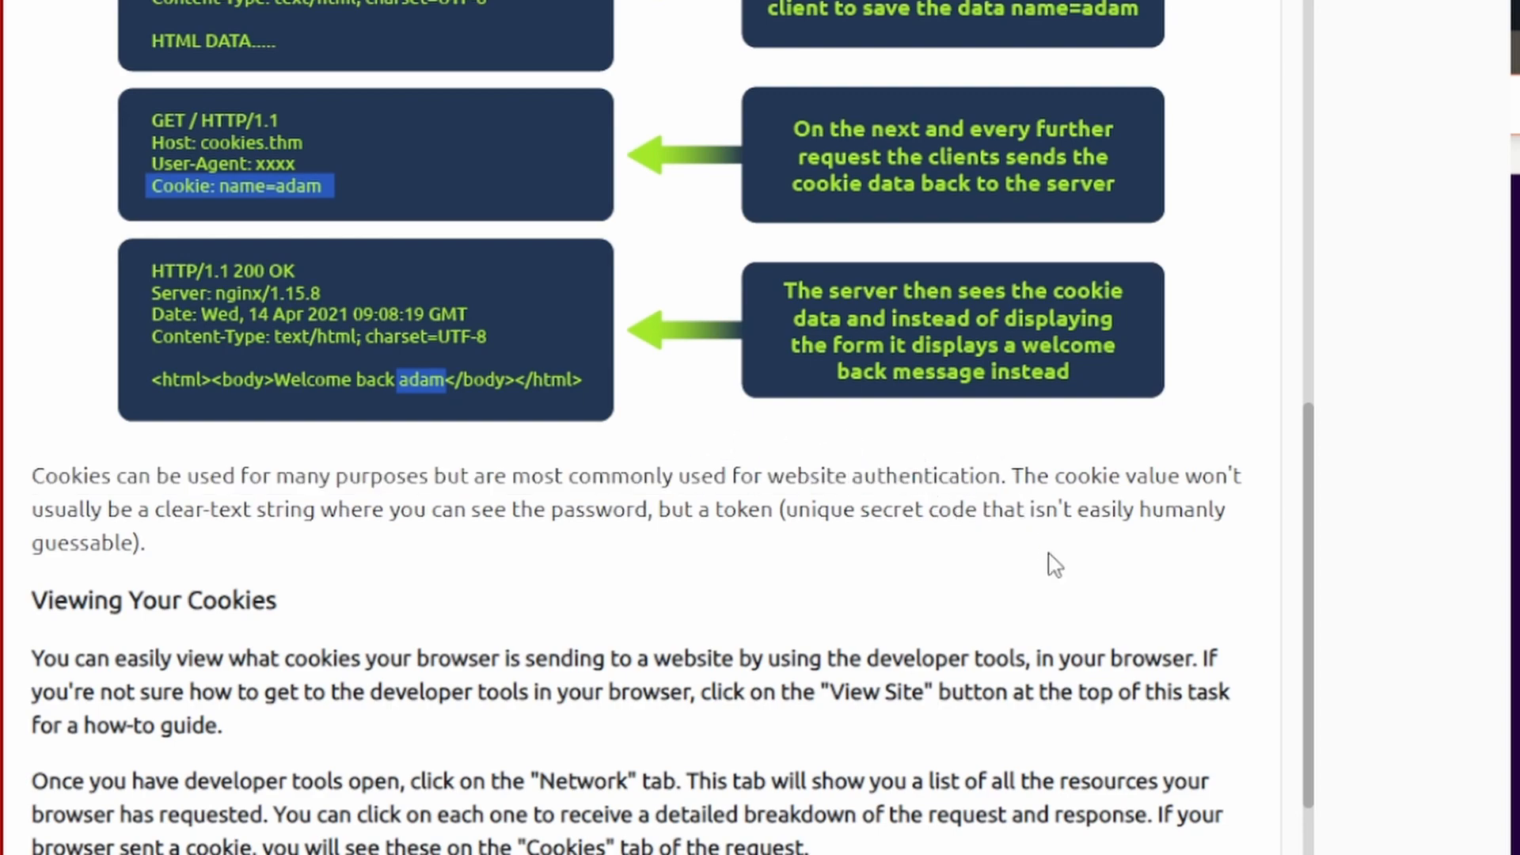
pyautogui.scroll(-3)
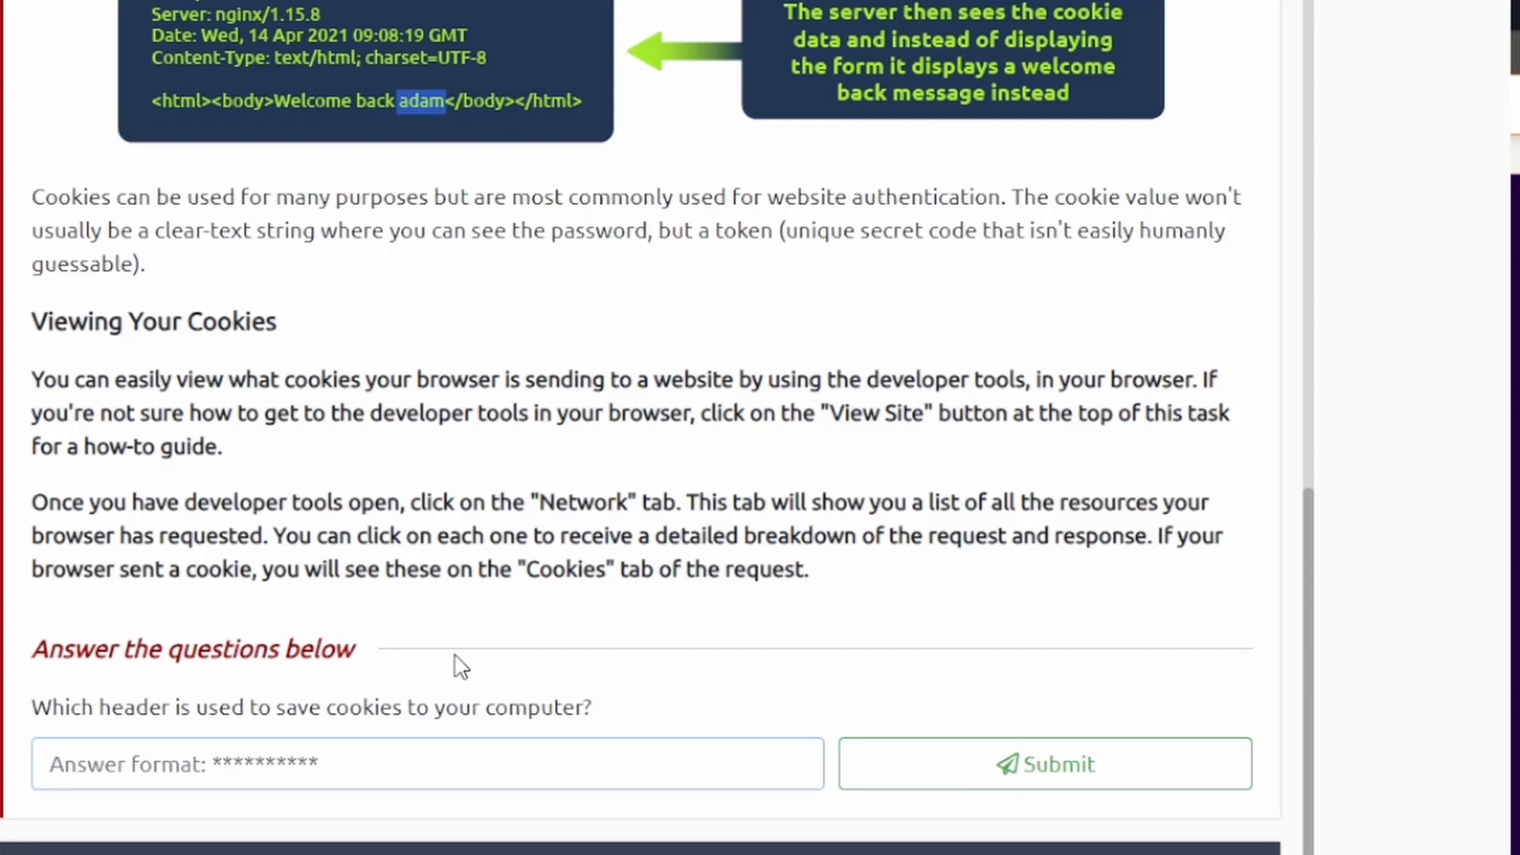
pyautogui.click(427, 764)
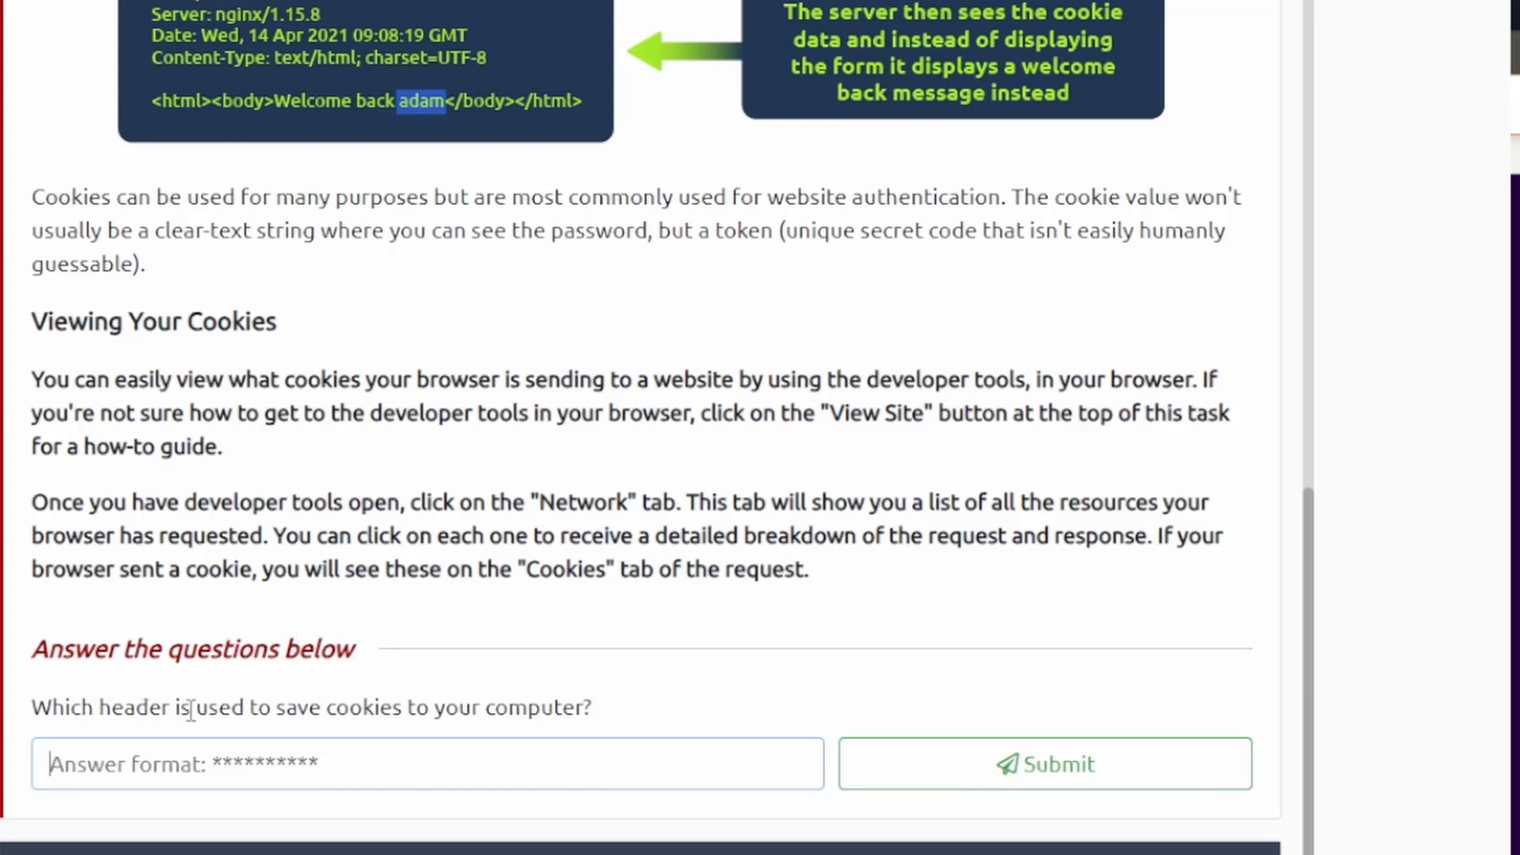
pyautogui.scroll(3)
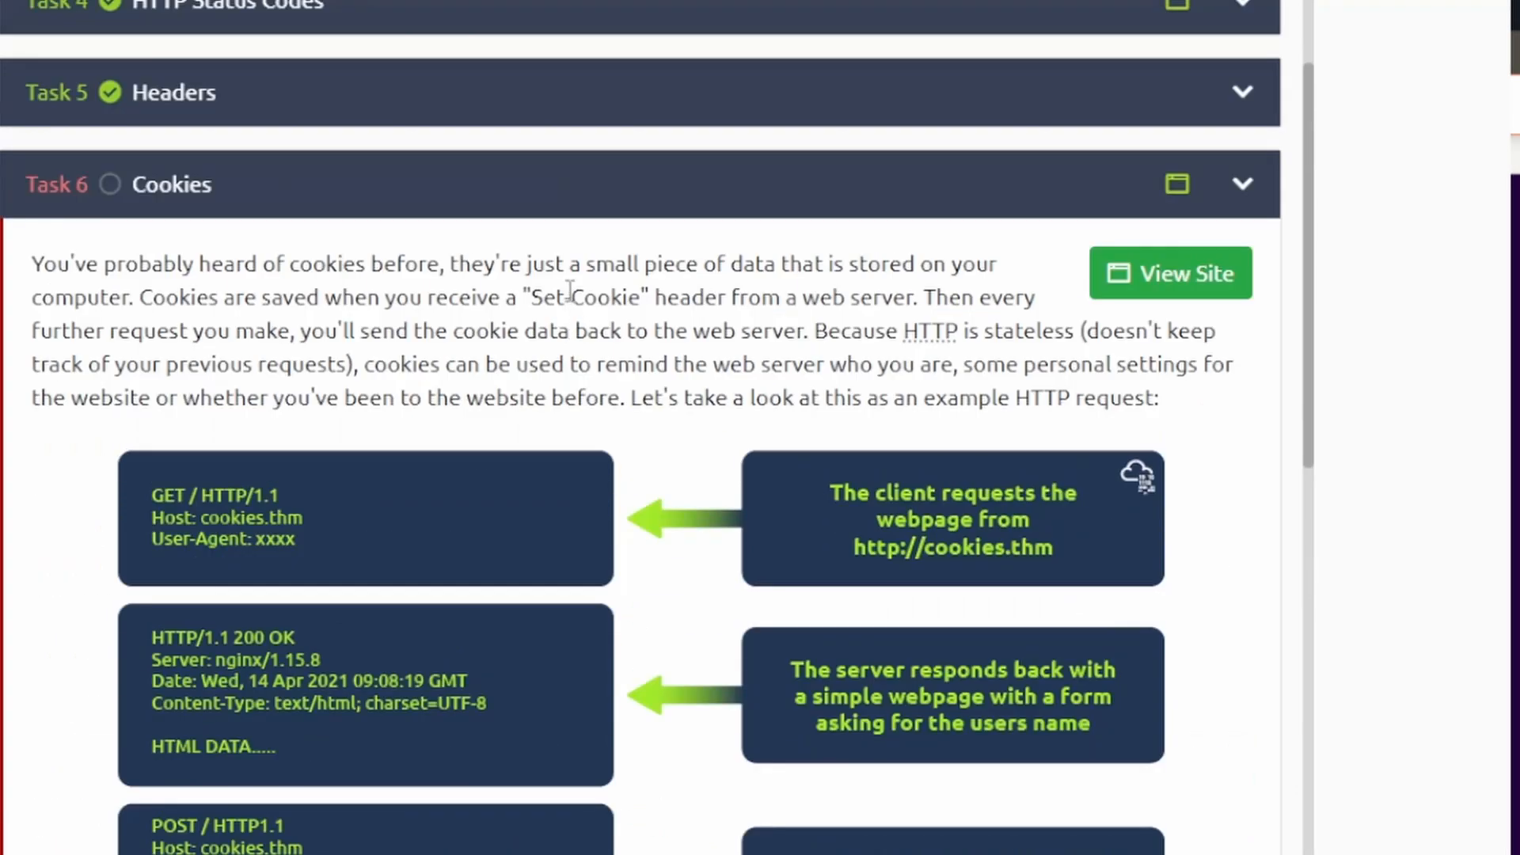
pyautogui.scroll(-3)
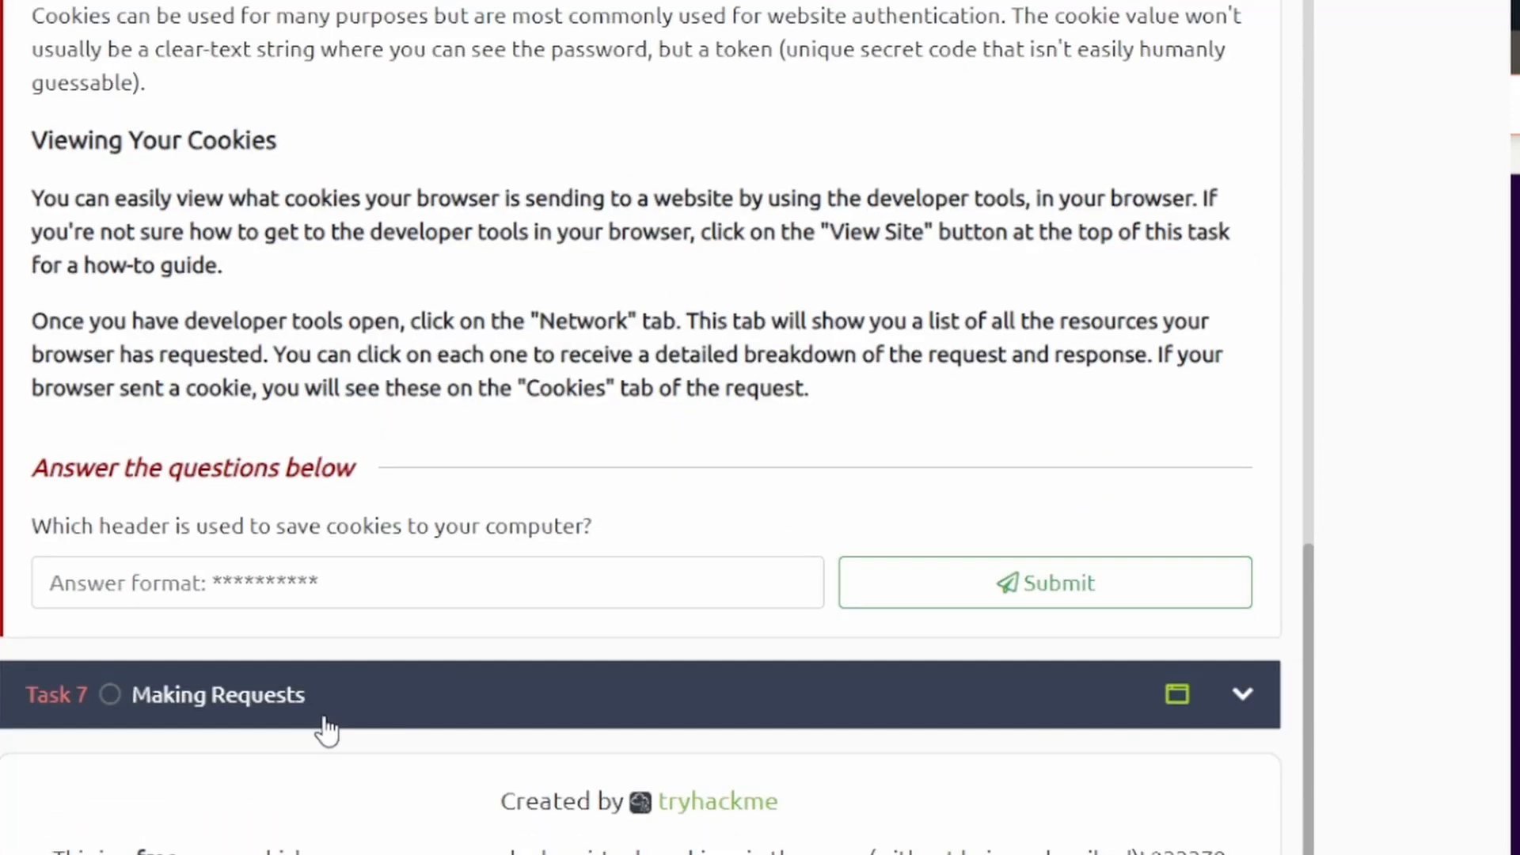
pyautogui.write('set-cookie')
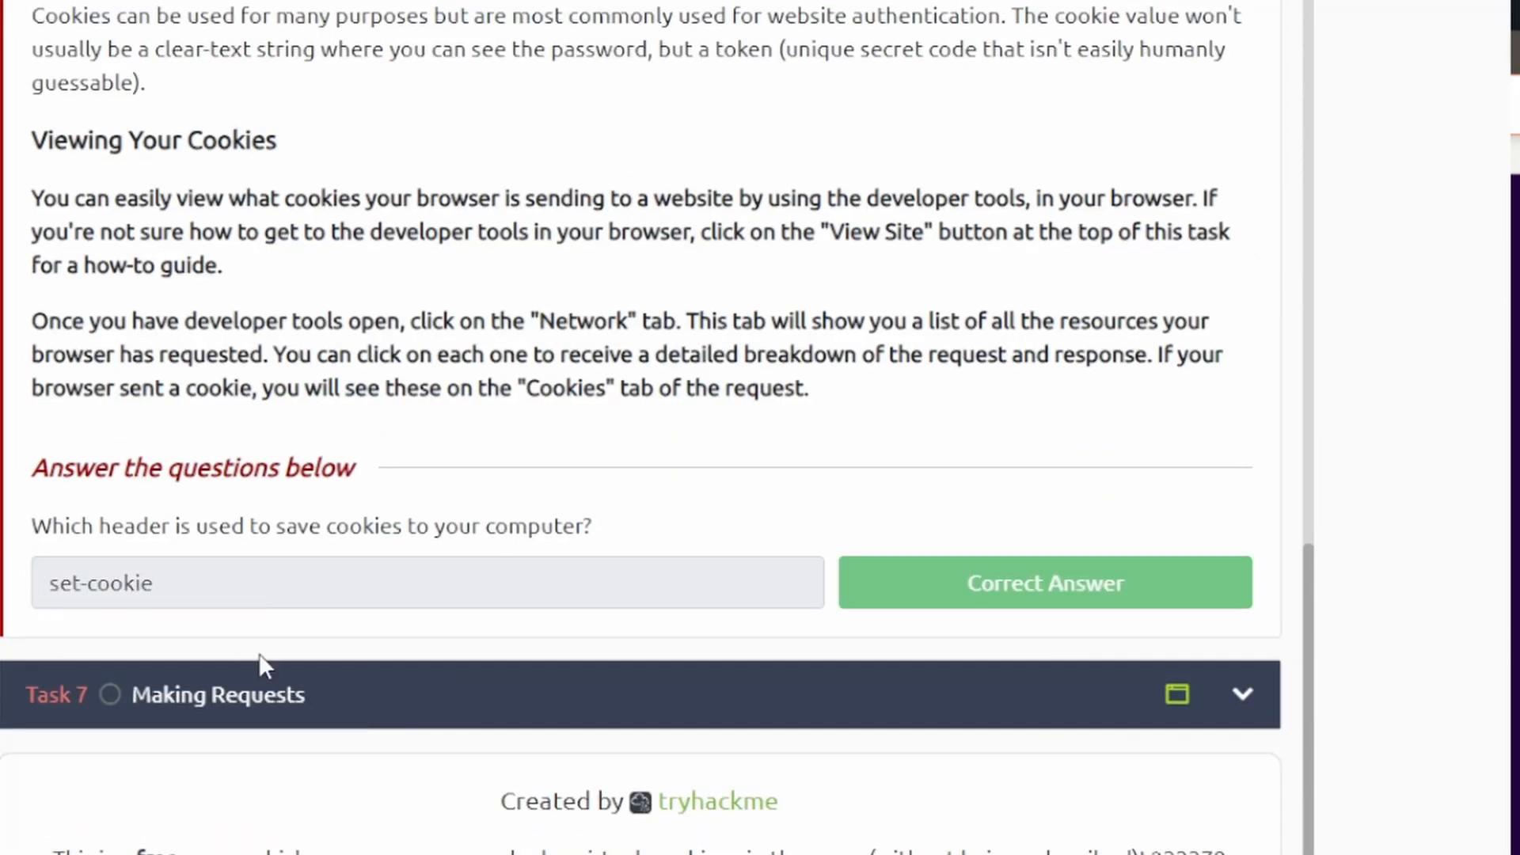
# - Send a GET to /room in the emulator and enter THM{YOU'RE_IN_THE_ROOM}
pyautogui.scroll(-3)
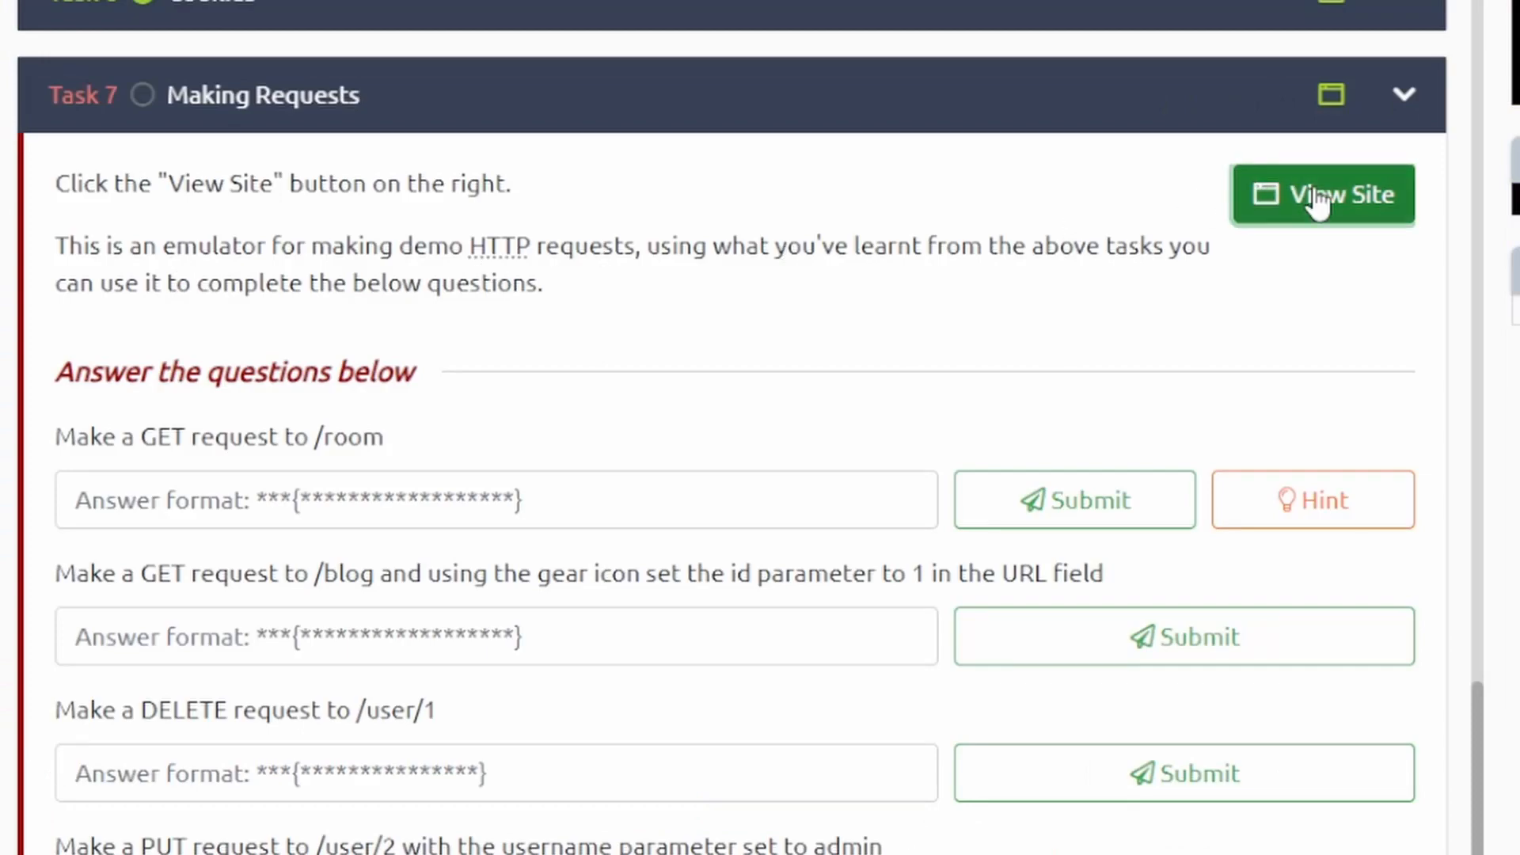
pyautogui.click(1321, 194)
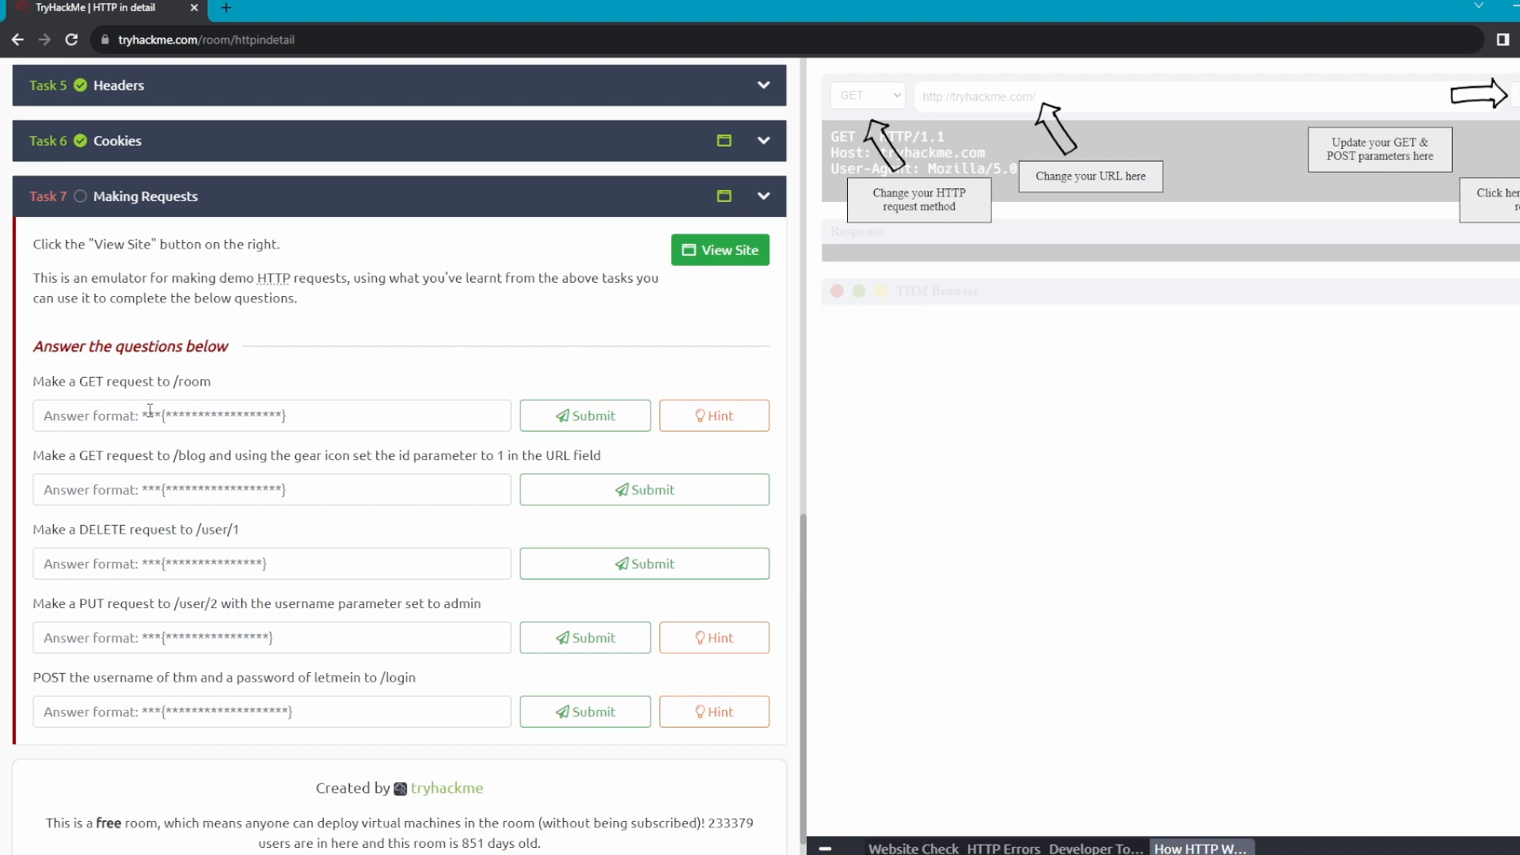
pyautogui.moveTo(87, 448)
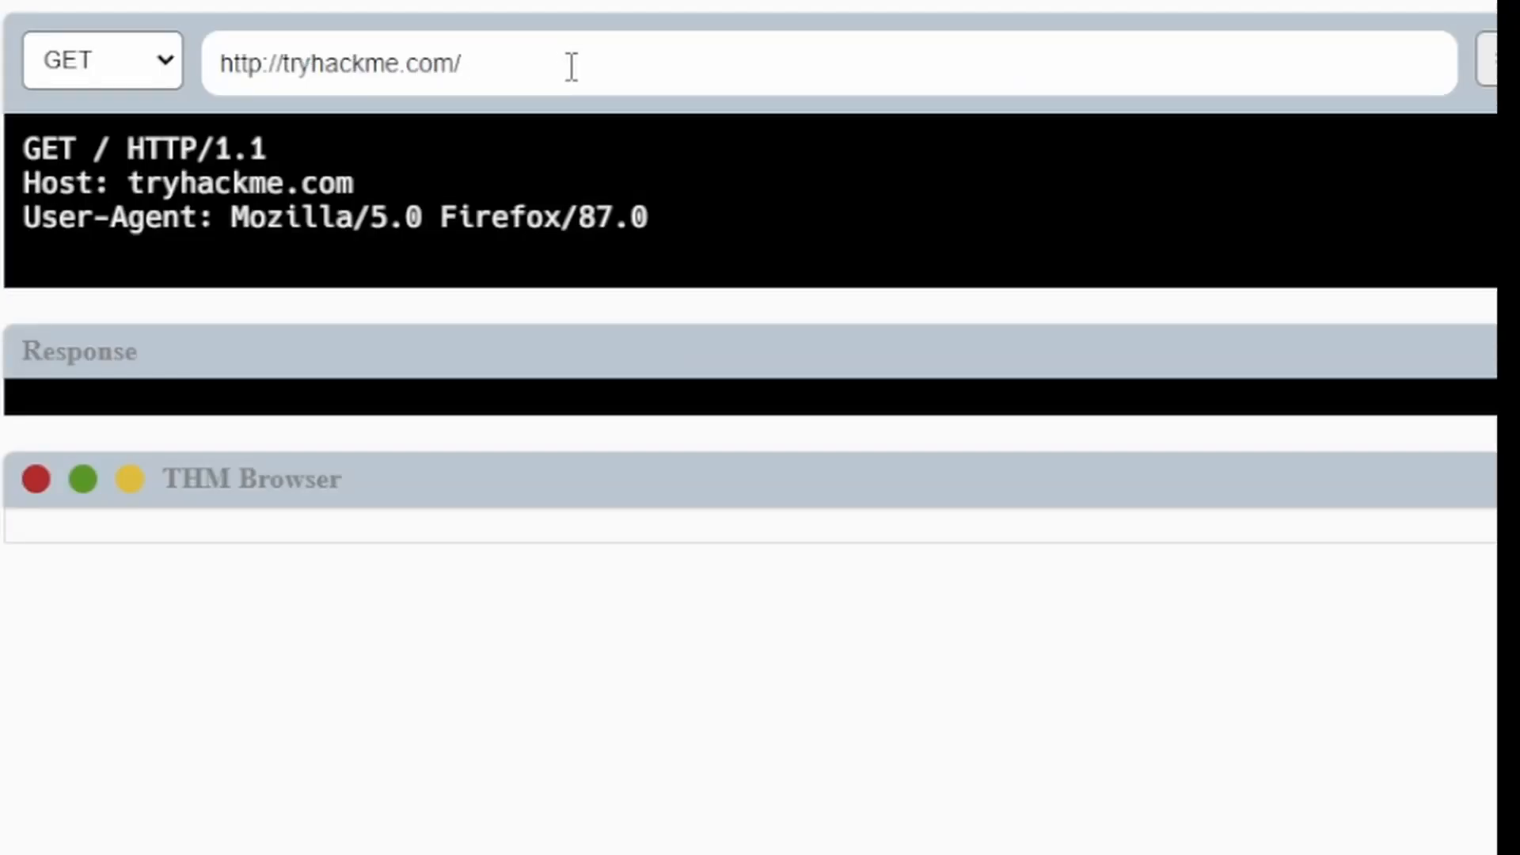
pyautogui.write('room')
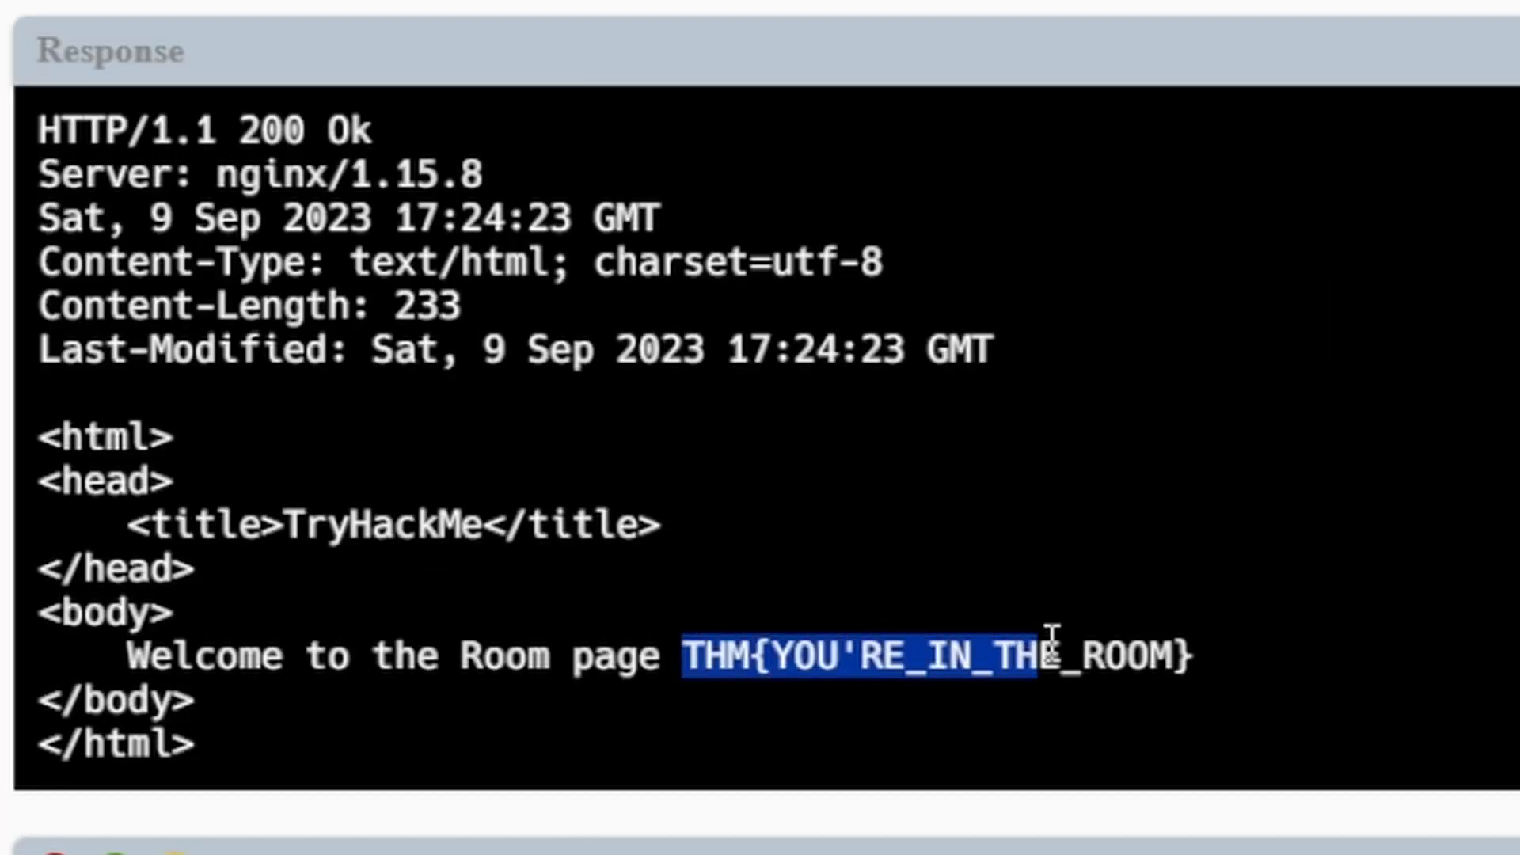
pyautogui.moveTo(1047, 657); pyautogui.dragTo(1192, 657)
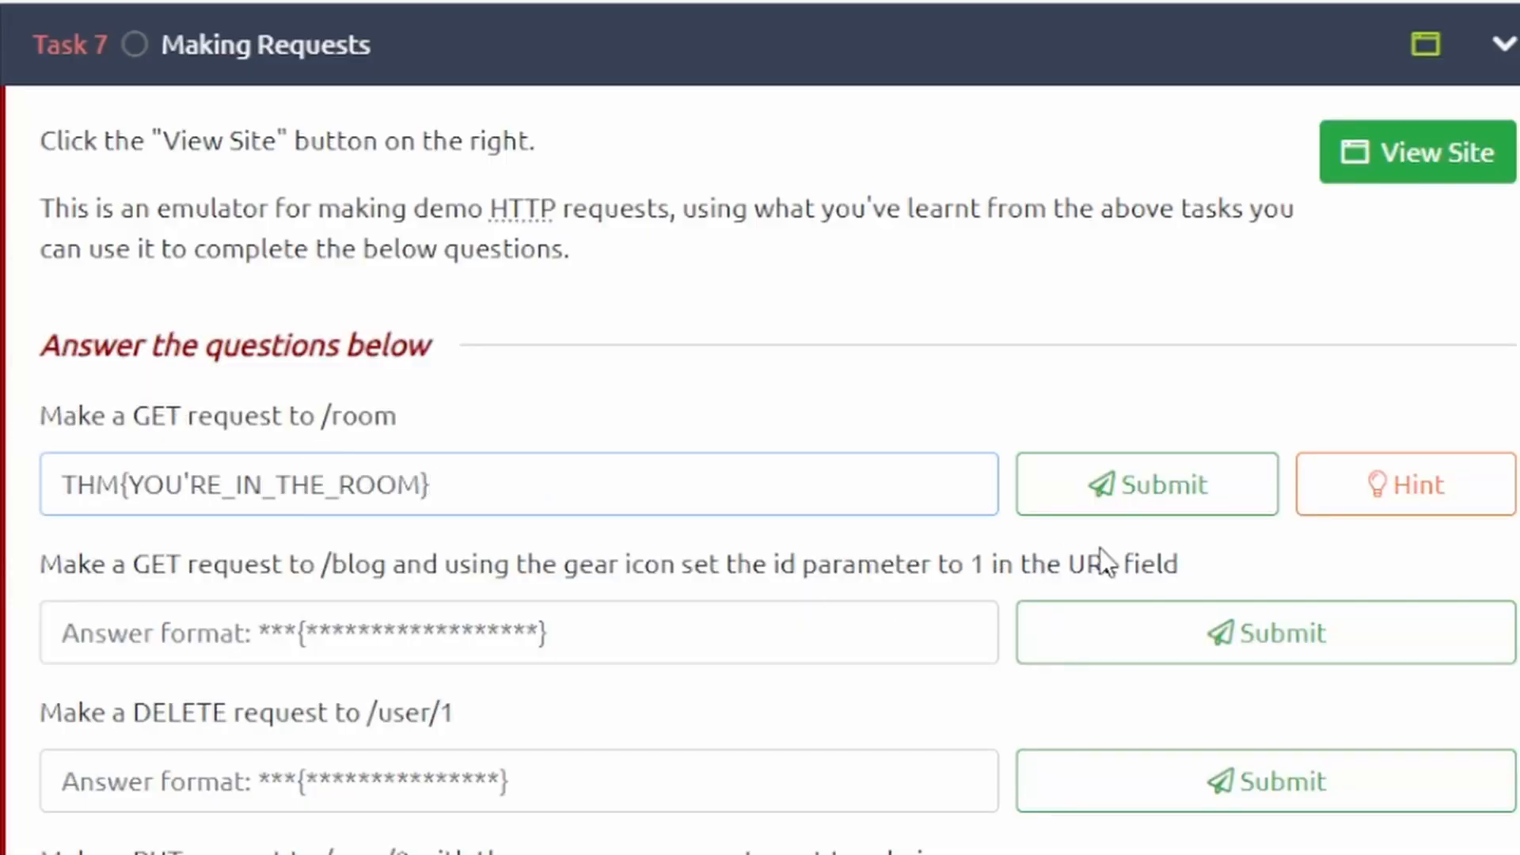
pyautogui.click(1146, 485)
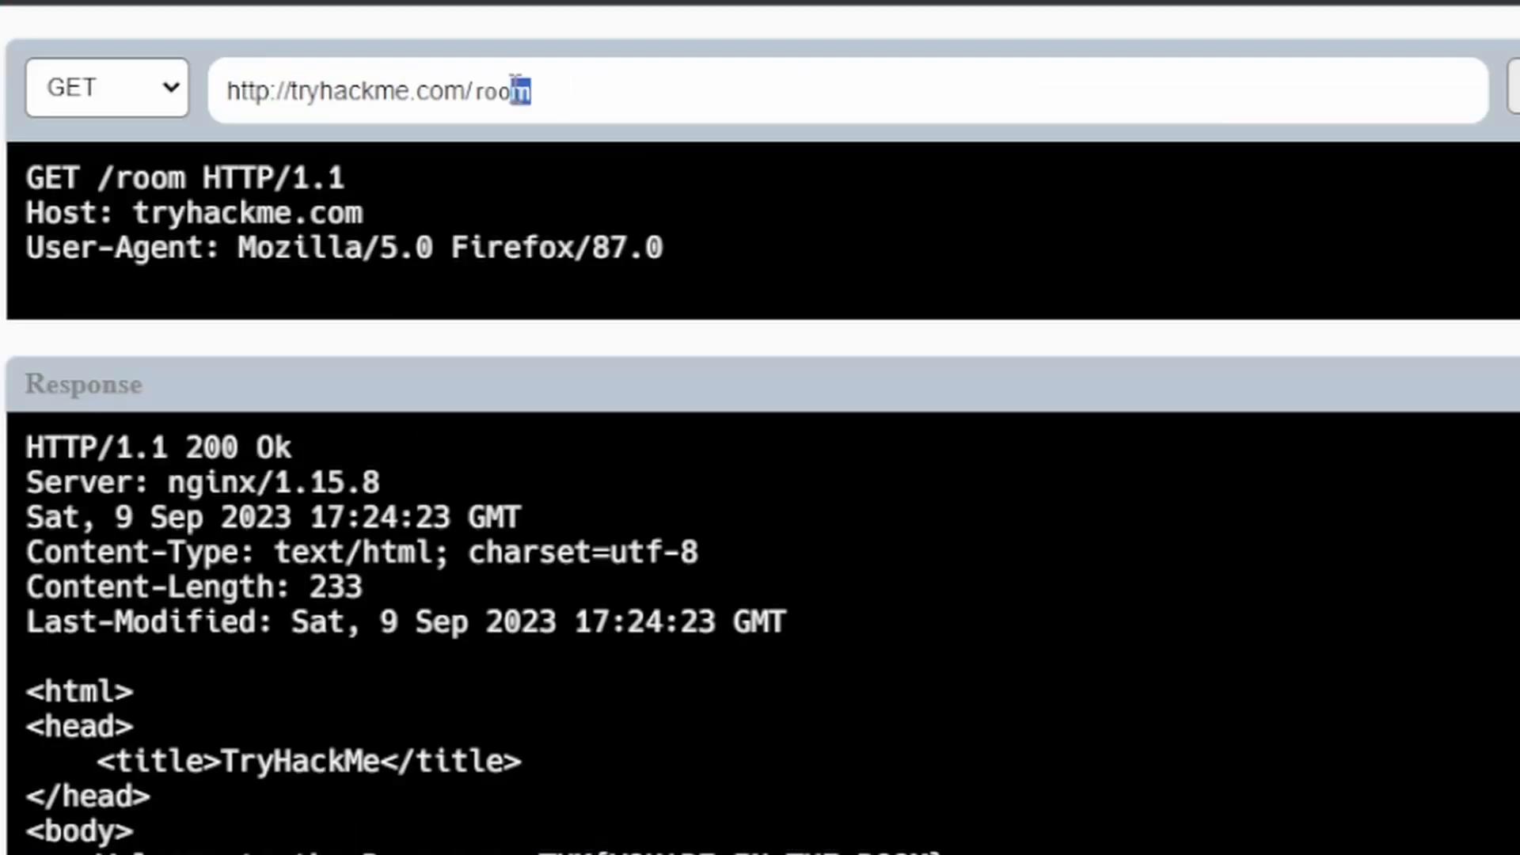
# - Request /blog with id=1, then DELETE /user/1, submitting THM{USER_IS_DELETED}
pyautogui.doubleClick(475, 90)
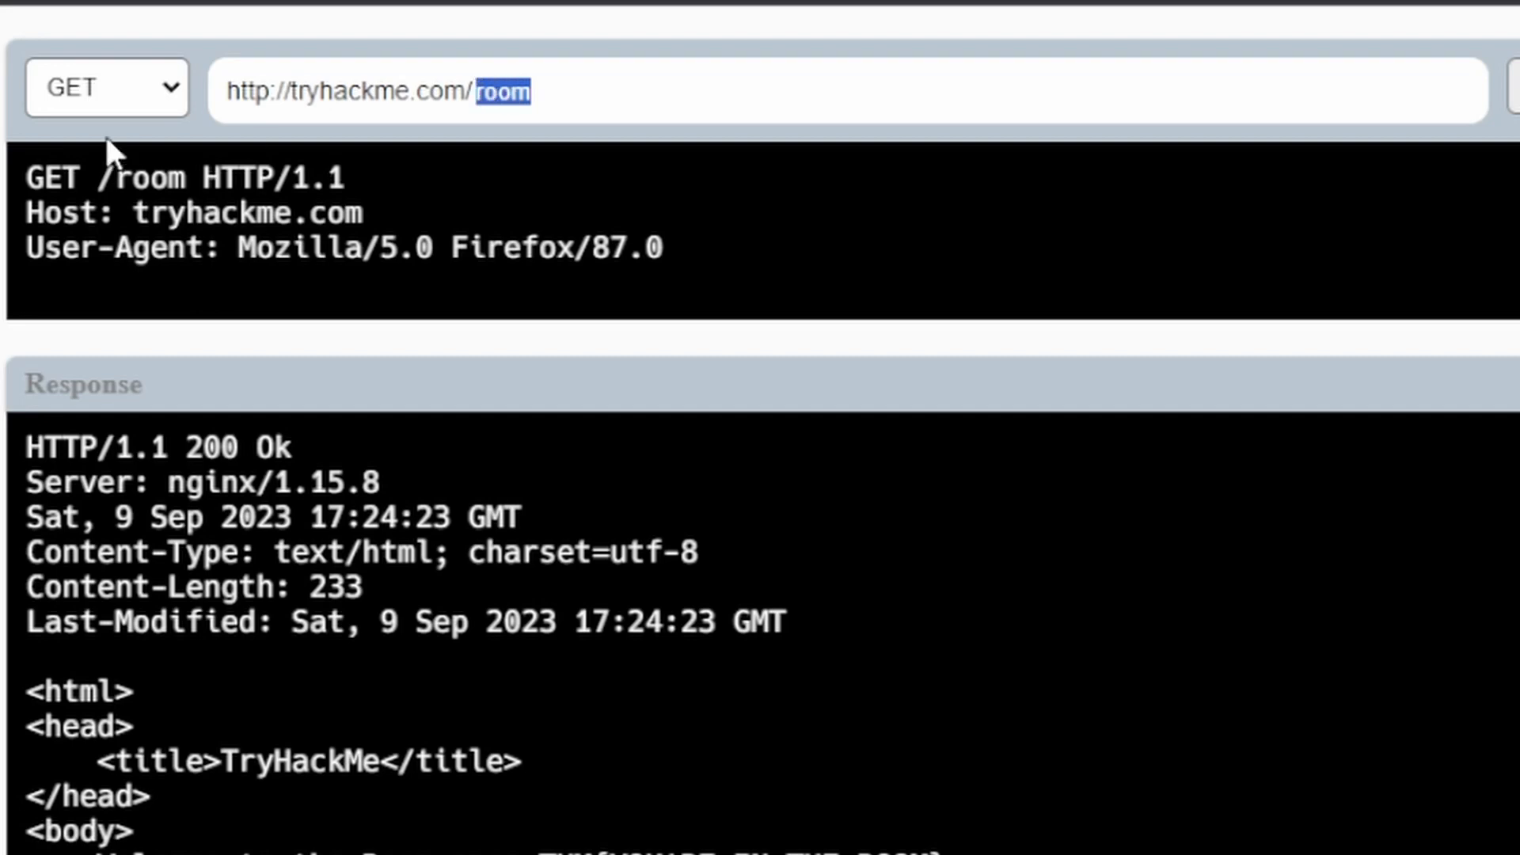
pyautogui.moveTo(652, 146)
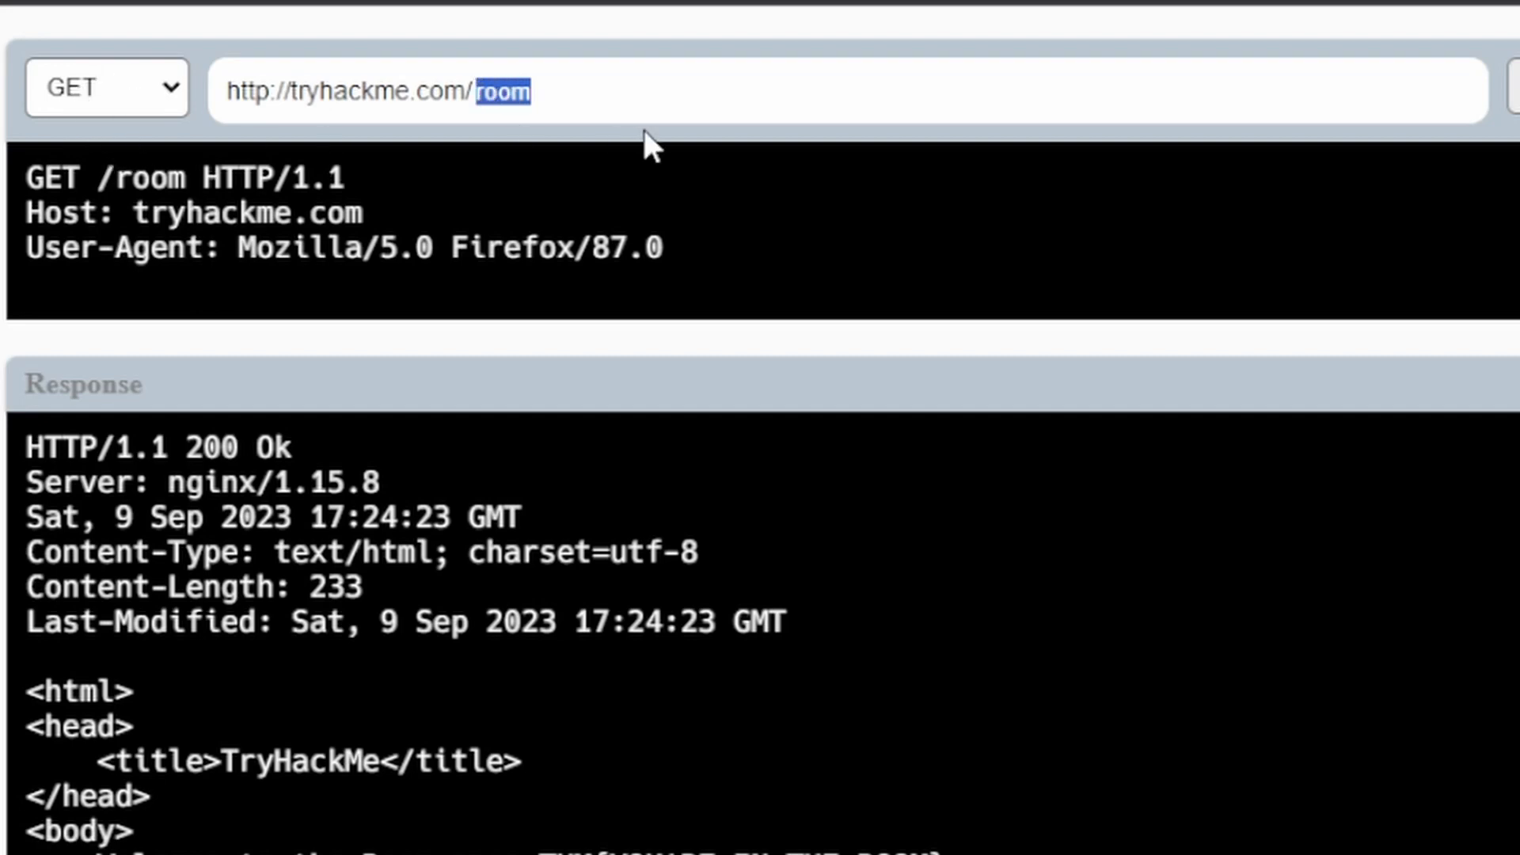
pyautogui.write('blog')
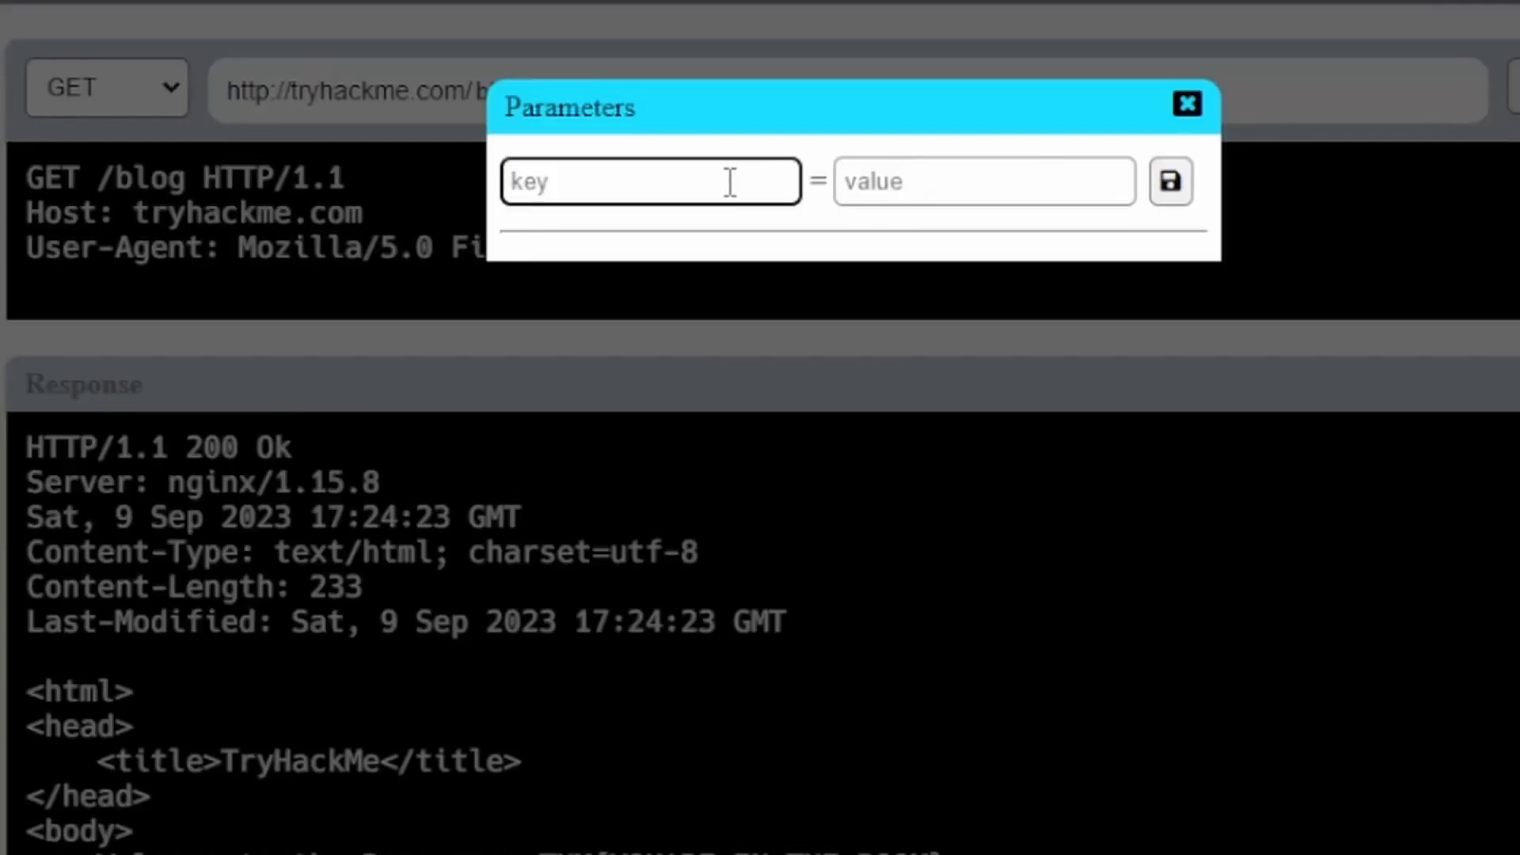
pyautogui.write('id')
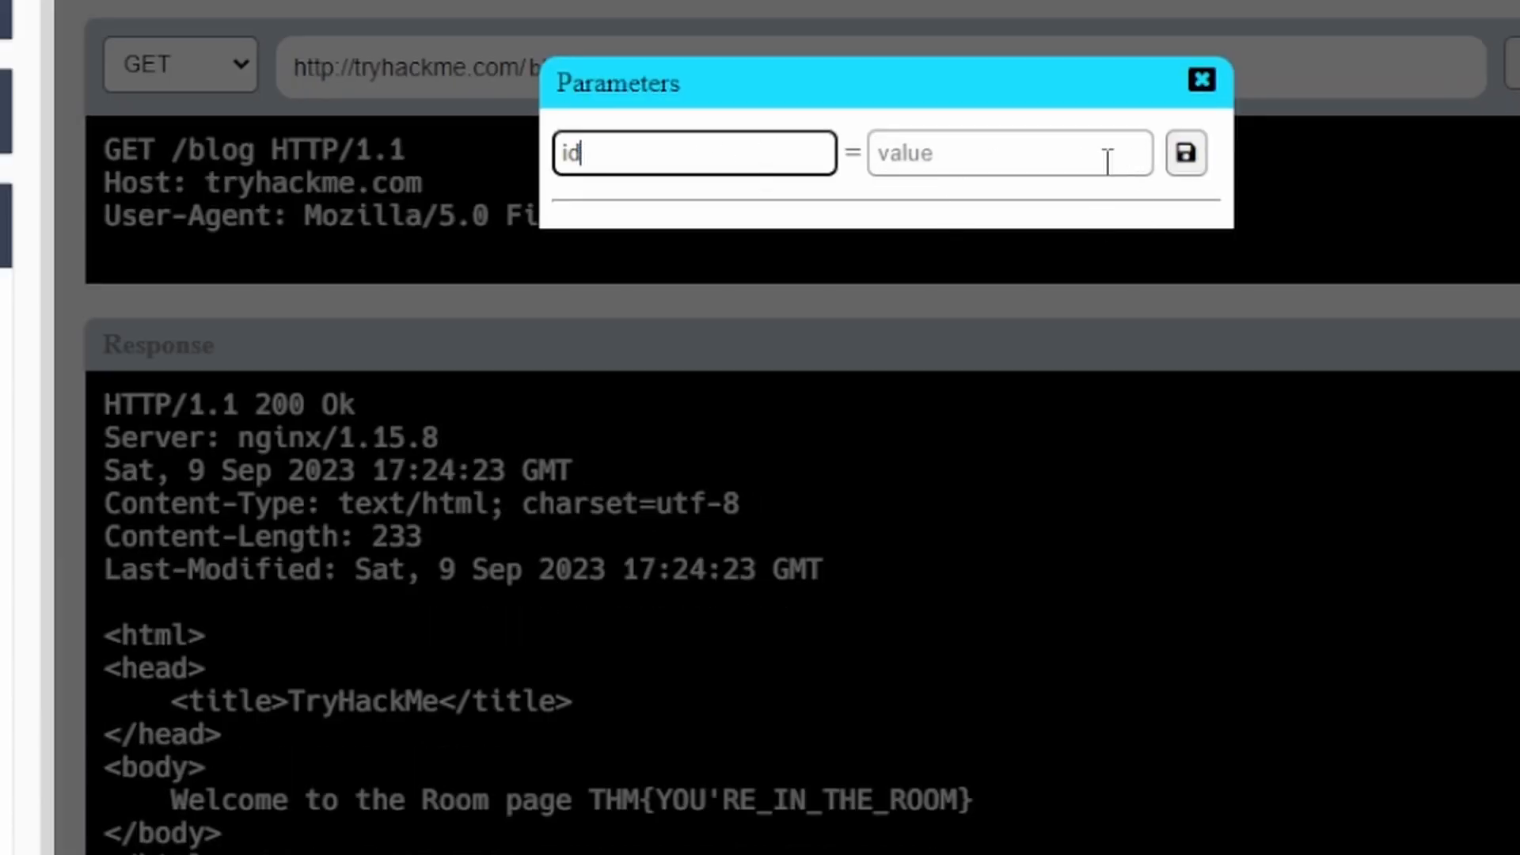
pyautogui.click(1184, 153)
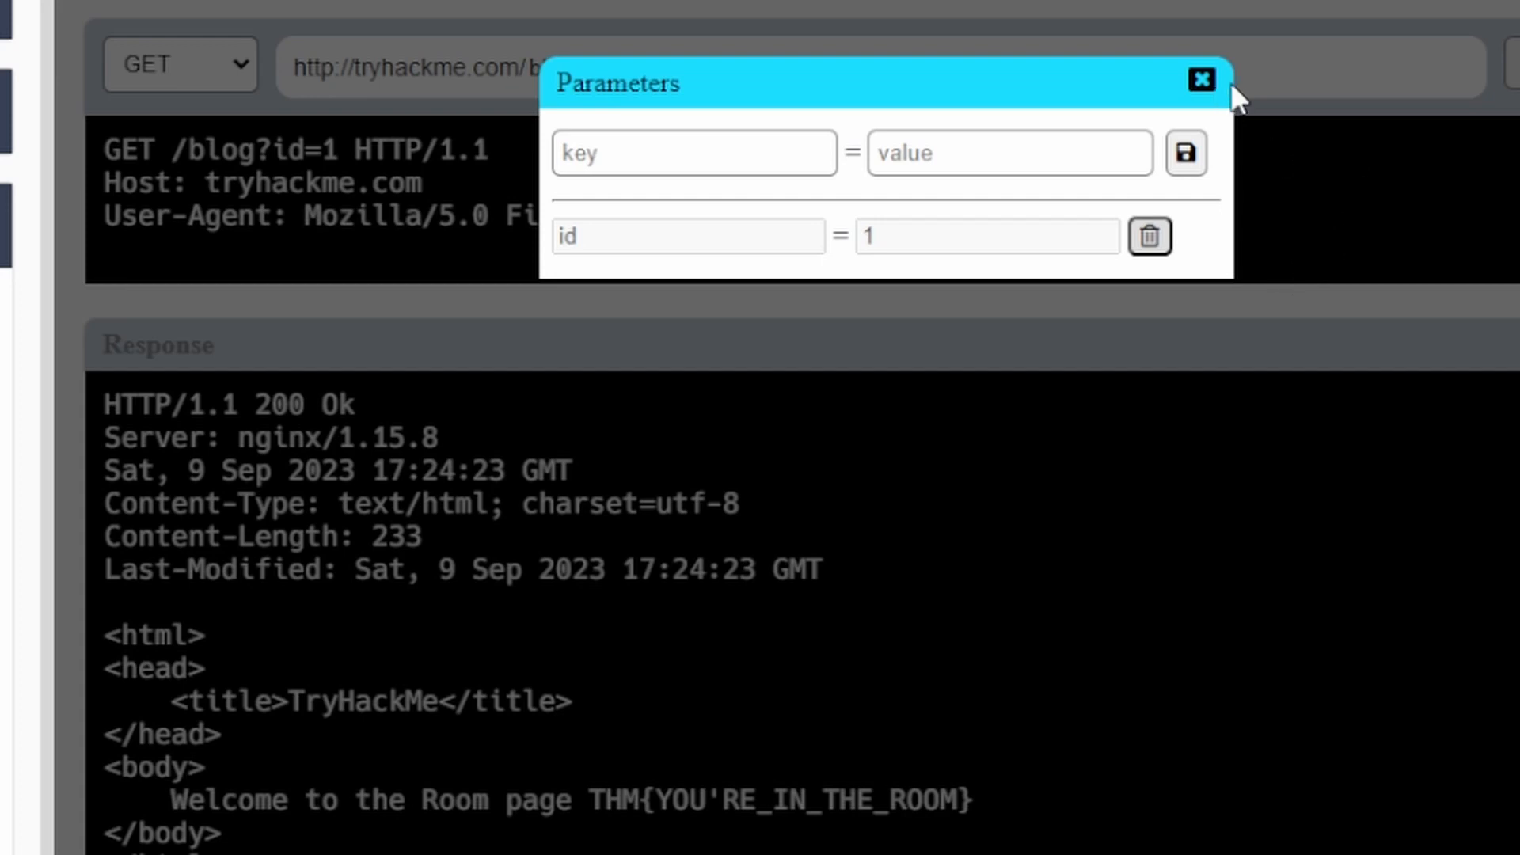
pyautogui.click(1201, 79)
pyautogui.write('THM{USER_IS_DELETED}')
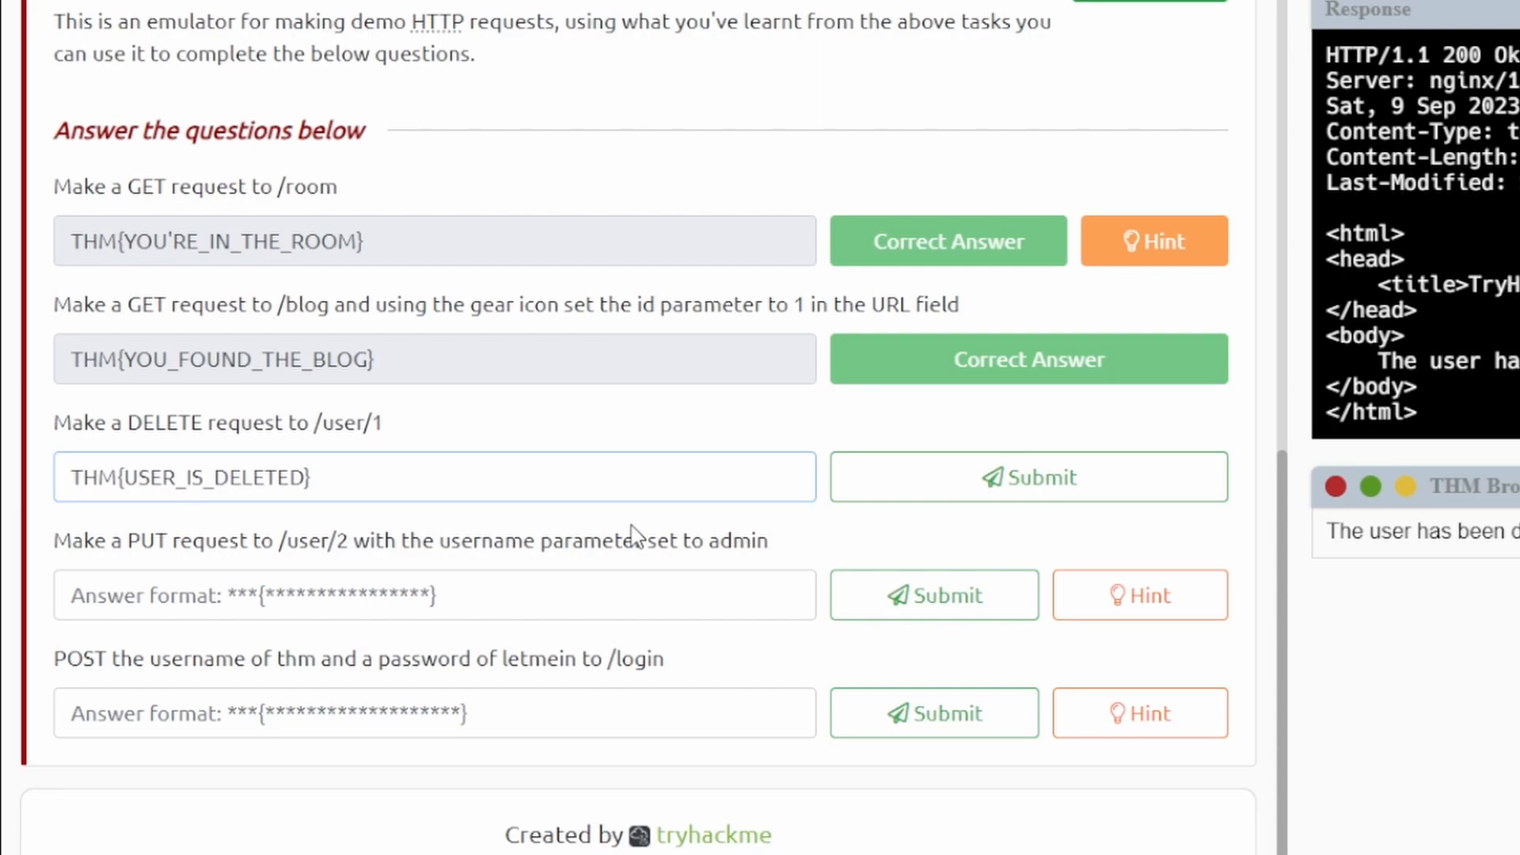
pyautogui.click(1028, 476)
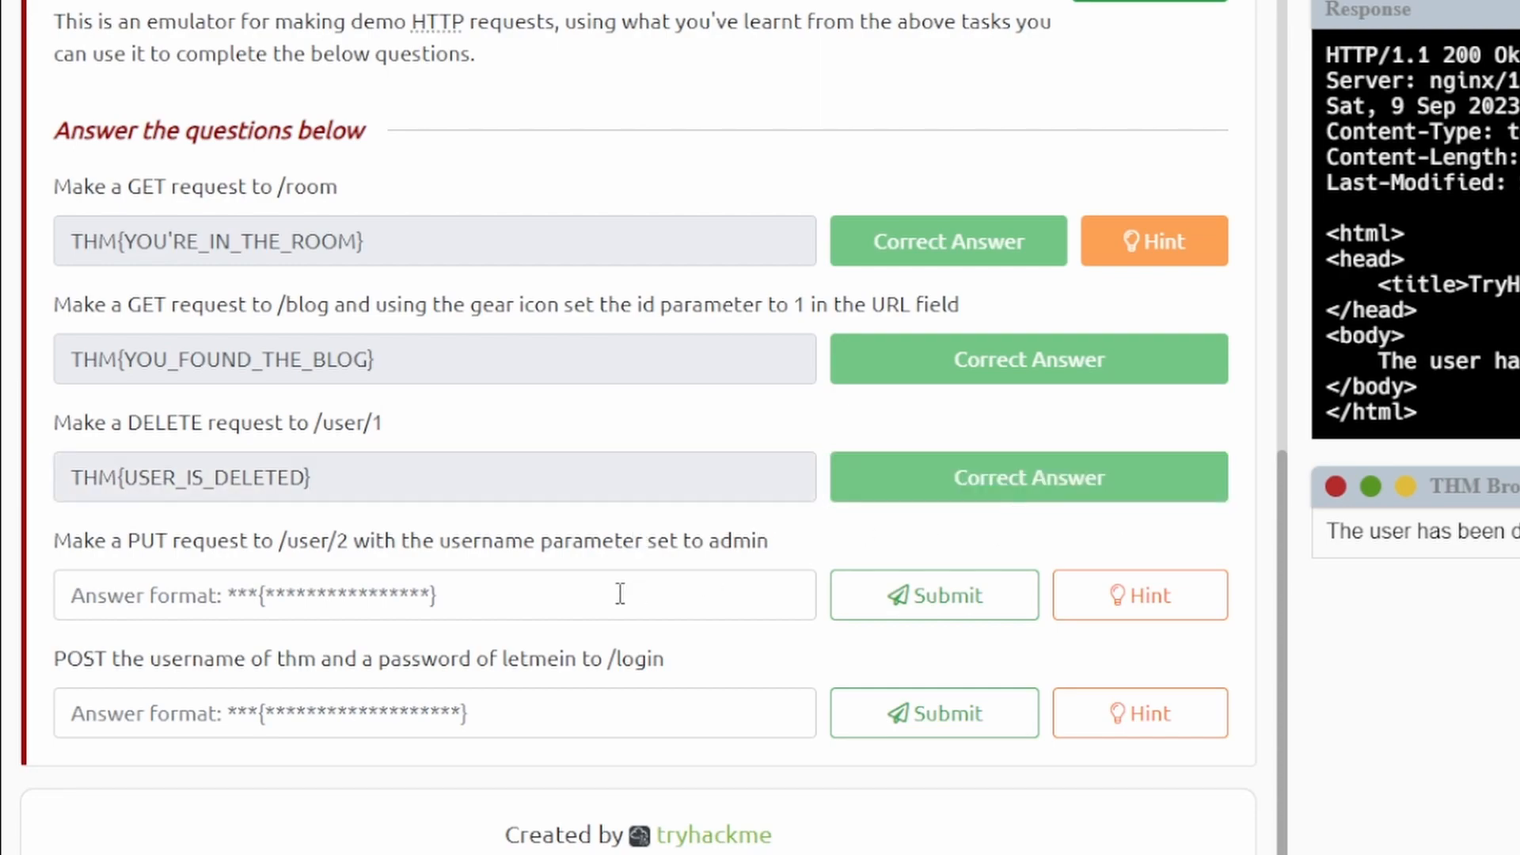
# - Send PUT /user/2 with username=admin, replacing the old parameter, yielding THM{USER_HAS_UPDATED}
pyautogui.scroll(-3)
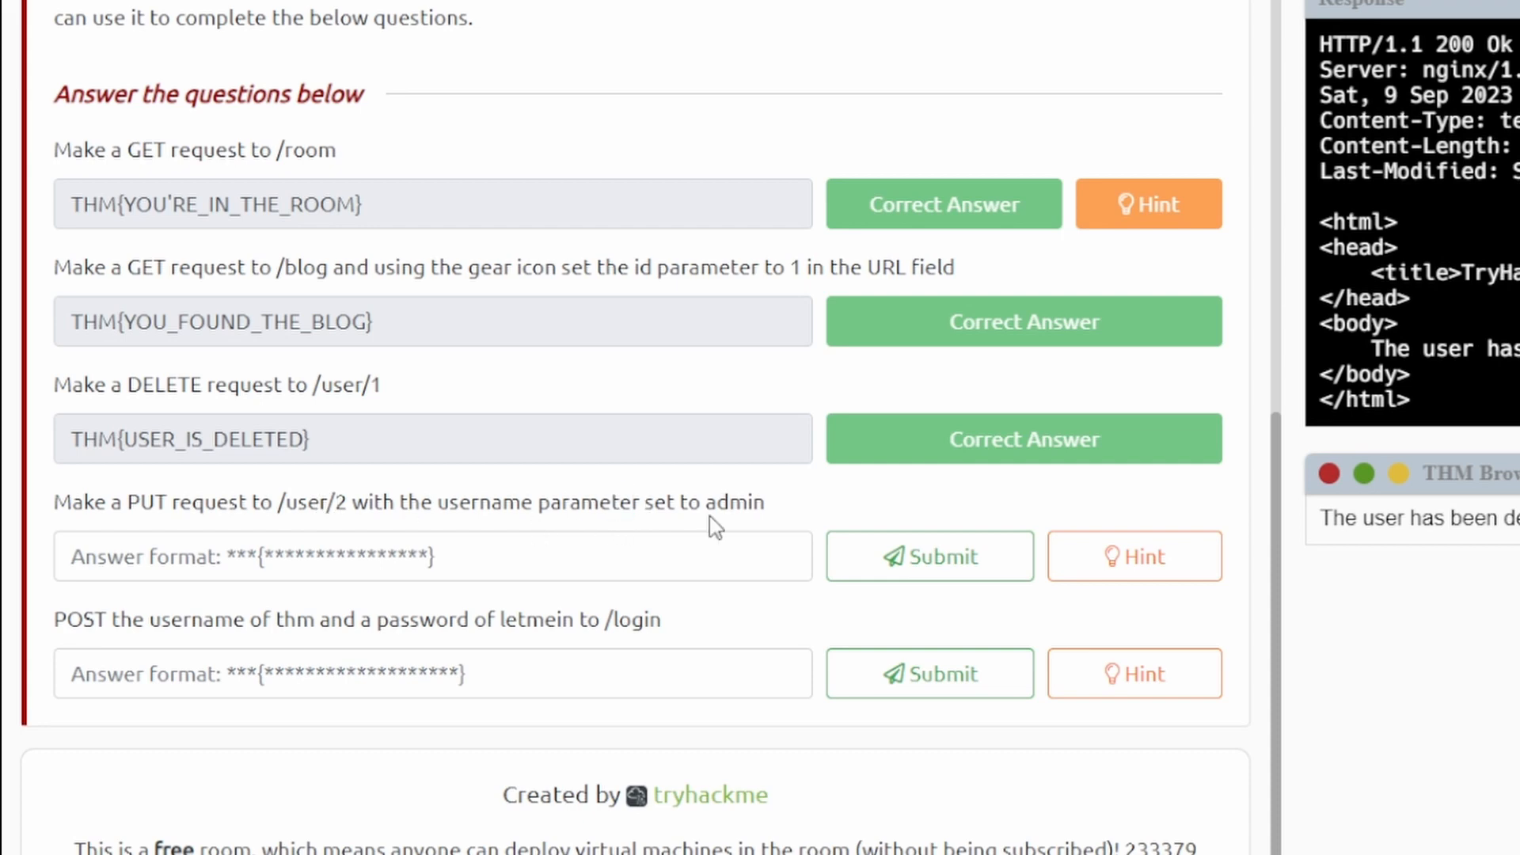
pyautogui.moveTo(430, 527)
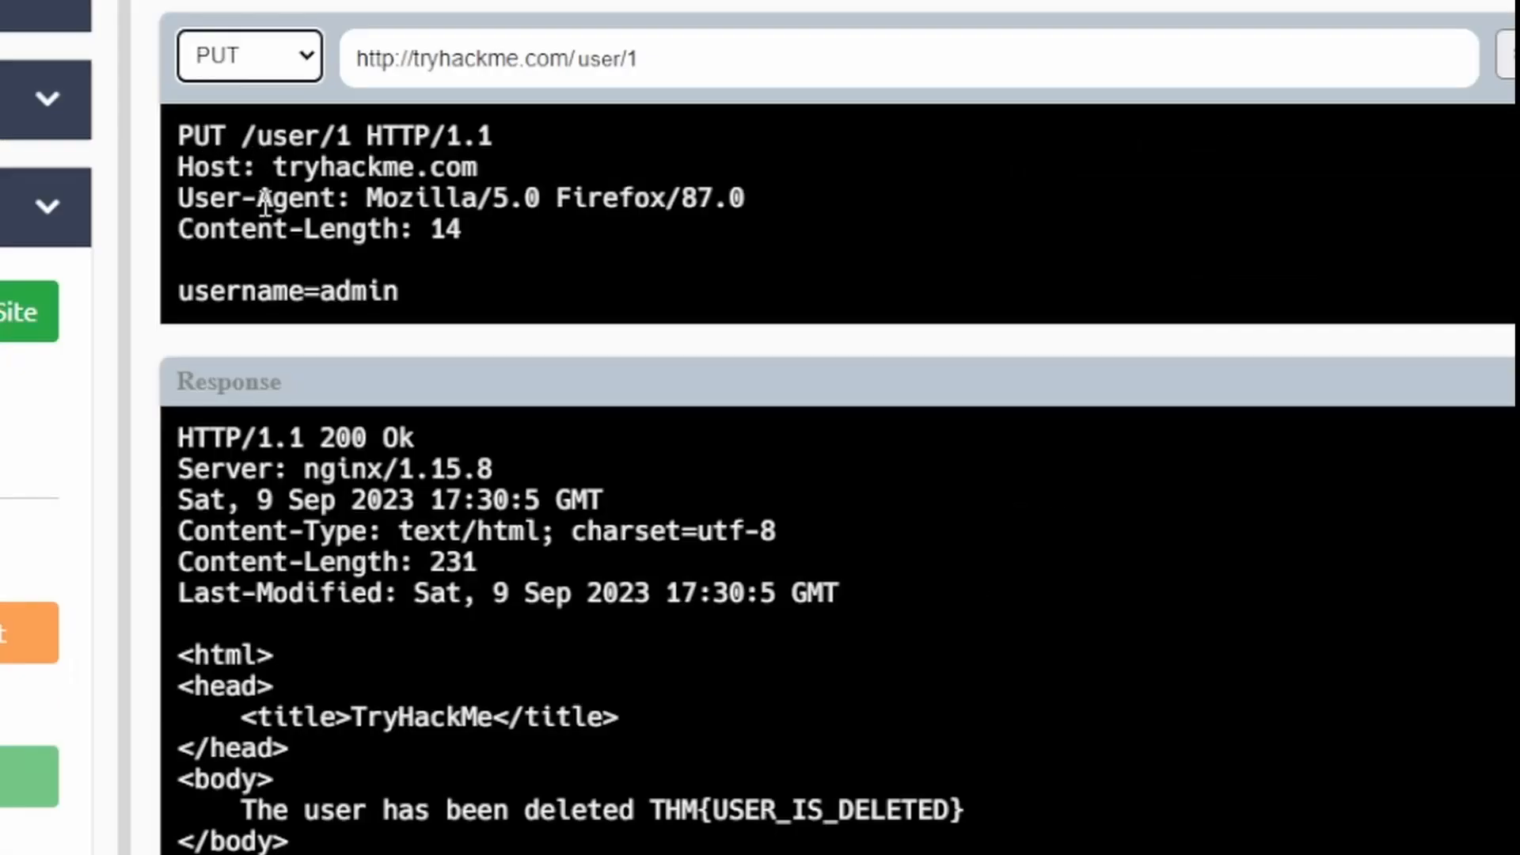
pyautogui.click(640, 57)
pyautogui.write('2')
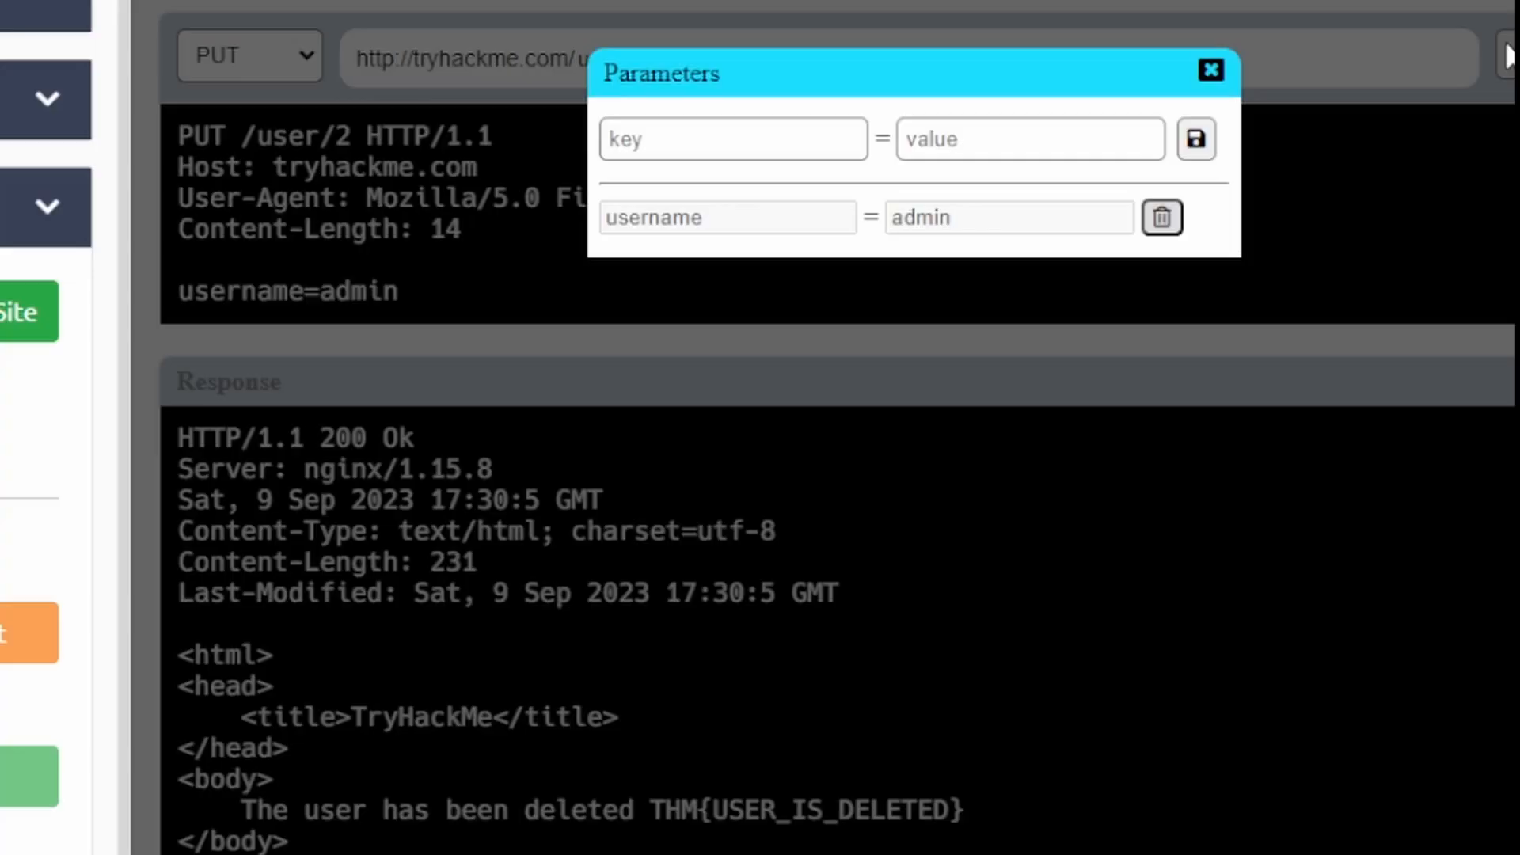
pyautogui.click(1161, 216)
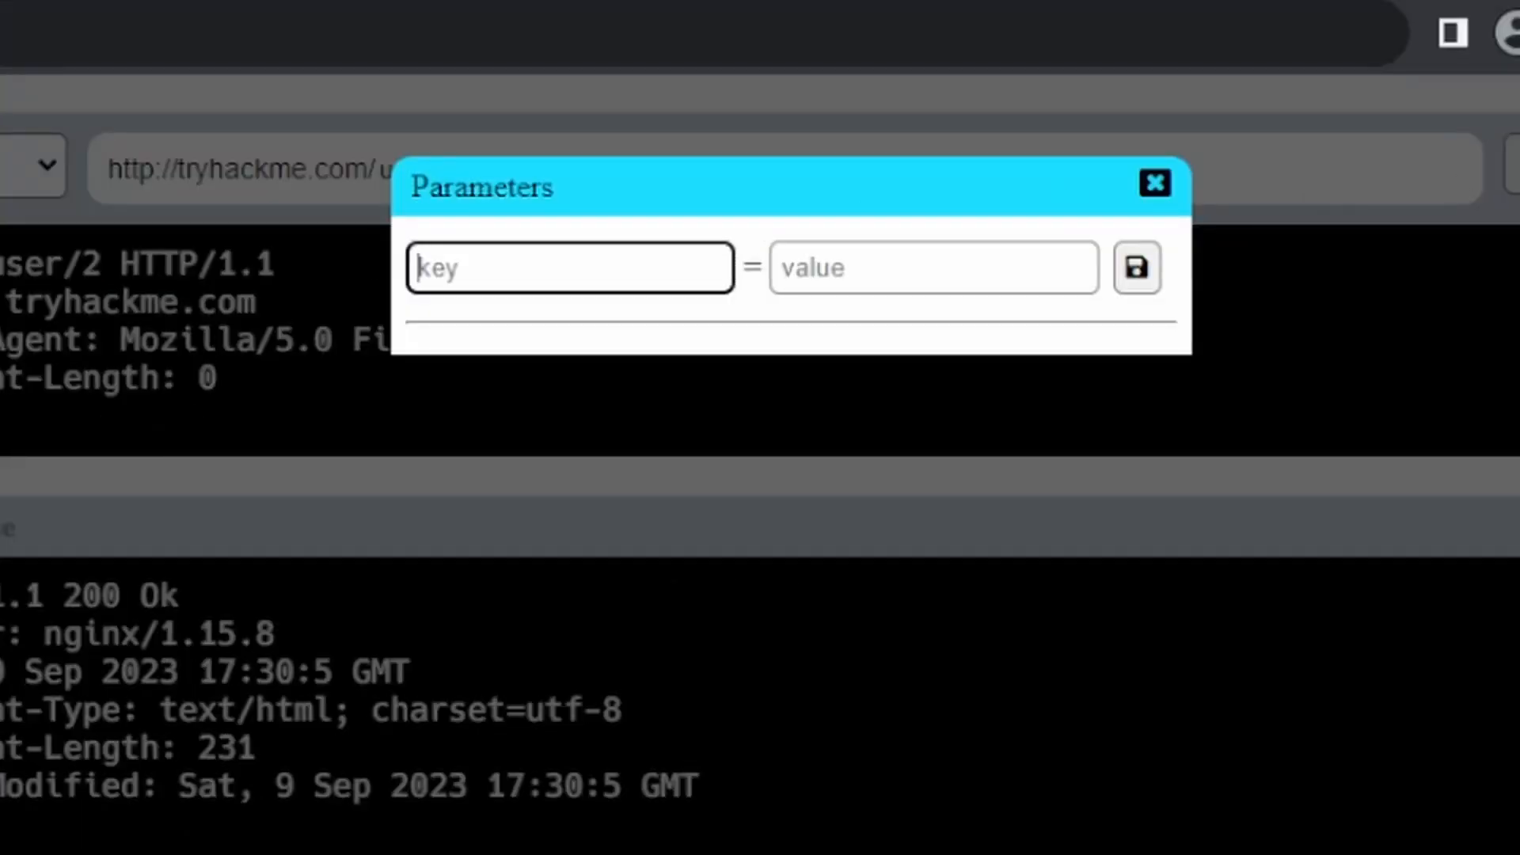
pyautogui.write('username')
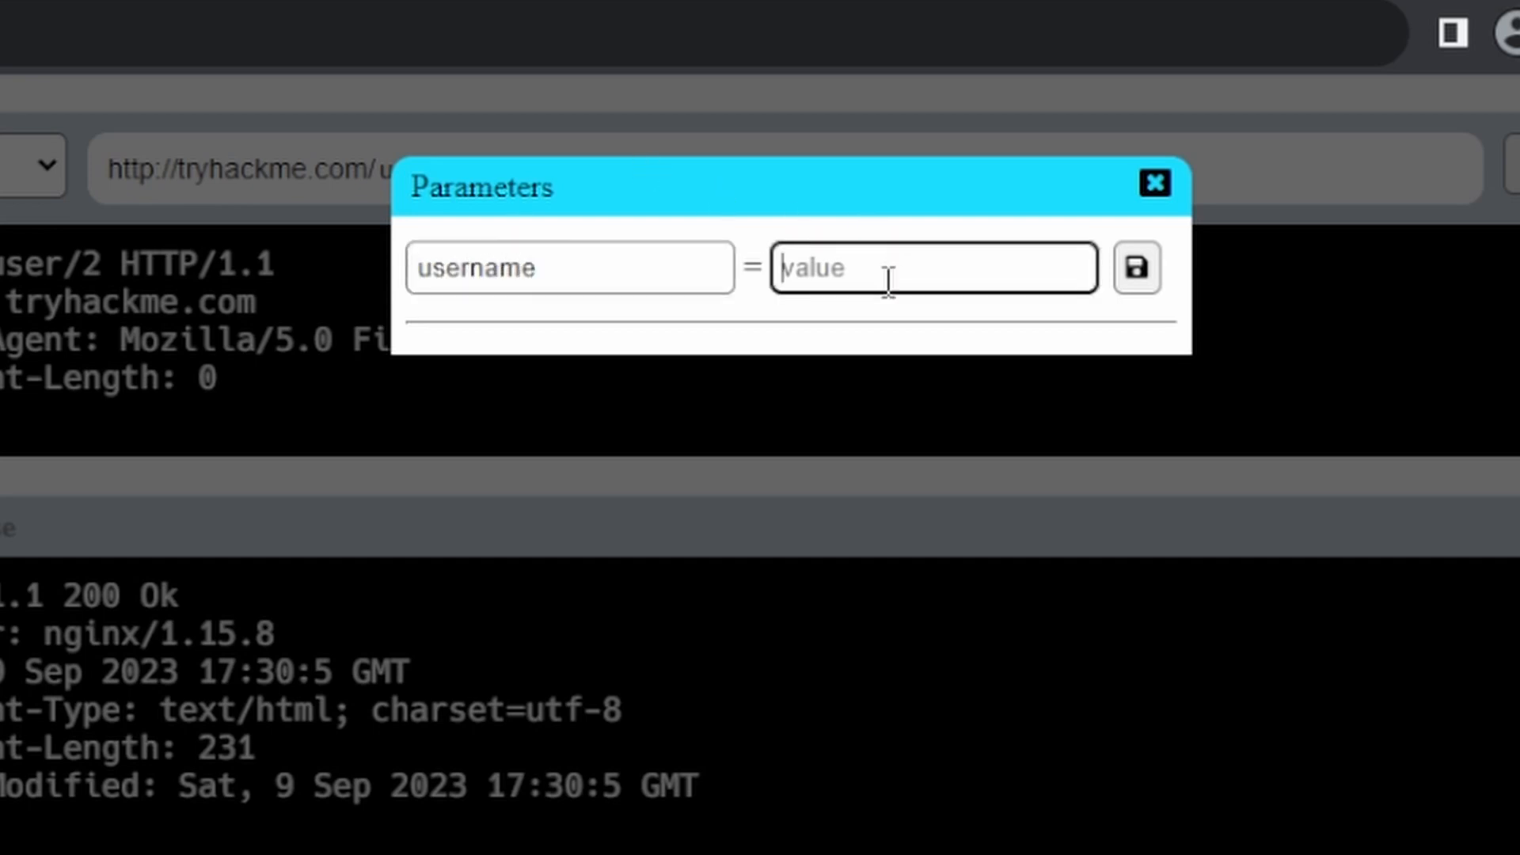
pyautogui.write('admin')
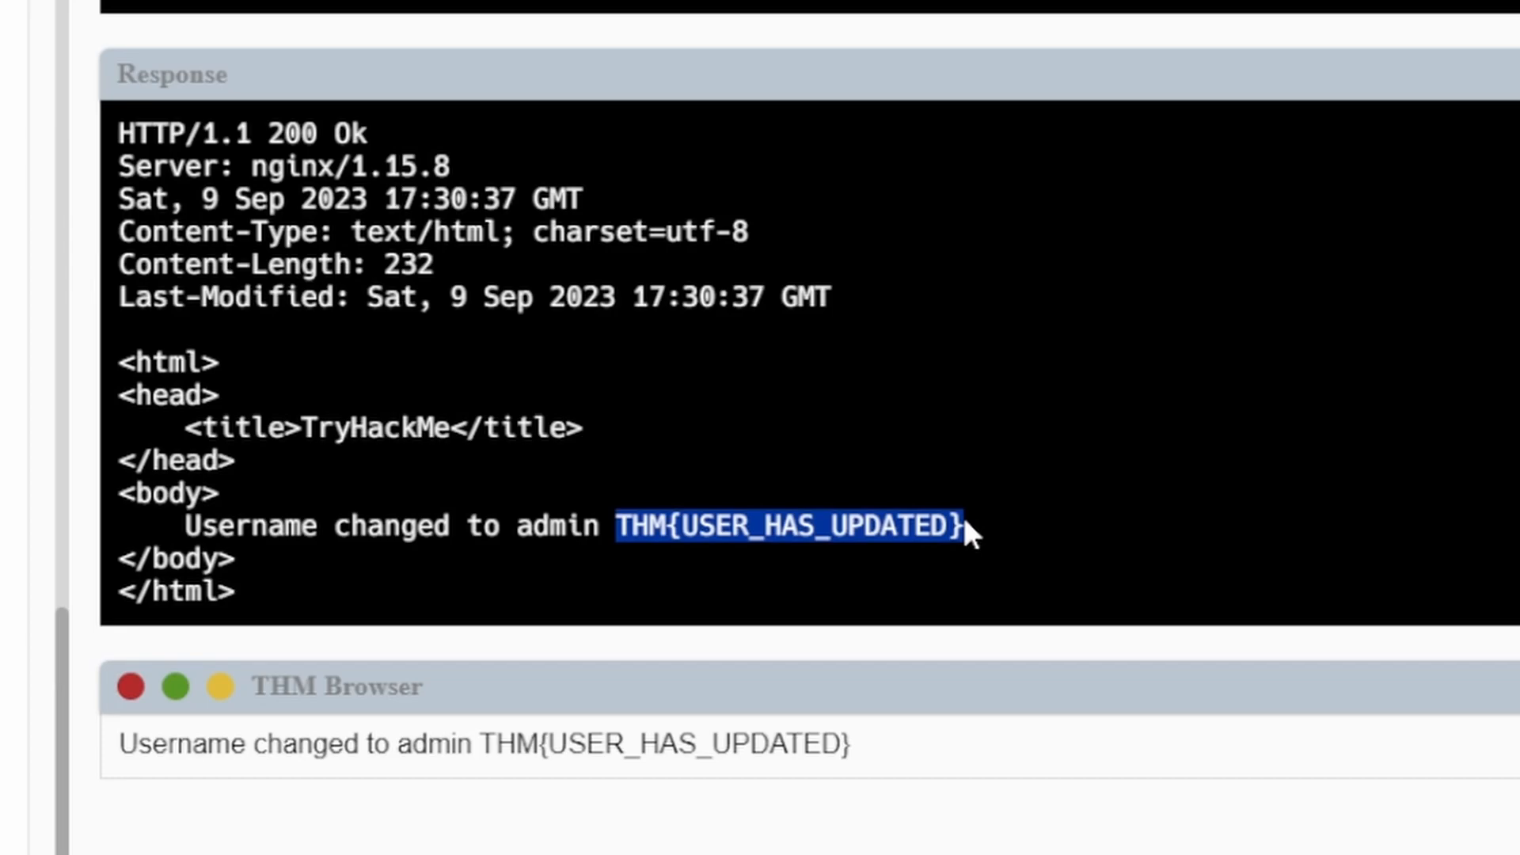
pyautogui.scroll(-3)
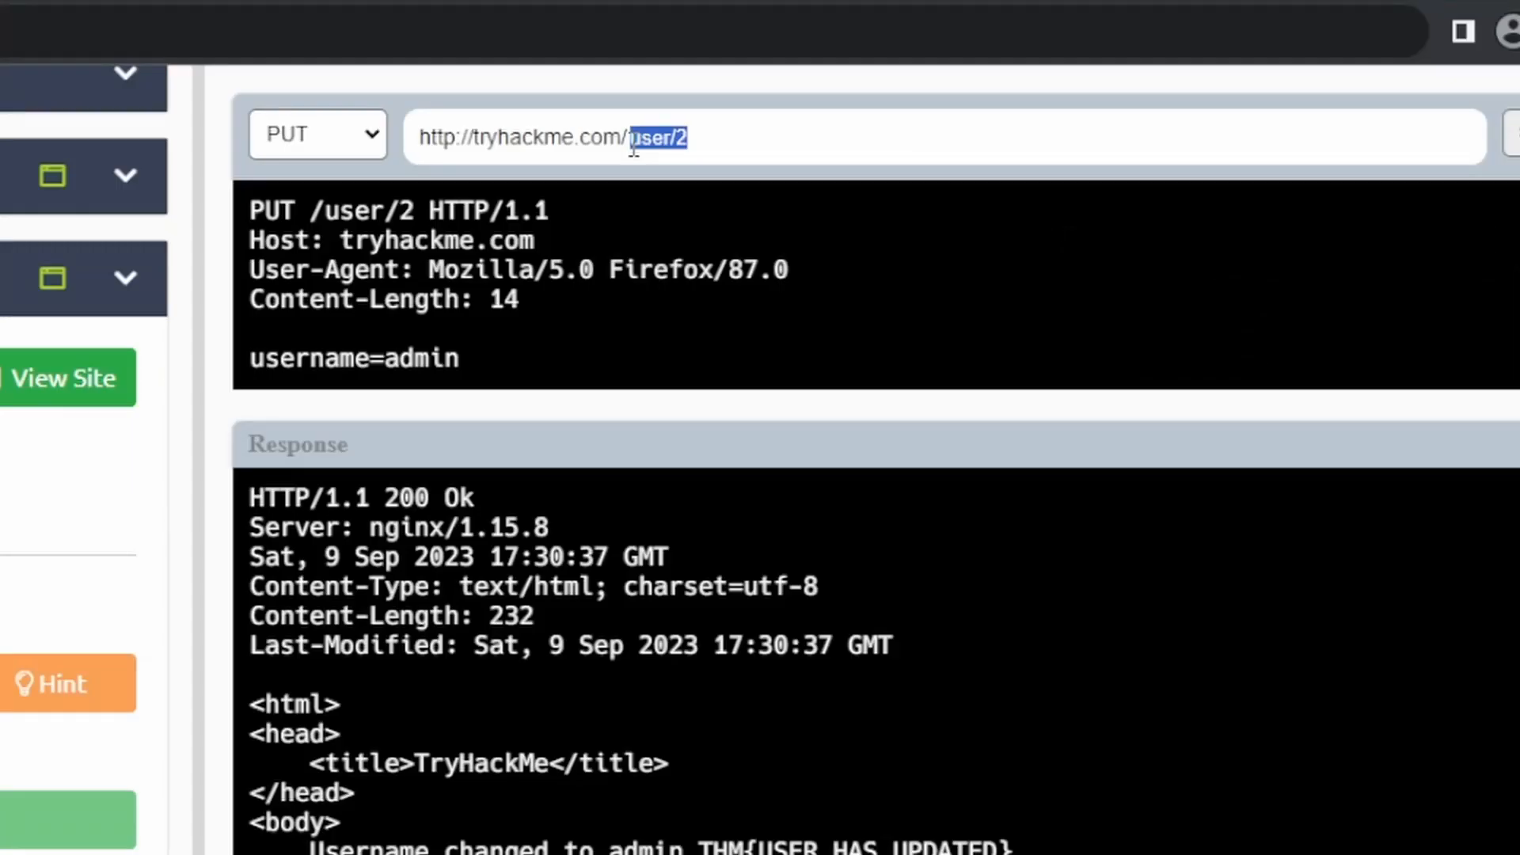
pyautogui.write('login')
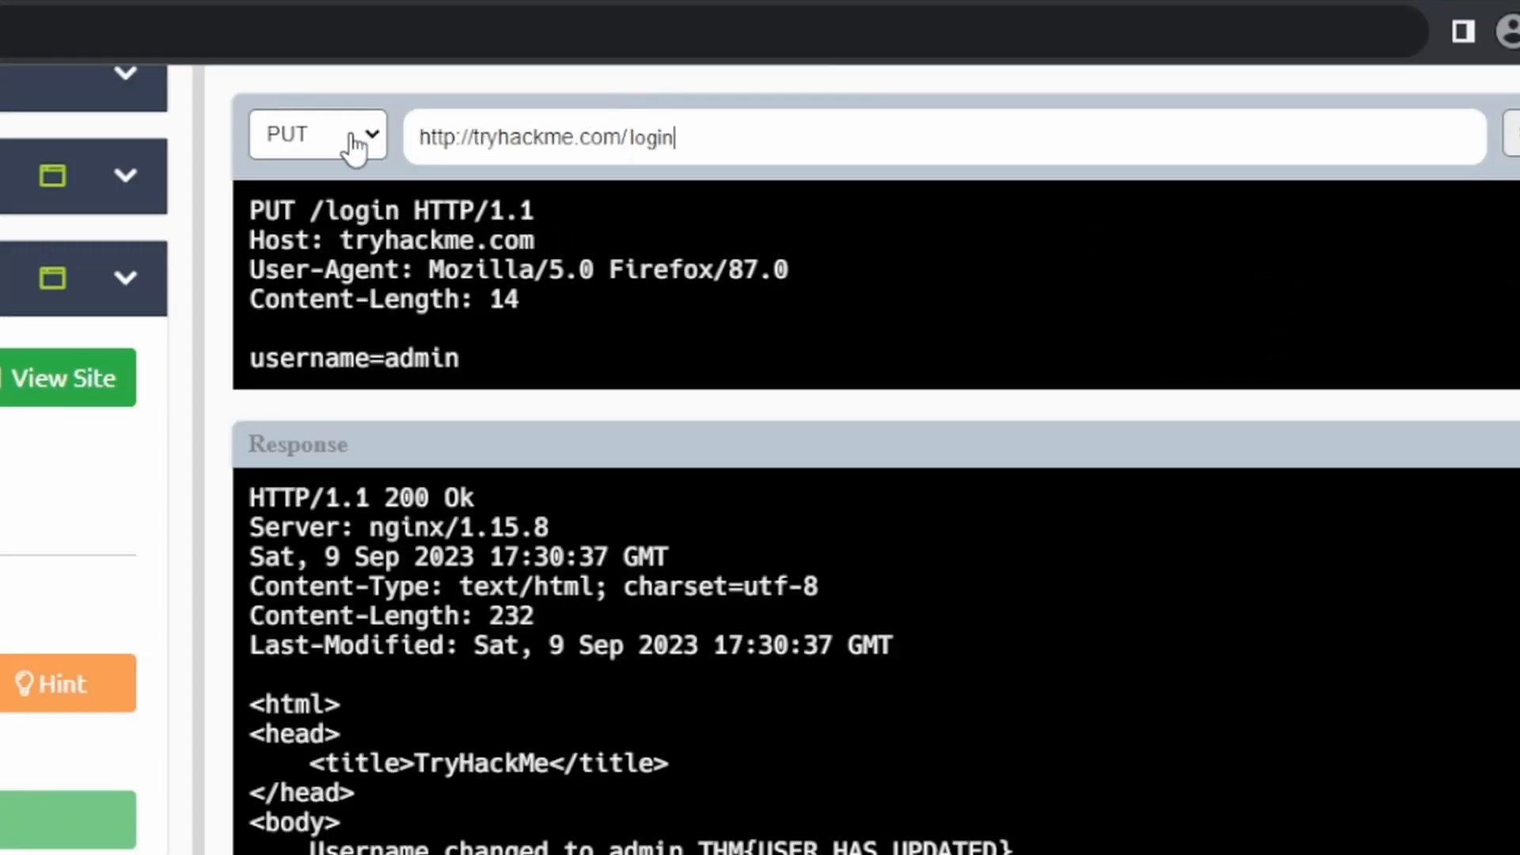
pyautogui.click(318, 134)
pyautogui.write('username')
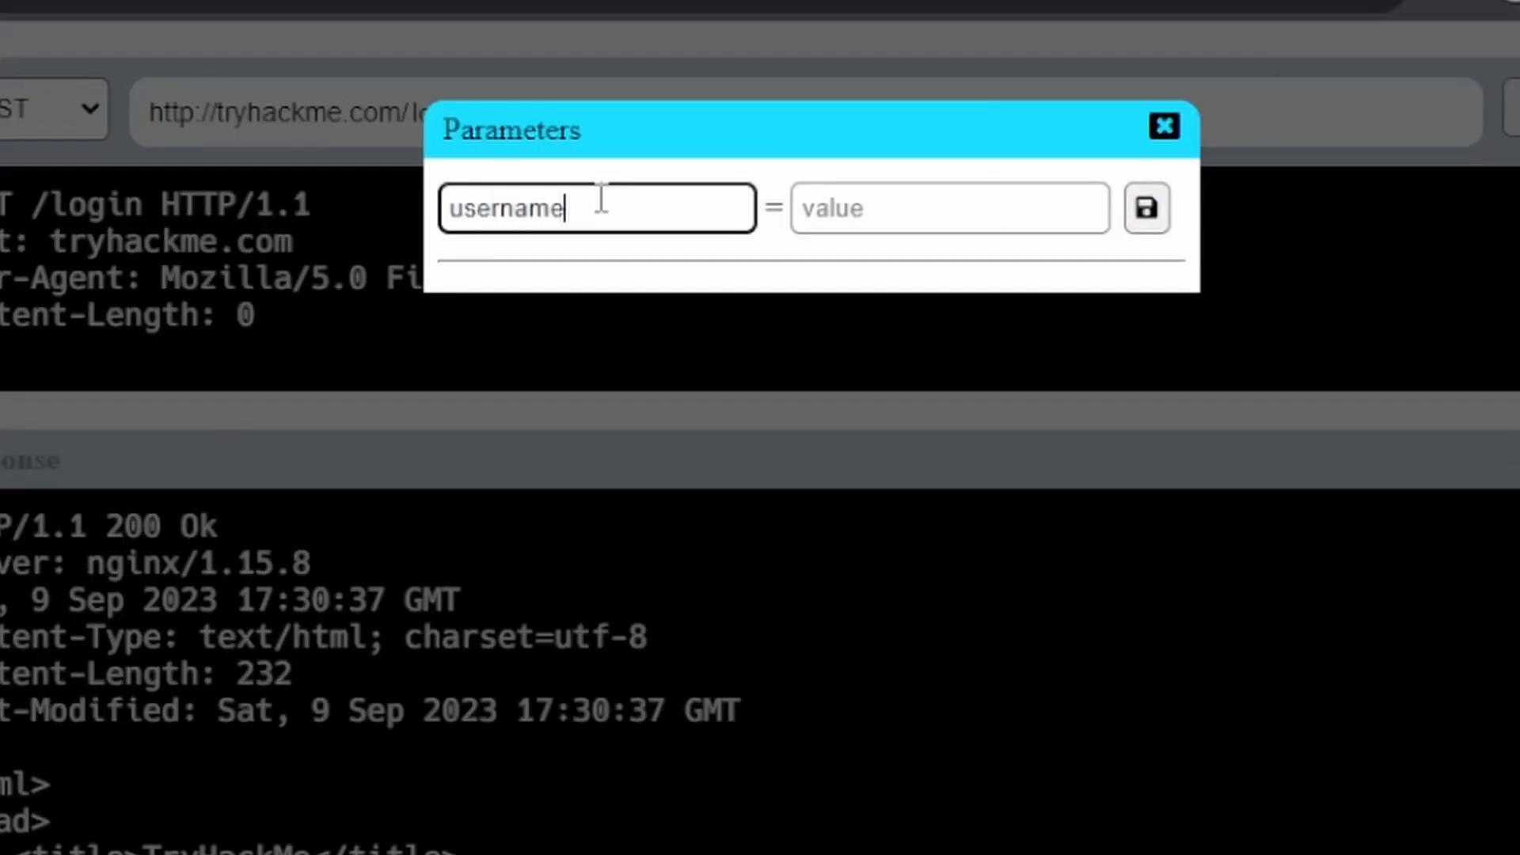
pyautogui.write('thm')
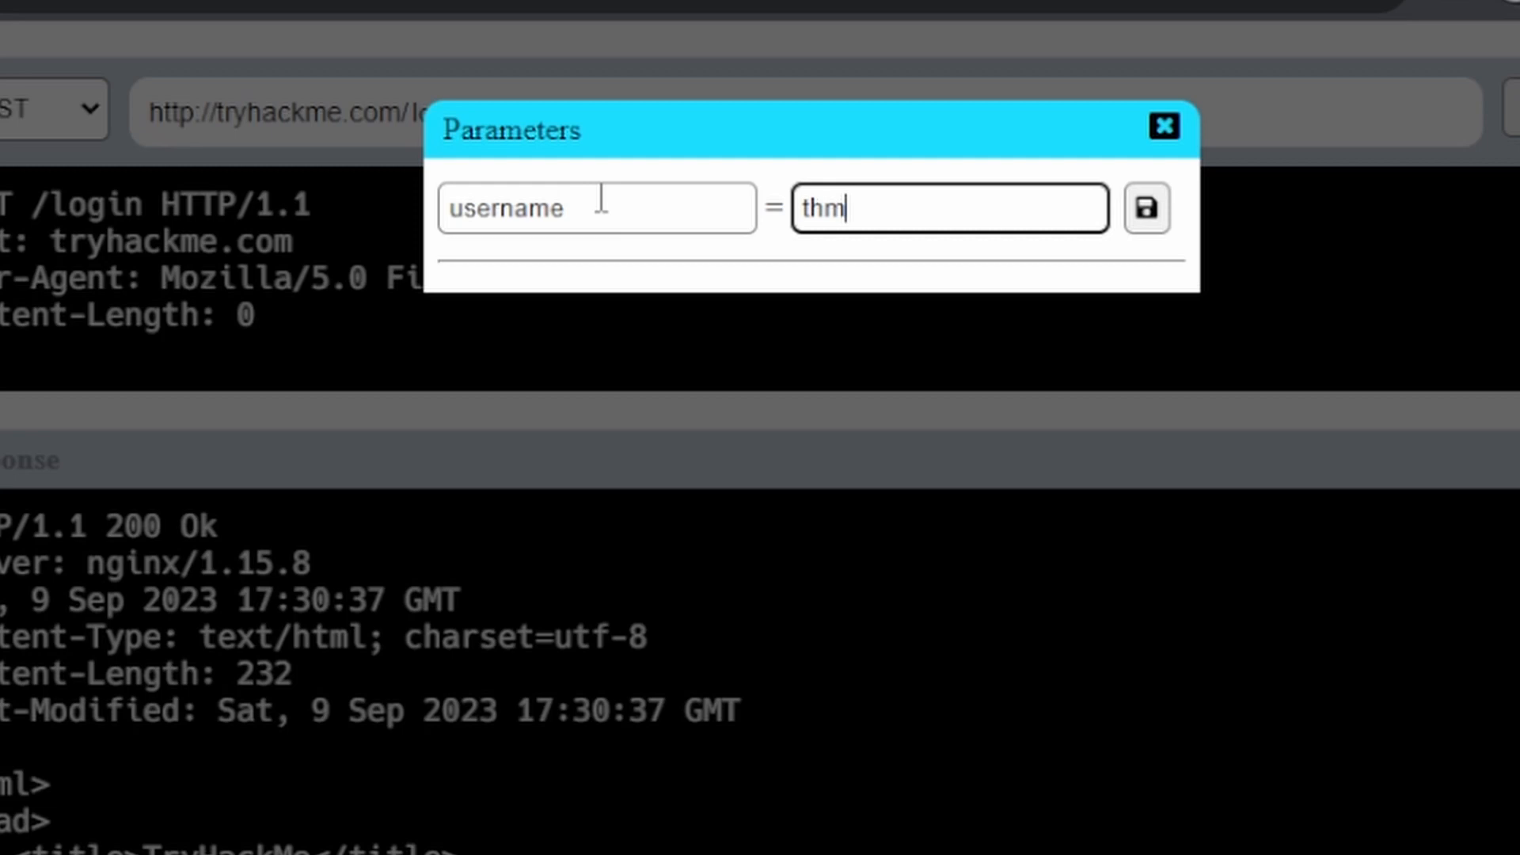
pyautogui.click(1146, 208)
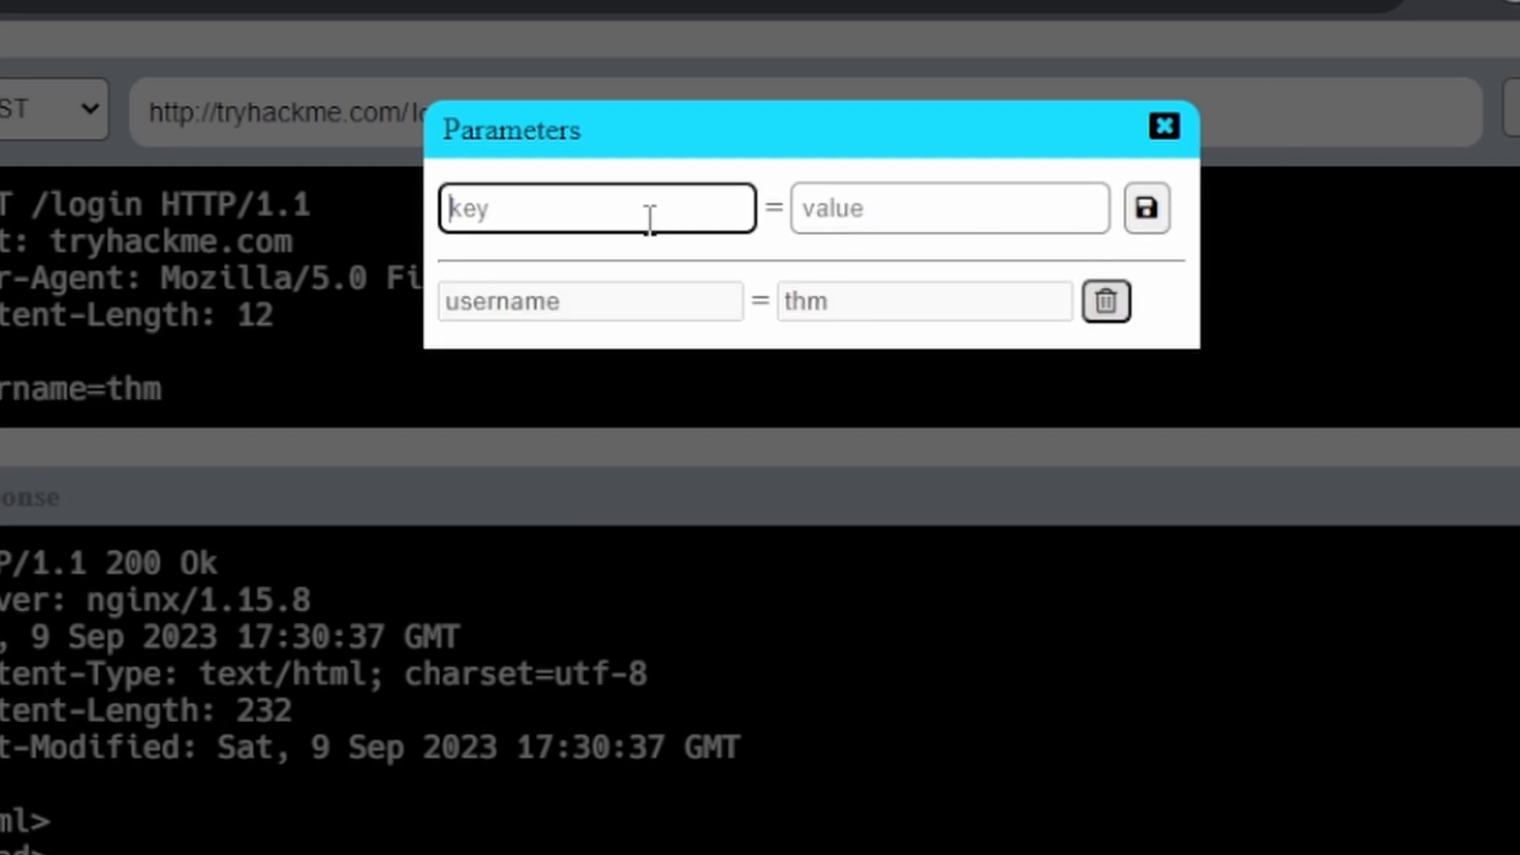
pyautogui.write('pas')
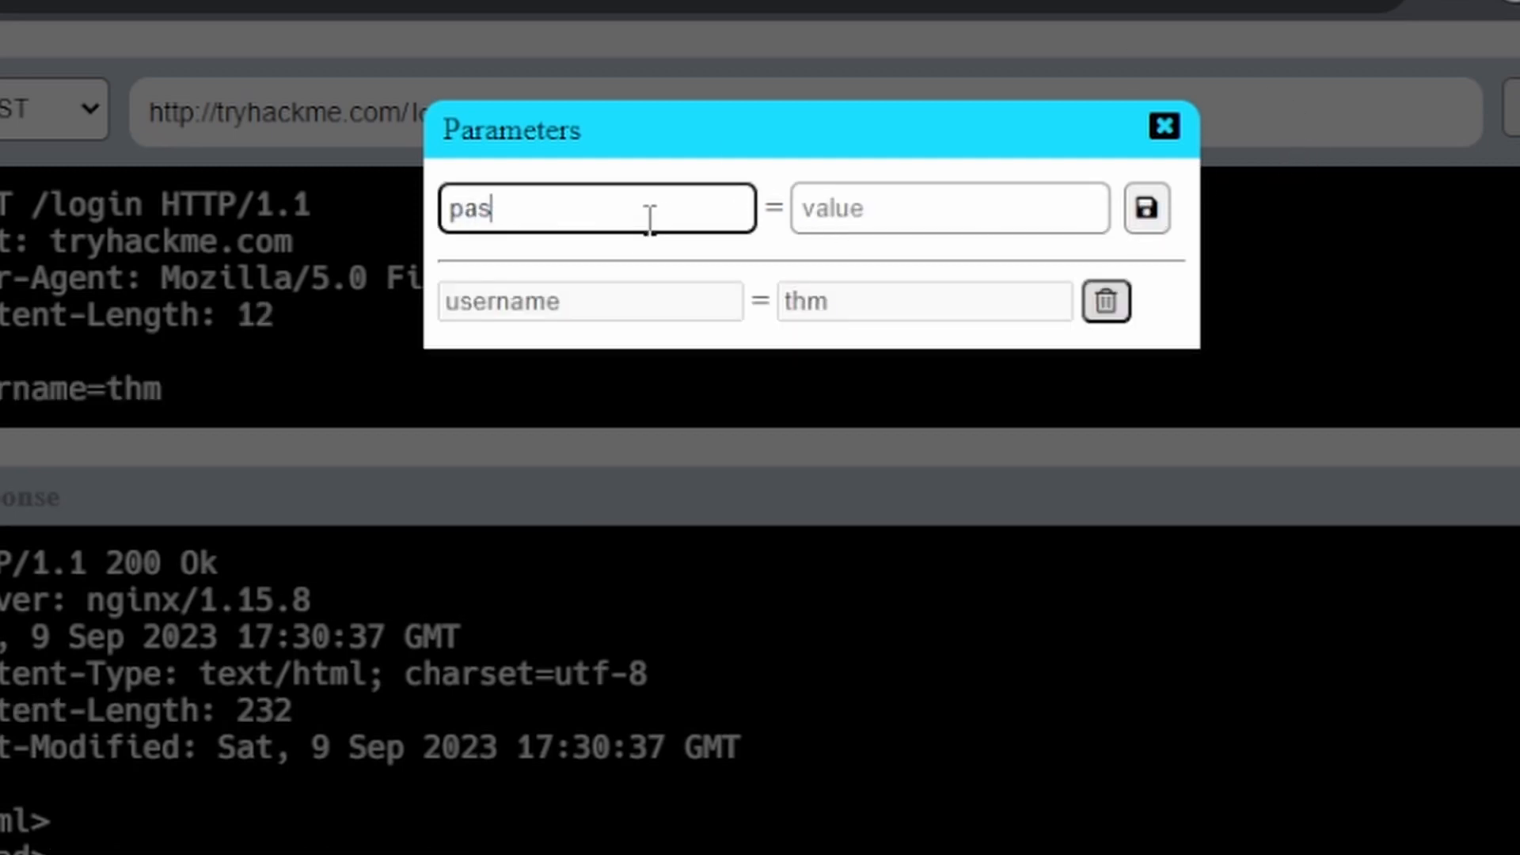
pyautogui.write('sword')
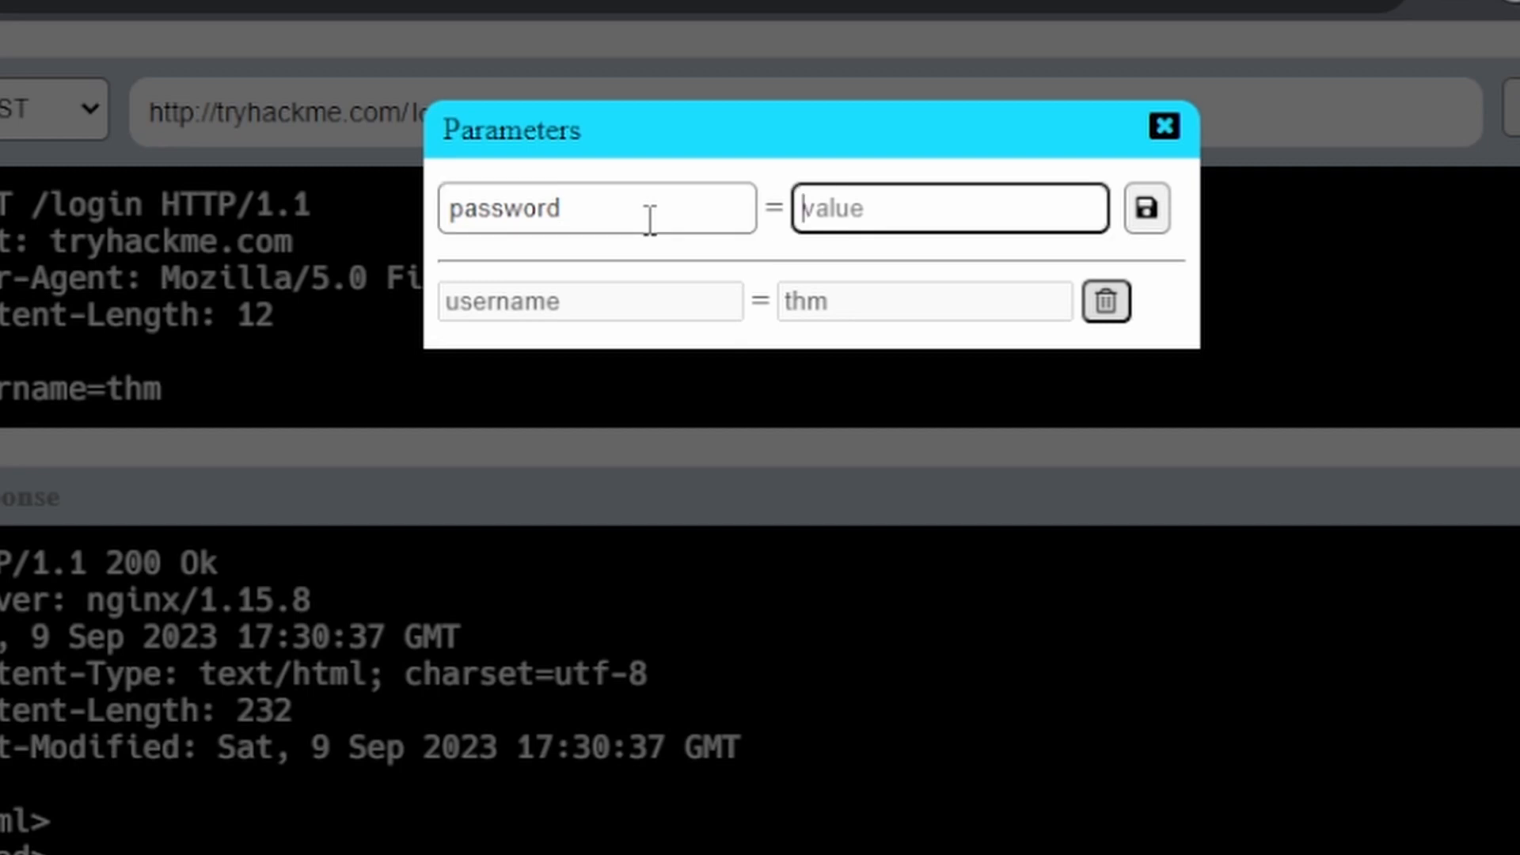
pyautogui.write('let')
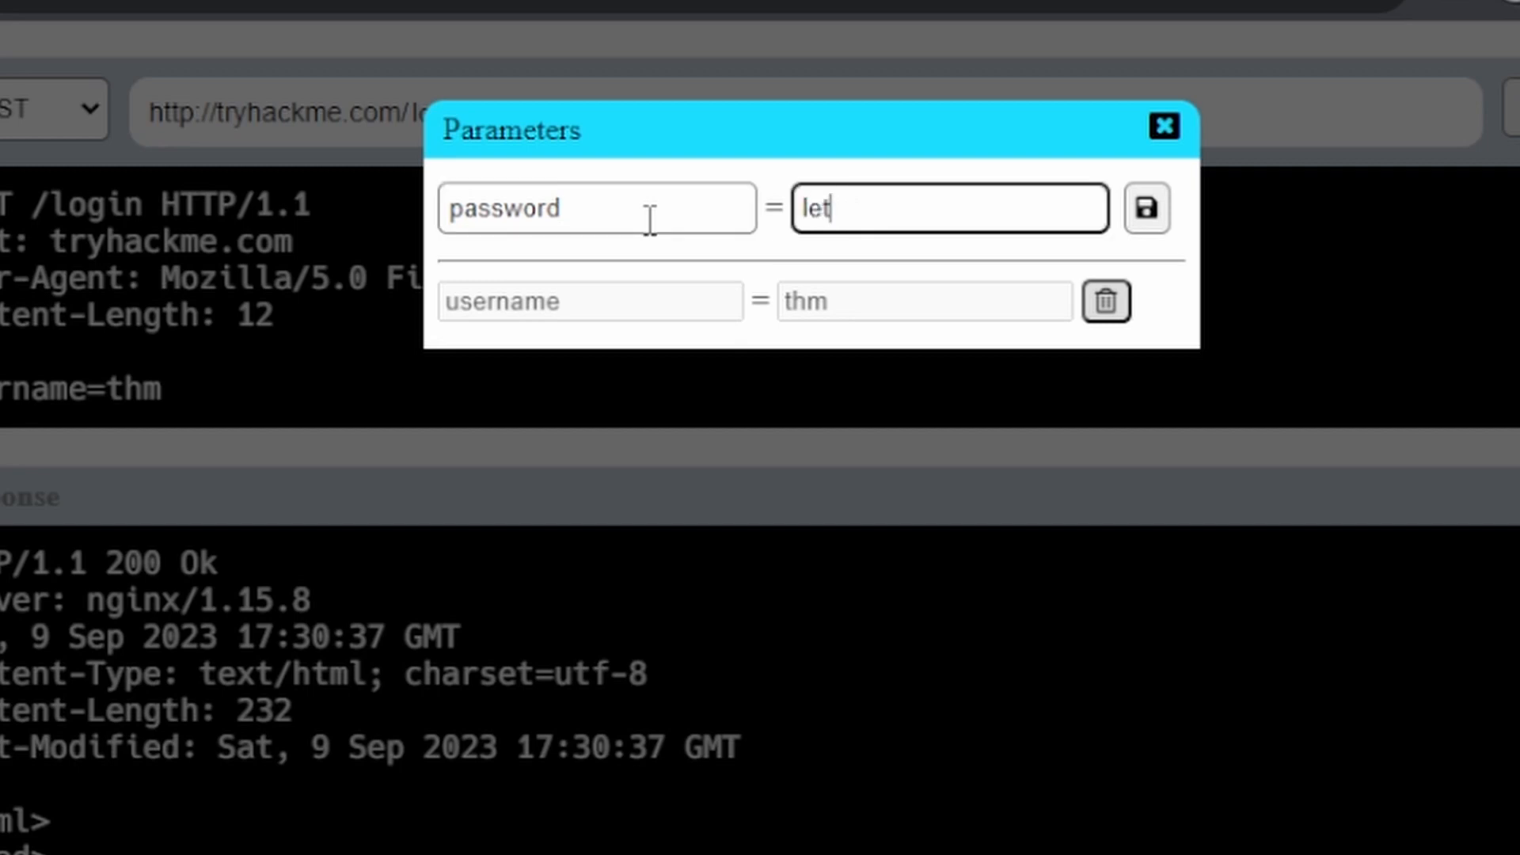
pyautogui.click(1146, 207)
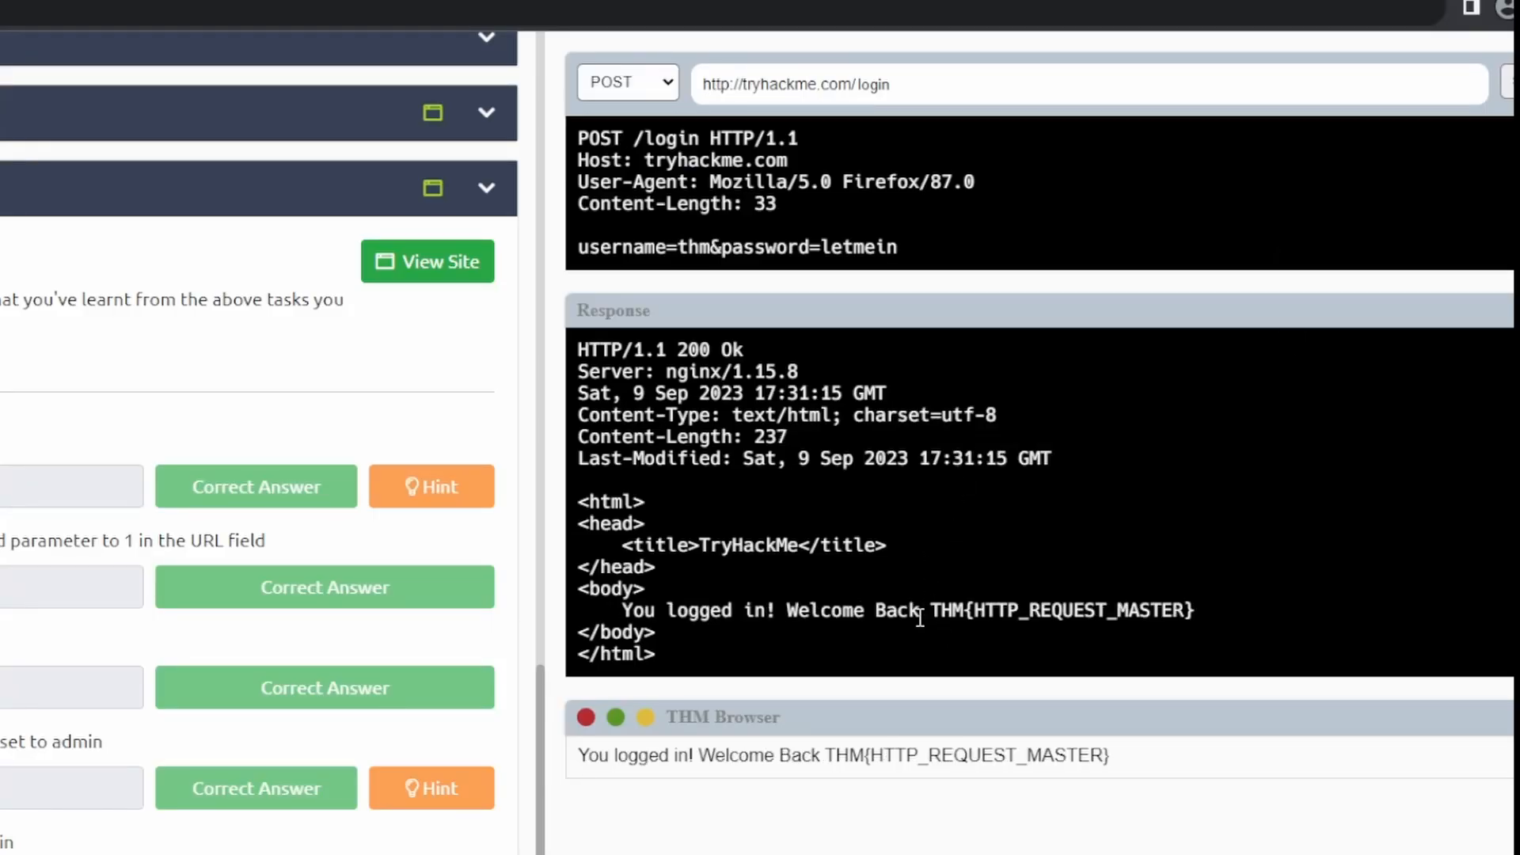
pyautogui.moveTo(932, 610); pyautogui.dragTo(1196, 609)
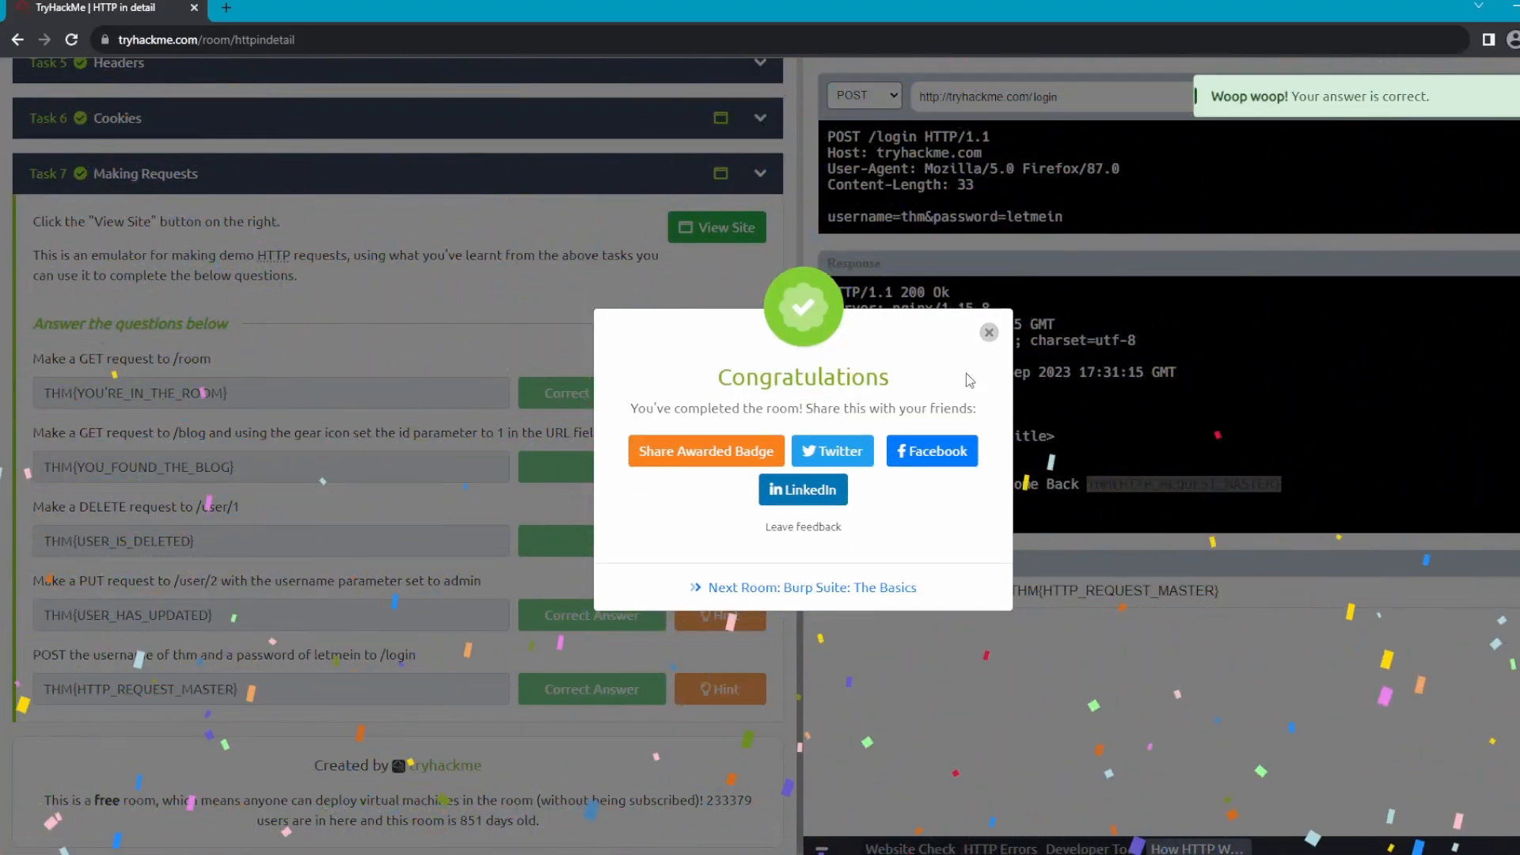
# - Close the room-completed congratulations popup
pyautogui.click(988, 333)
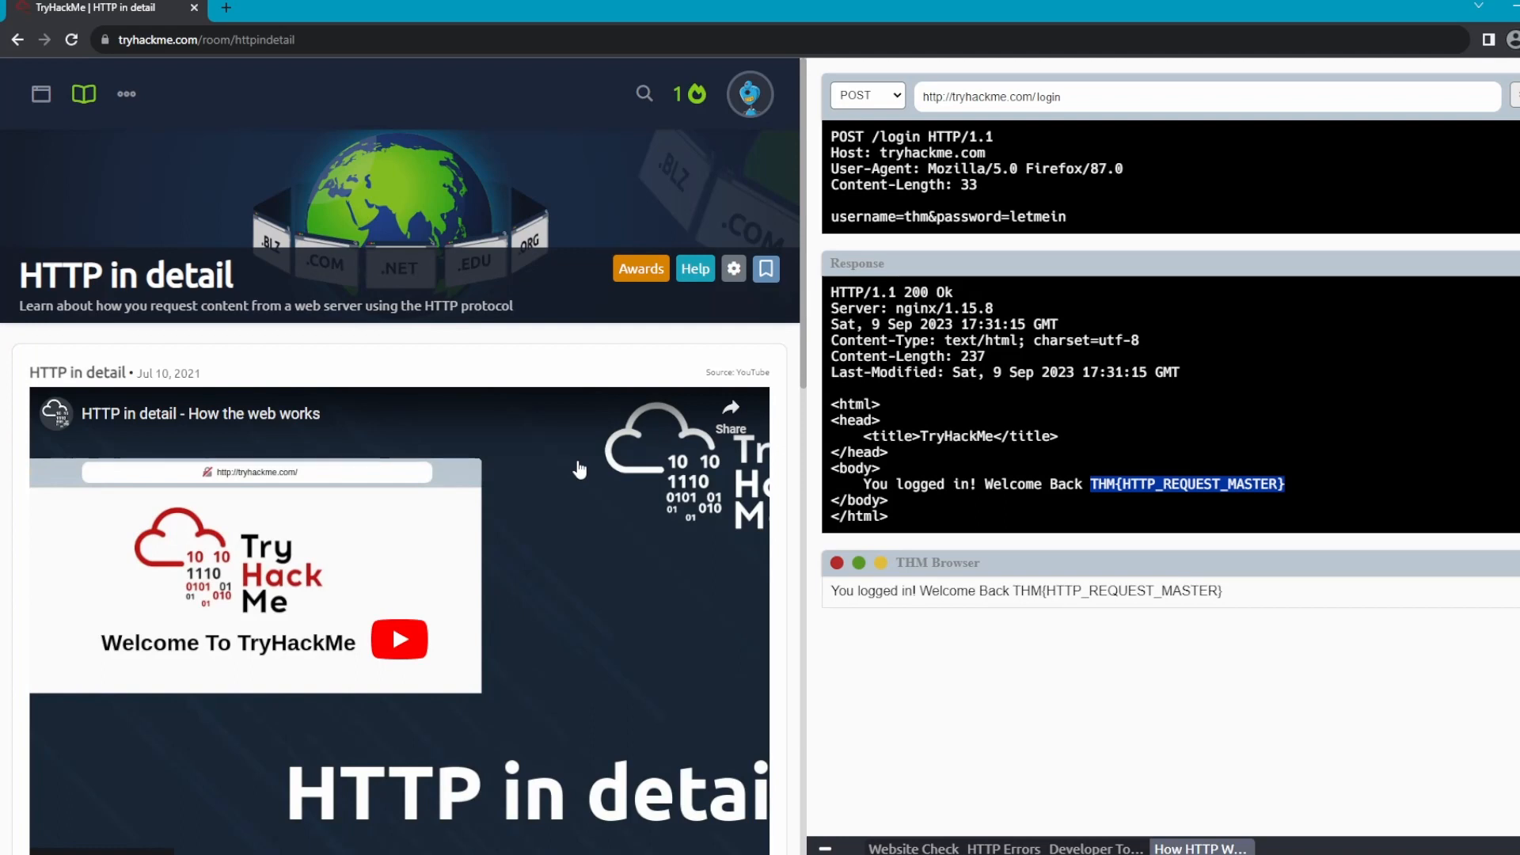